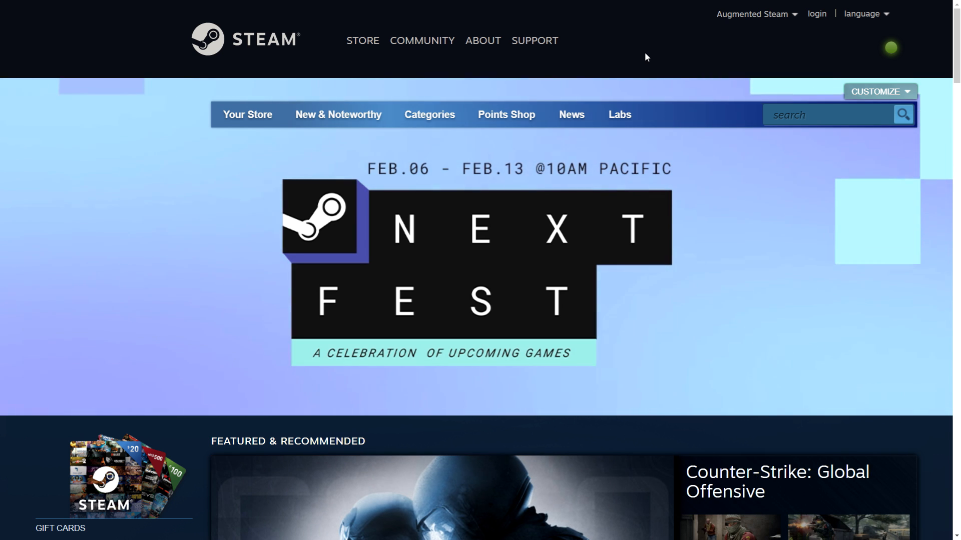
Step: Scroll the store front past the featured carousel to the Special Offers deals
scroll("down", 3)
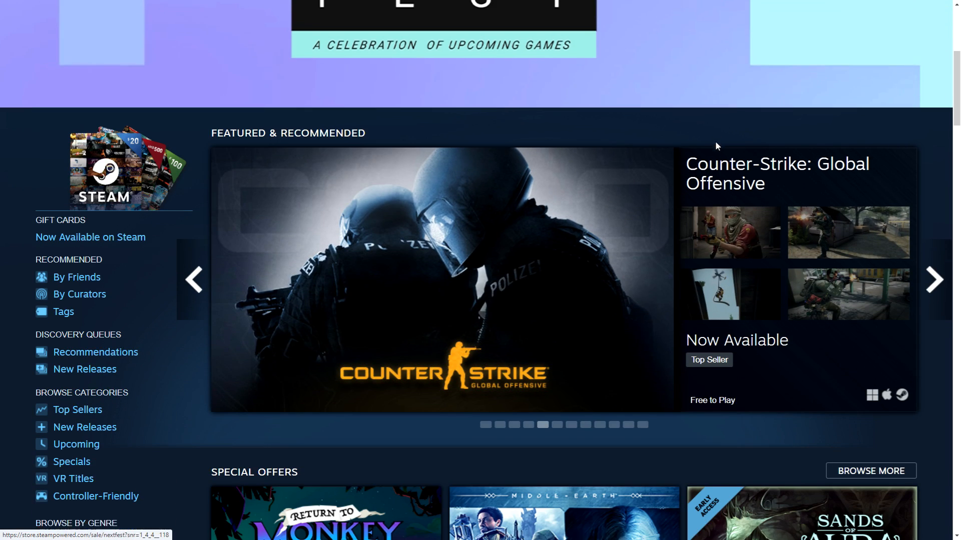
scroll("down", 3)
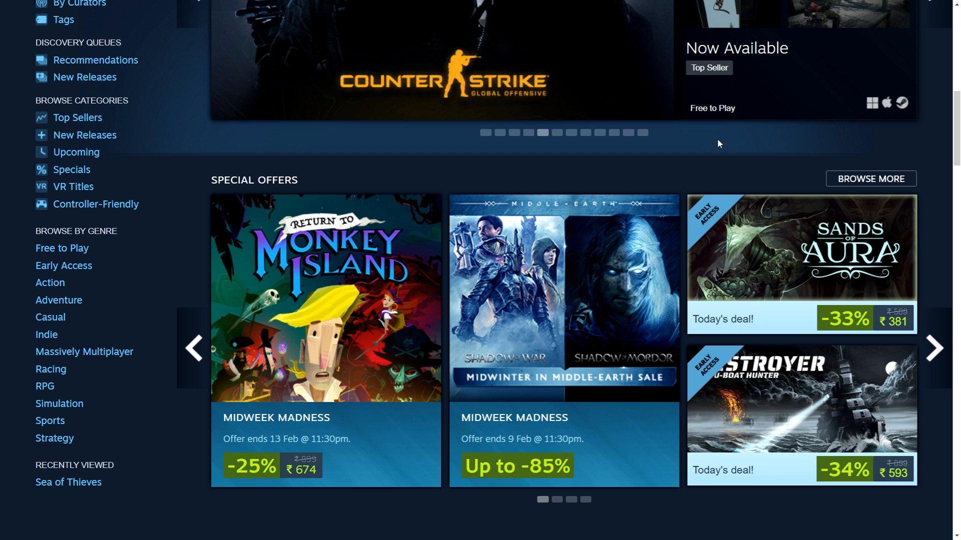
mouse_move(611, 181)
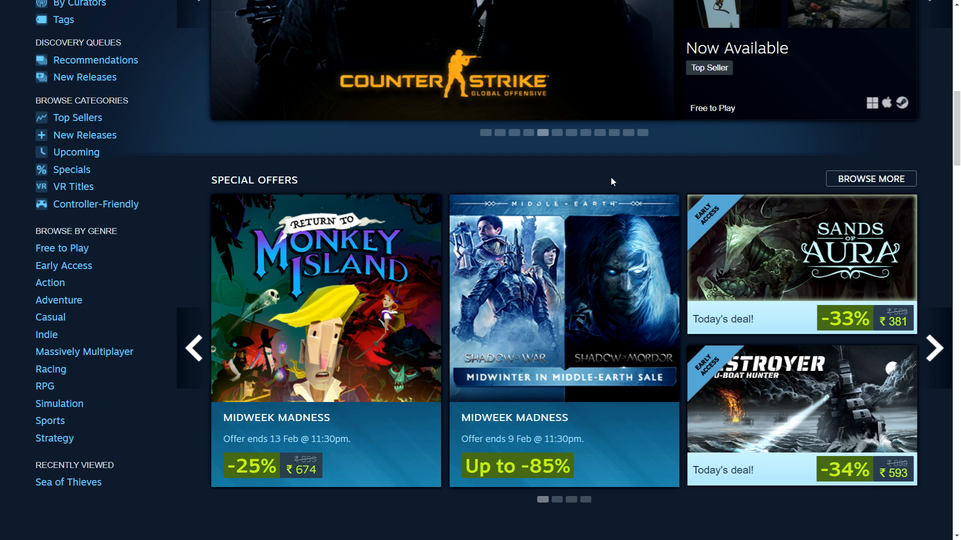
mouse_move(552, 350)
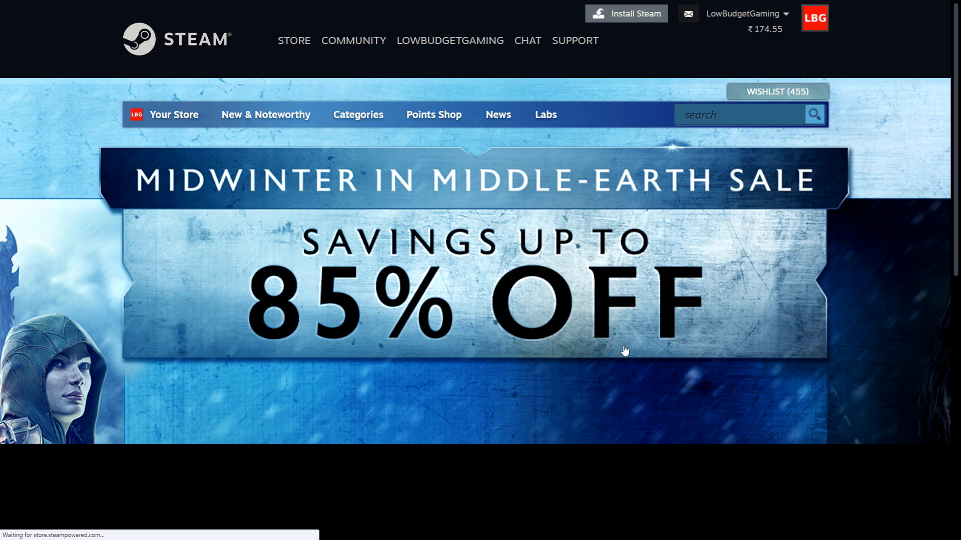
Step: Open the Shadow of War Definitive Edition package and view its Items Included in This Package
scroll("down", 3)
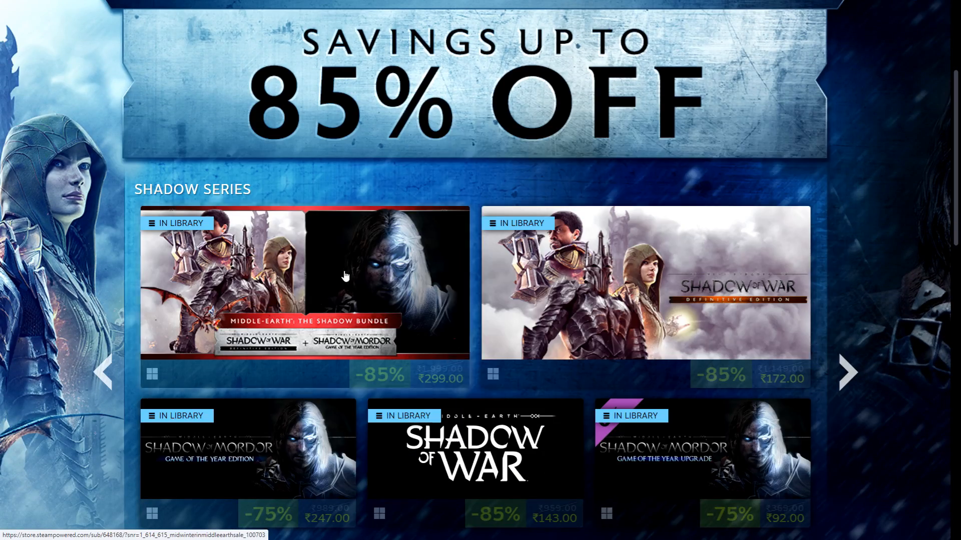
scroll("down", 3)
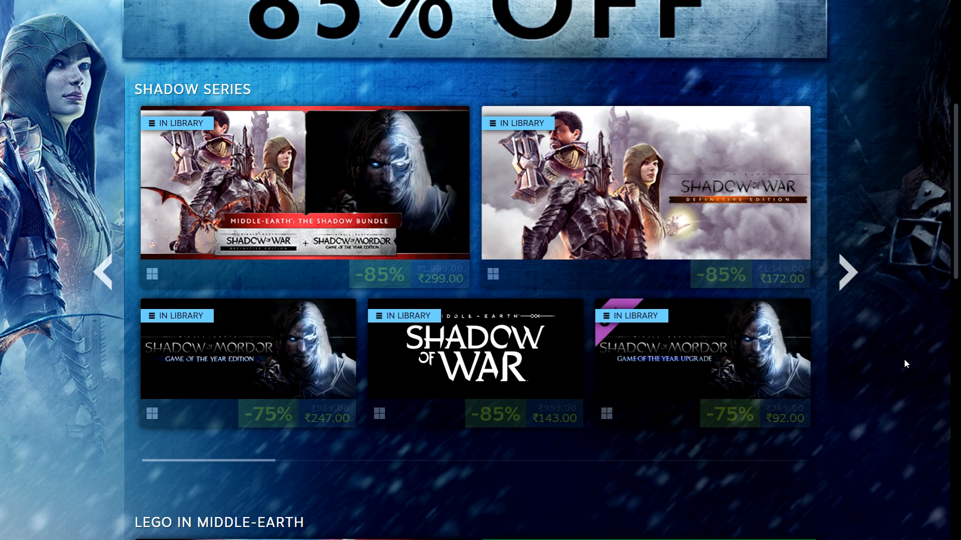
mouse_move(643, 184)
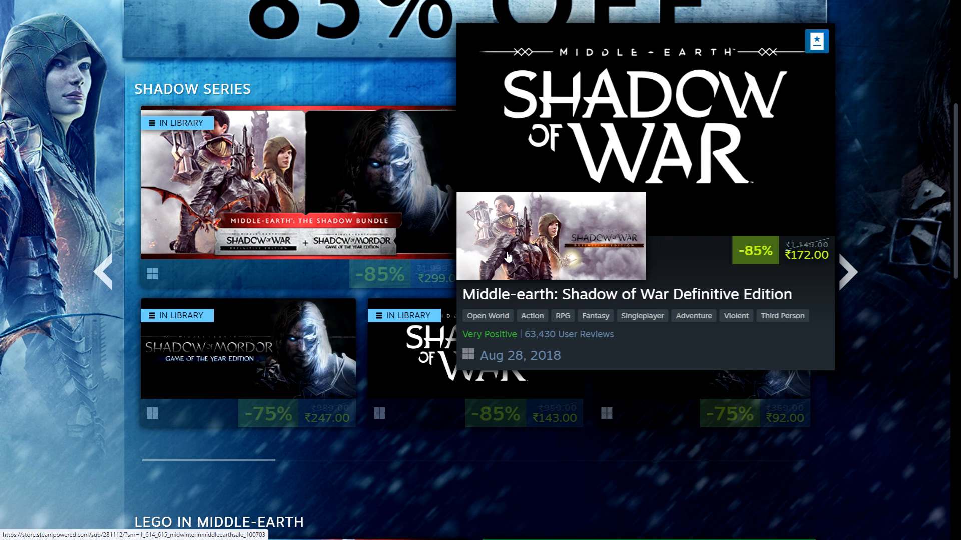
mouse_move(512, 254)
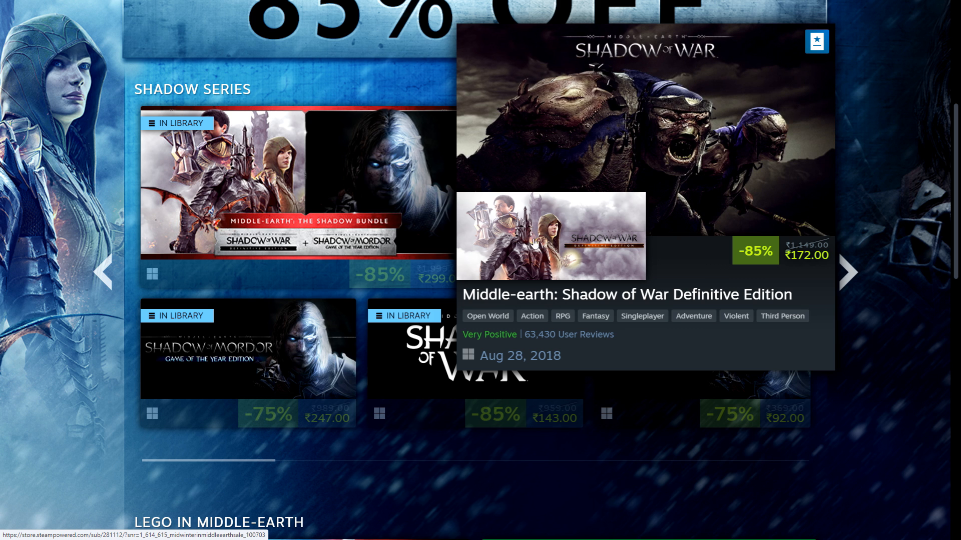
left_click(550, 235)
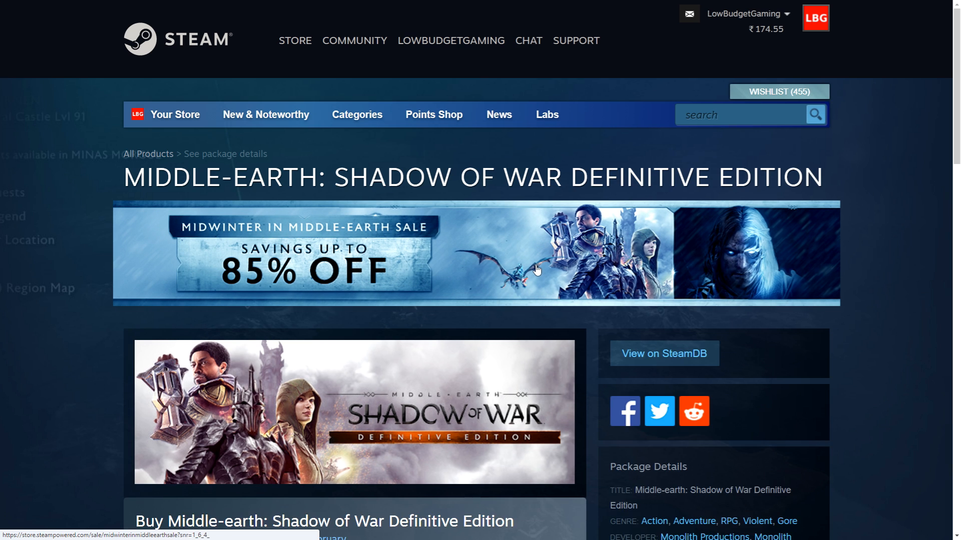
scroll("down", 3)
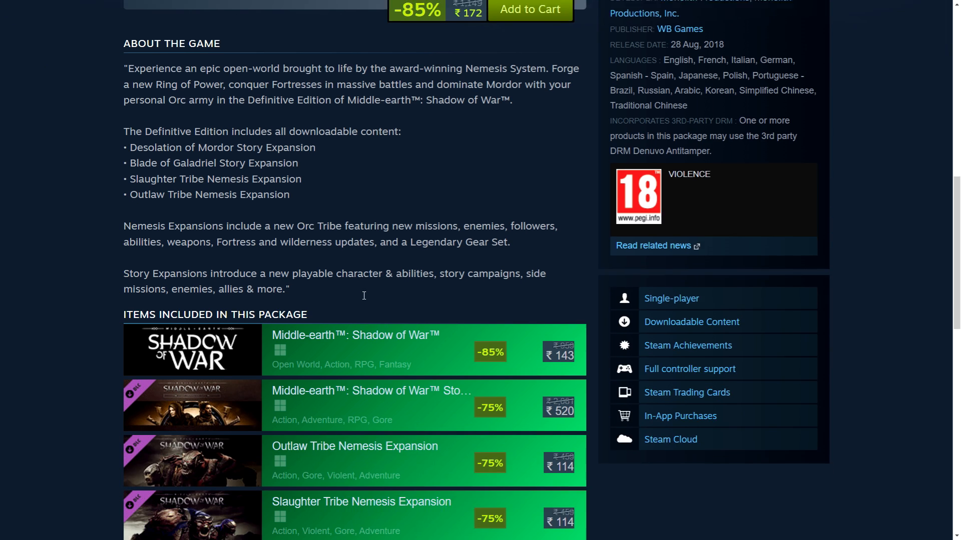
scroll("down", 3)
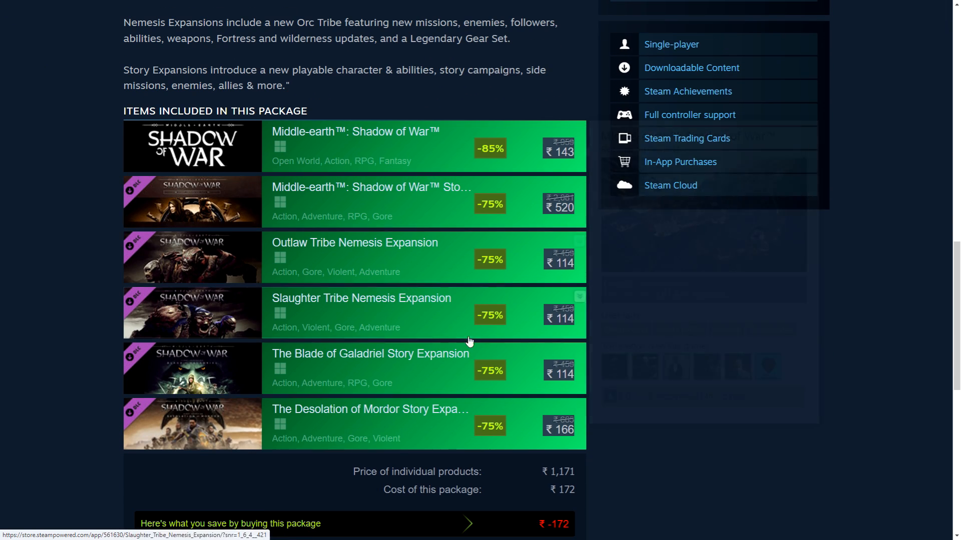
mouse_move(247, 151)
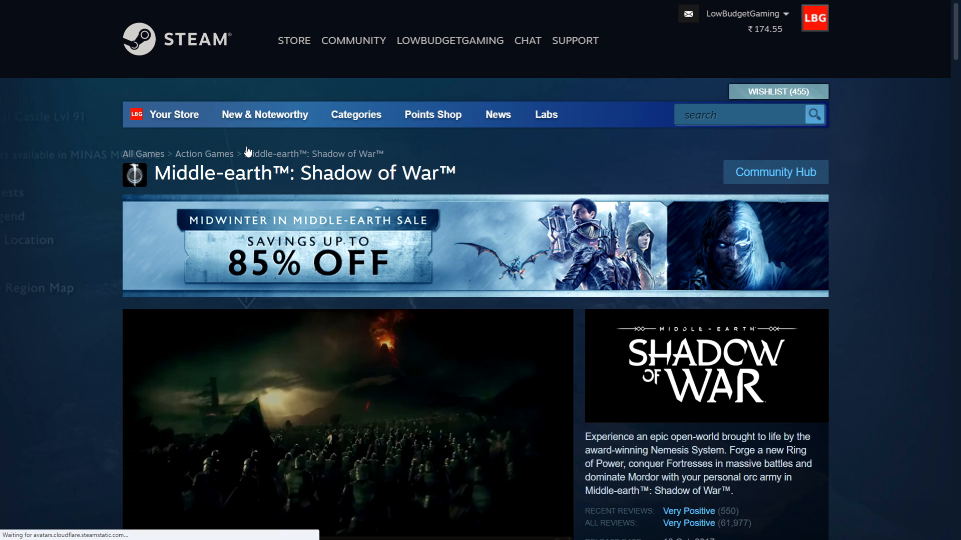
scroll("down", 3)
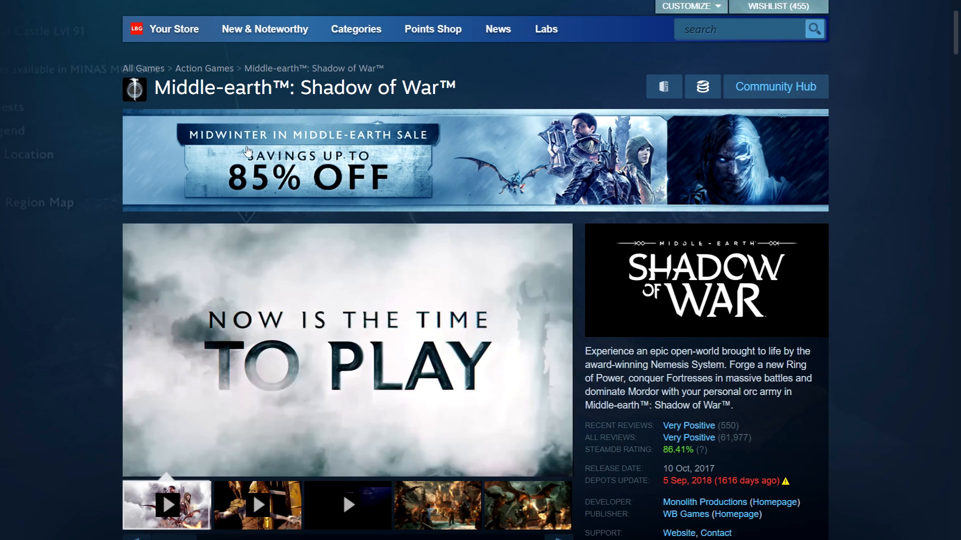
scroll("down", 3)
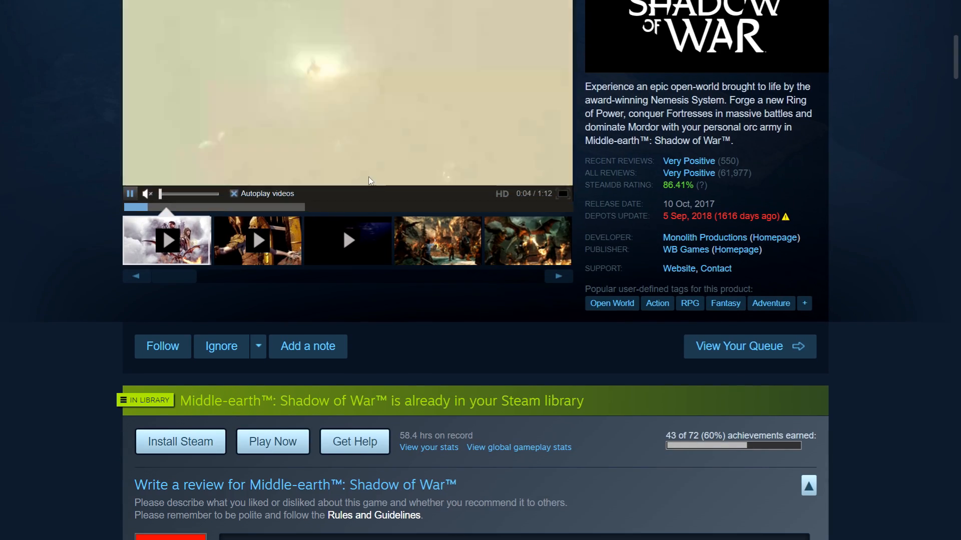
scroll("down", 3)
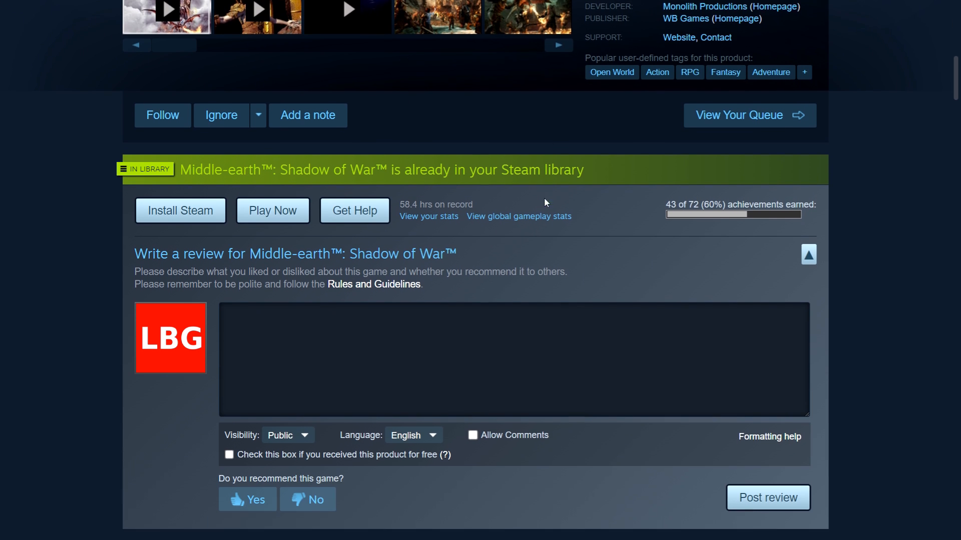
scroll("down", 3)
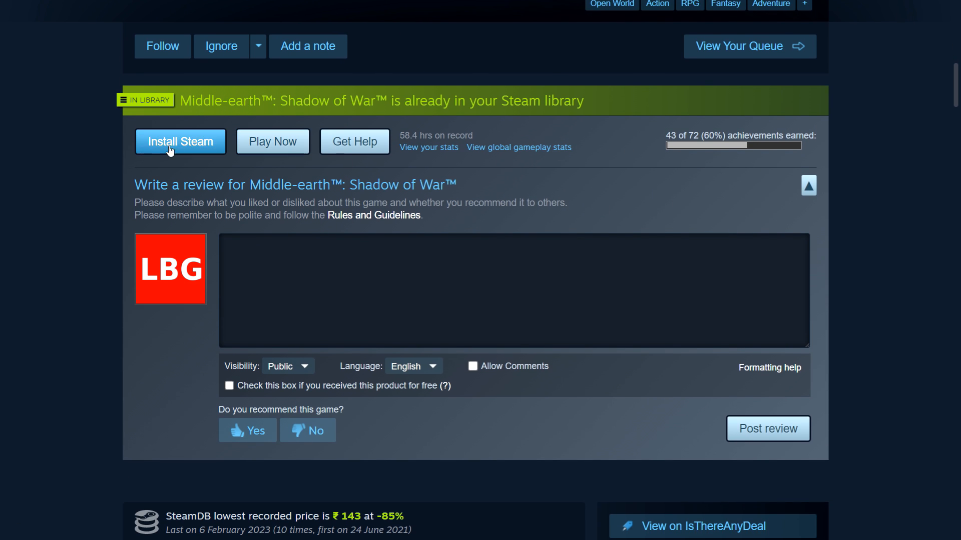
scroll("down", 3)
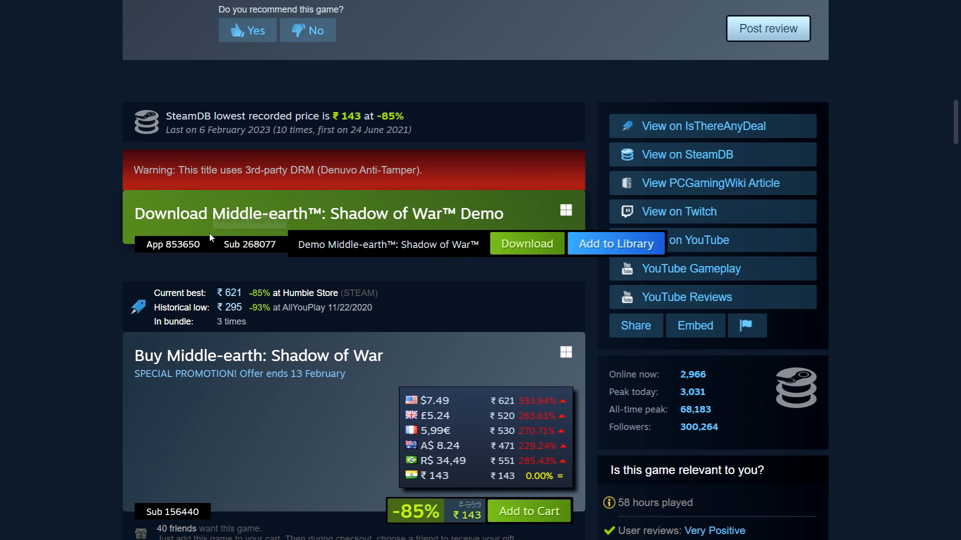
scroll("down", 3)
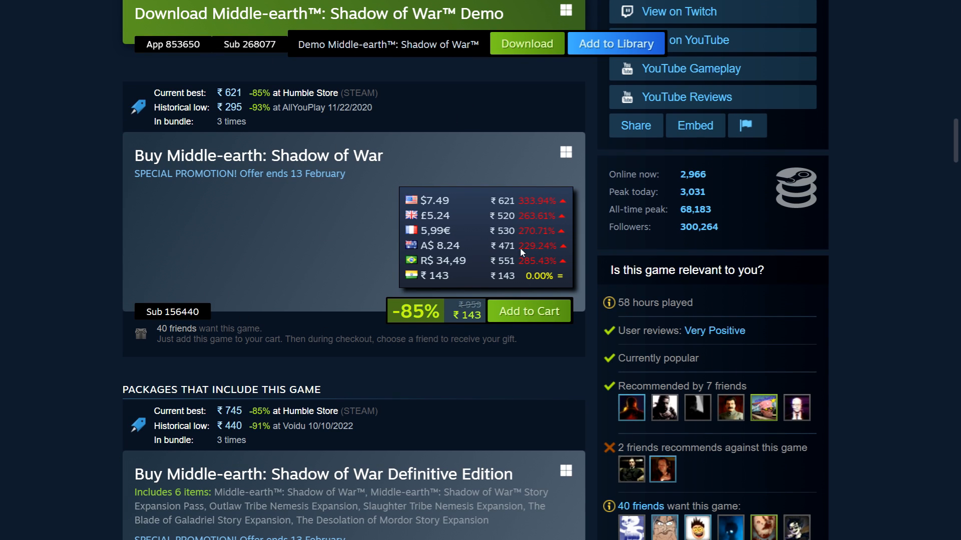
mouse_move(385, 197)
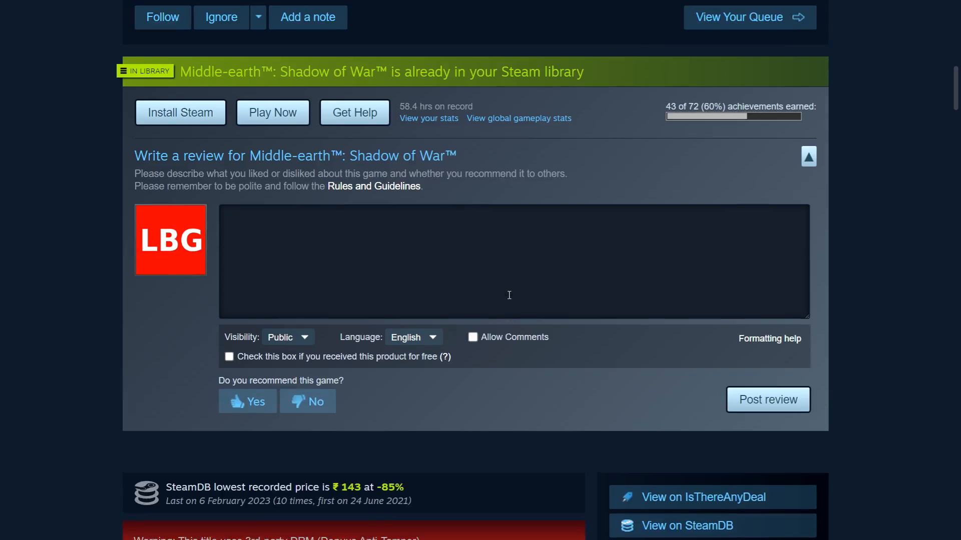
scroll("up", 3)
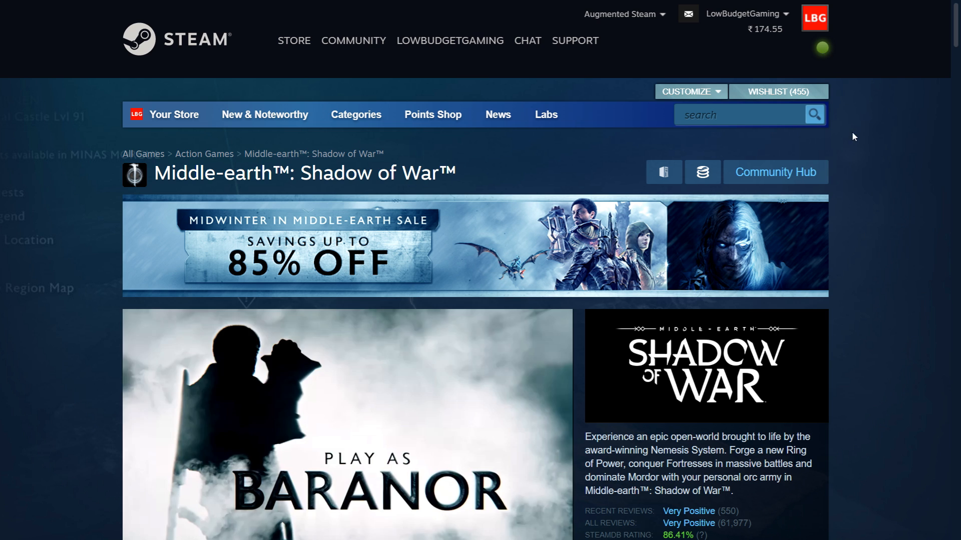
scroll("down", 3)
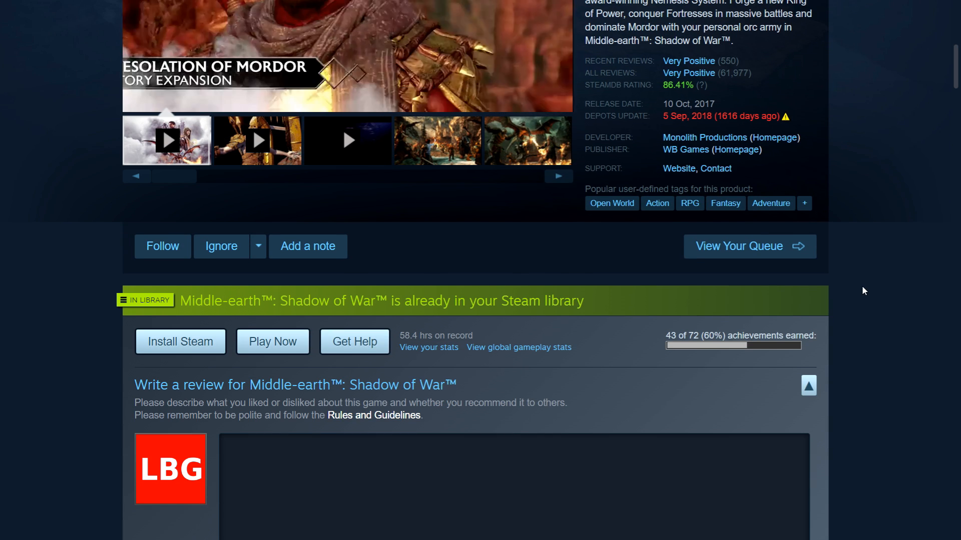
scroll("down", 3)
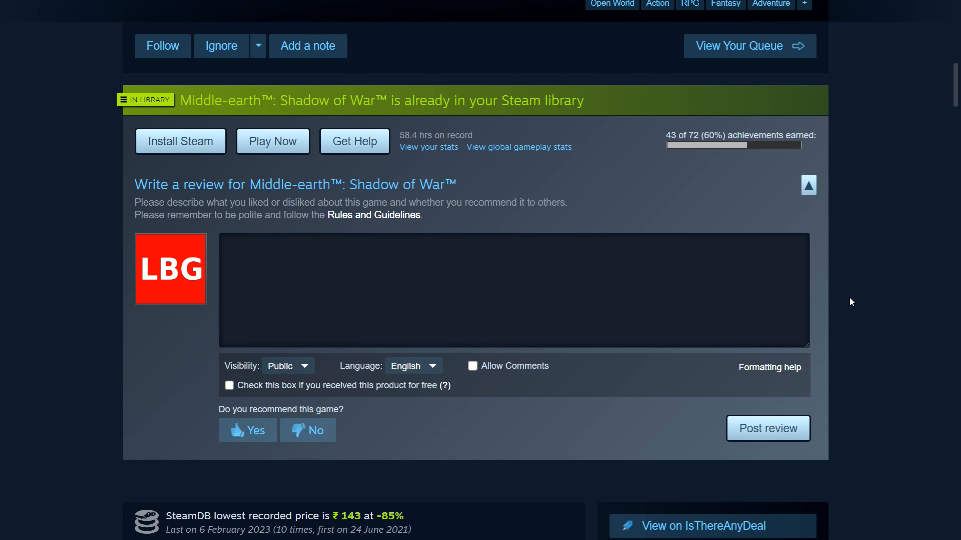
scroll("down", 3)
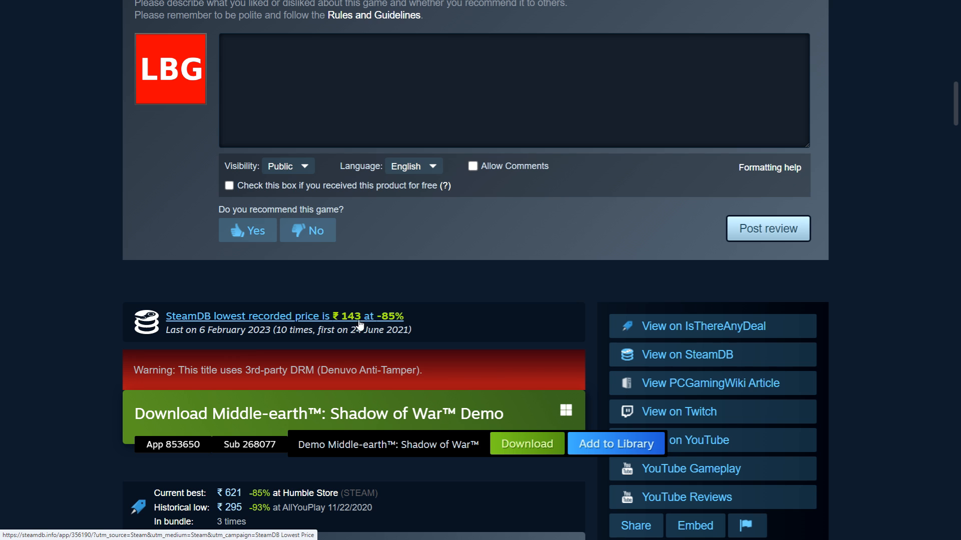
mouse_move(355, 319)
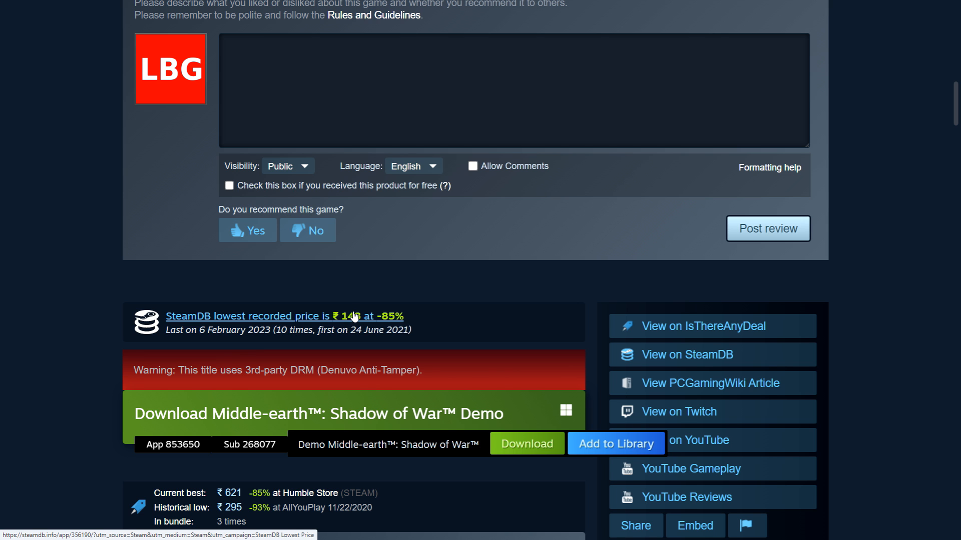
scroll("down", 3)
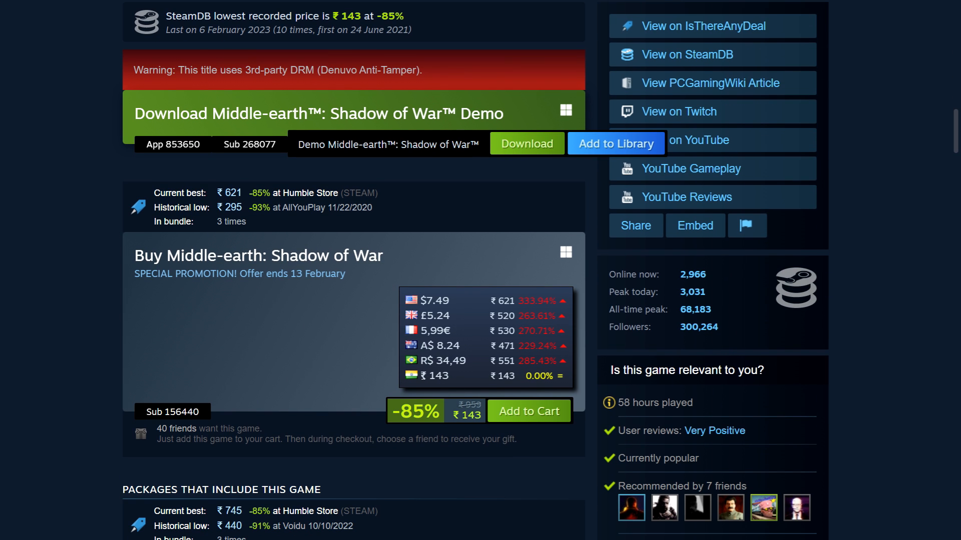
scroll("up", 3)
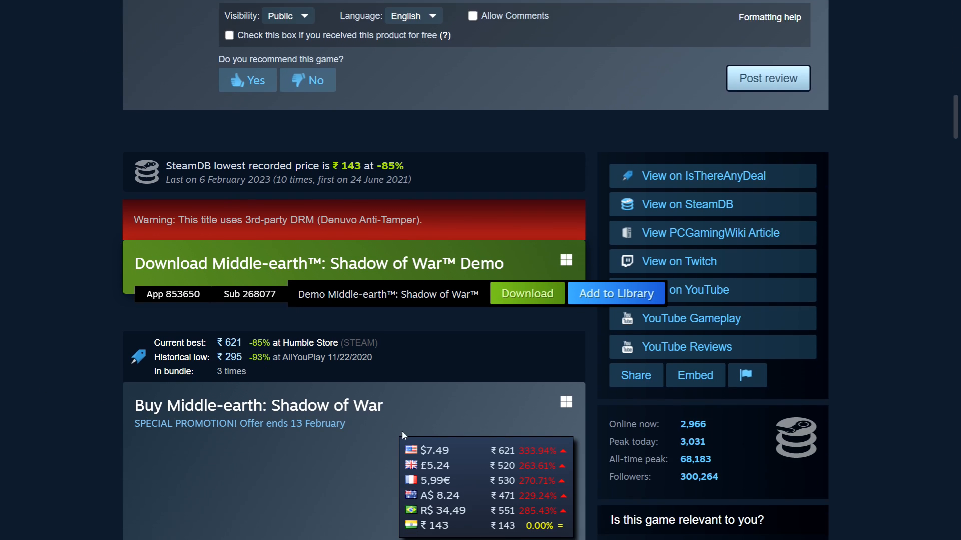
scroll("up", 3)
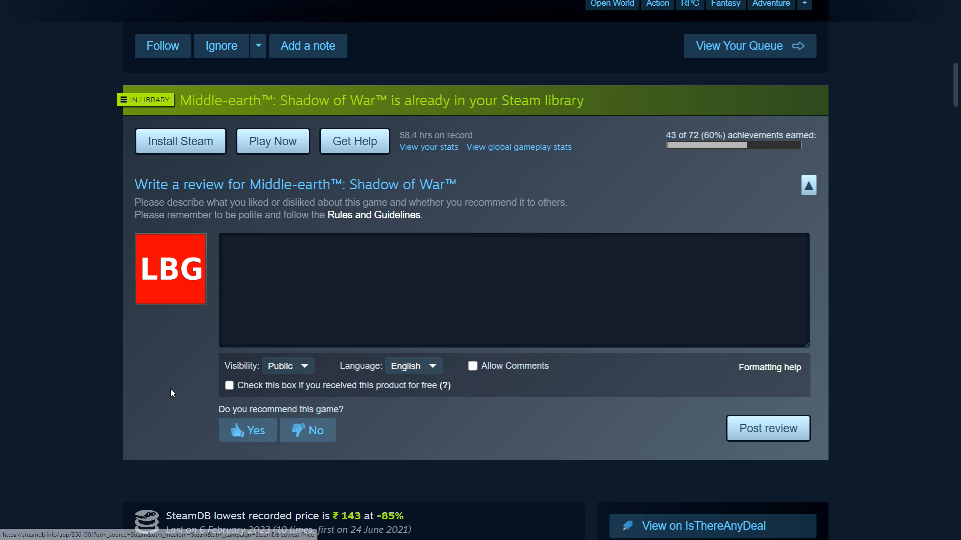
scroll("up", 3)
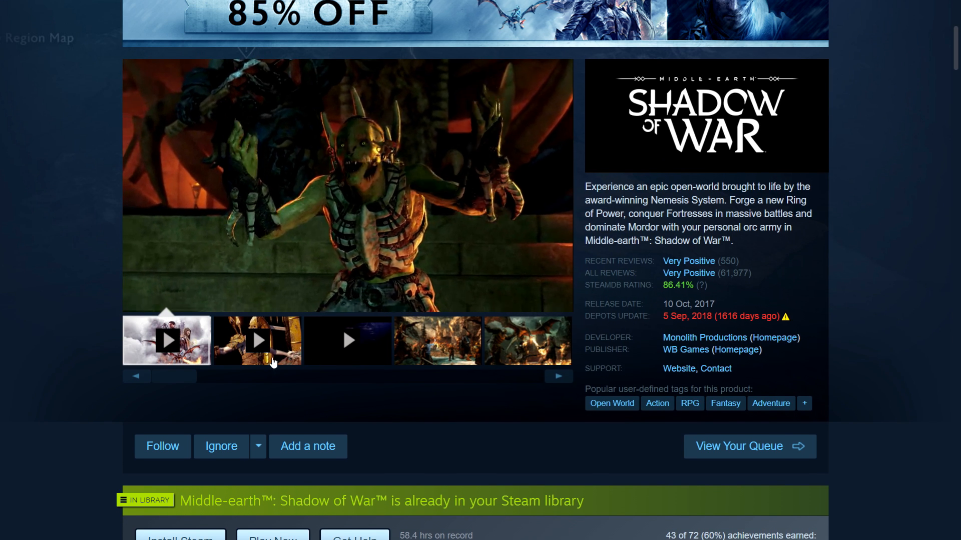
scroll("up", 3)
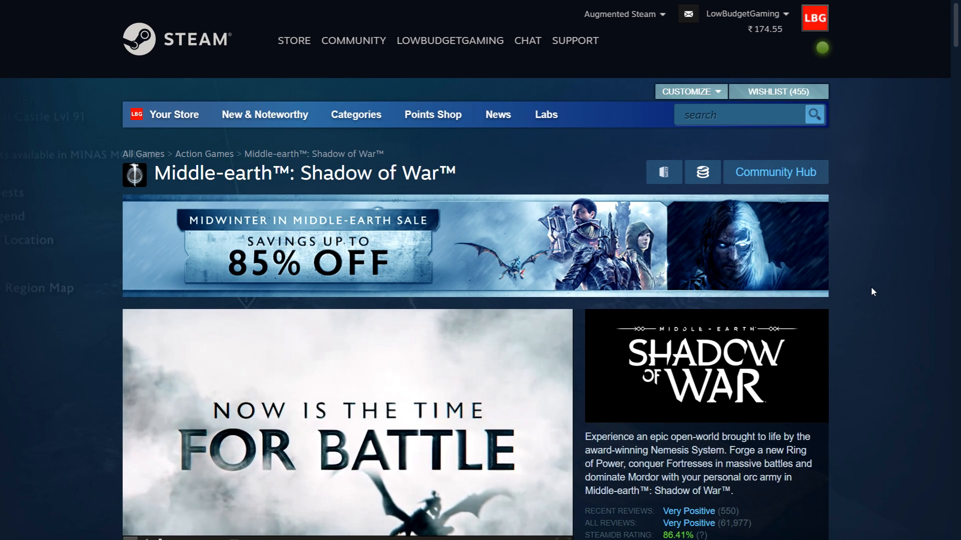
left_click(702, 172)
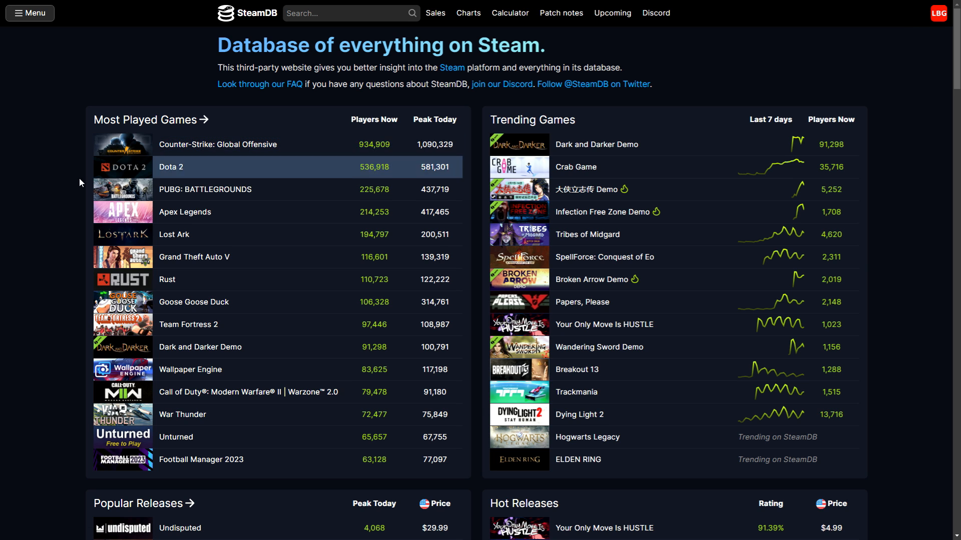
mouse_move(28, 196)
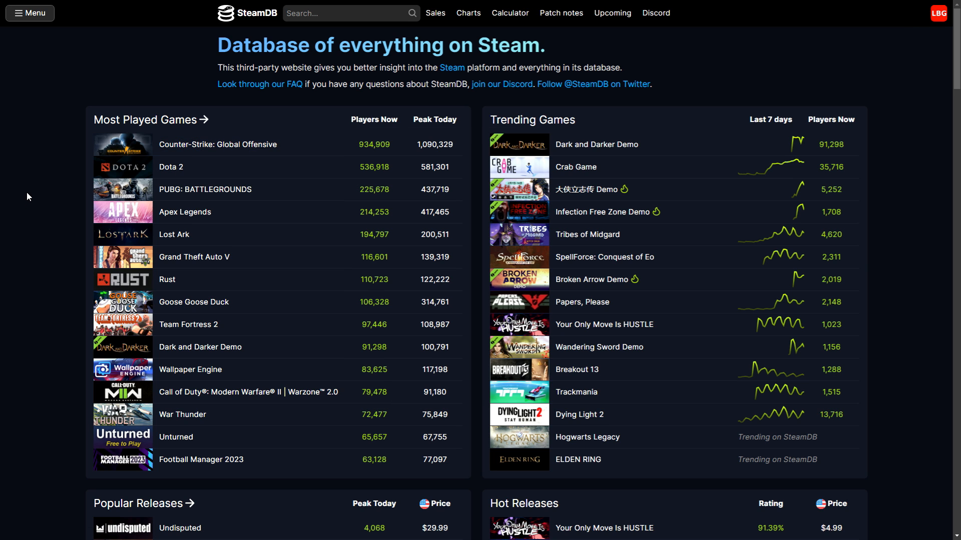
mouse_move(4, 205)
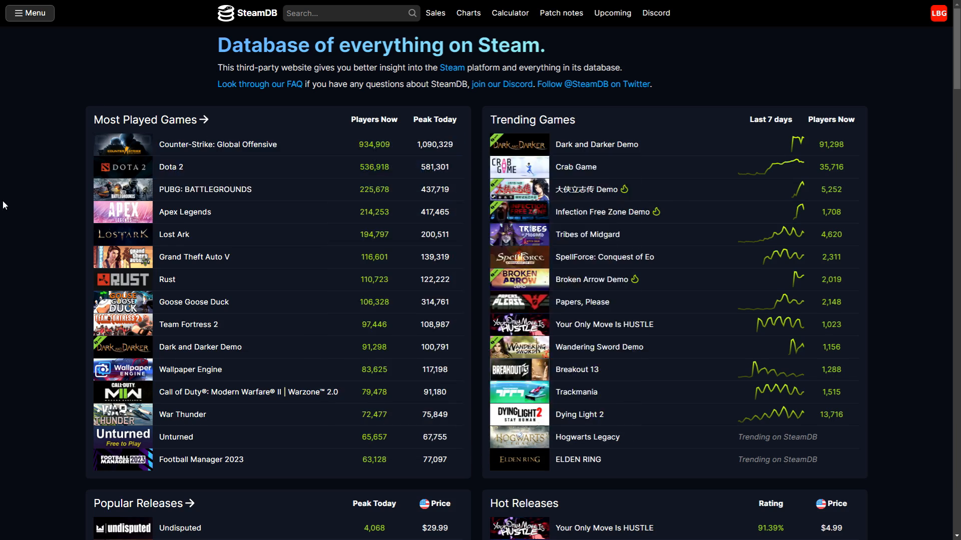
scroll("down", 3)
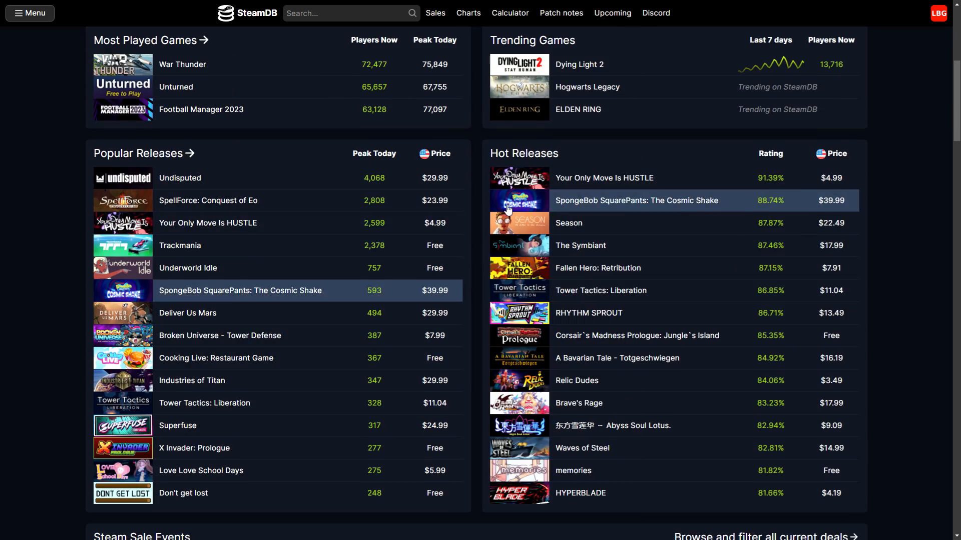
scroll("down", 3)
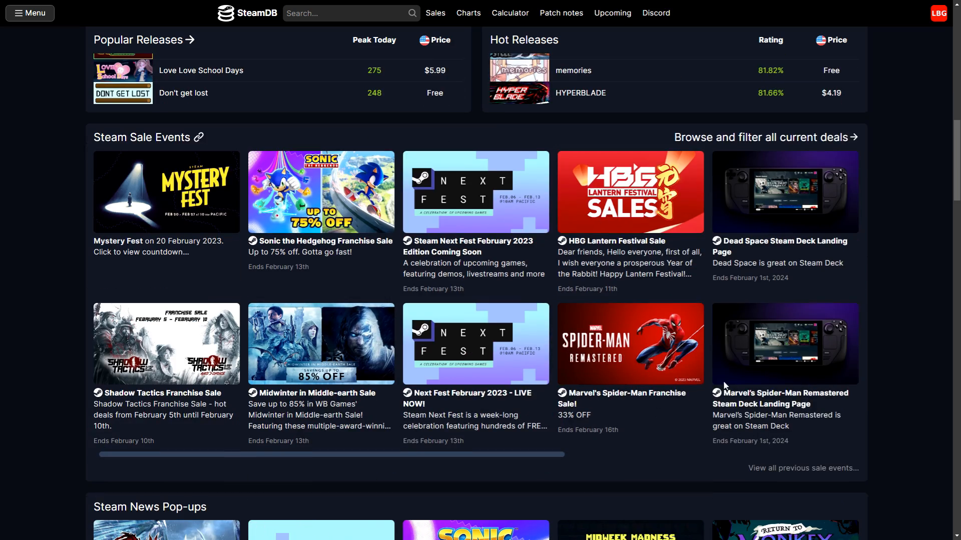
mouse_move(380, 295)
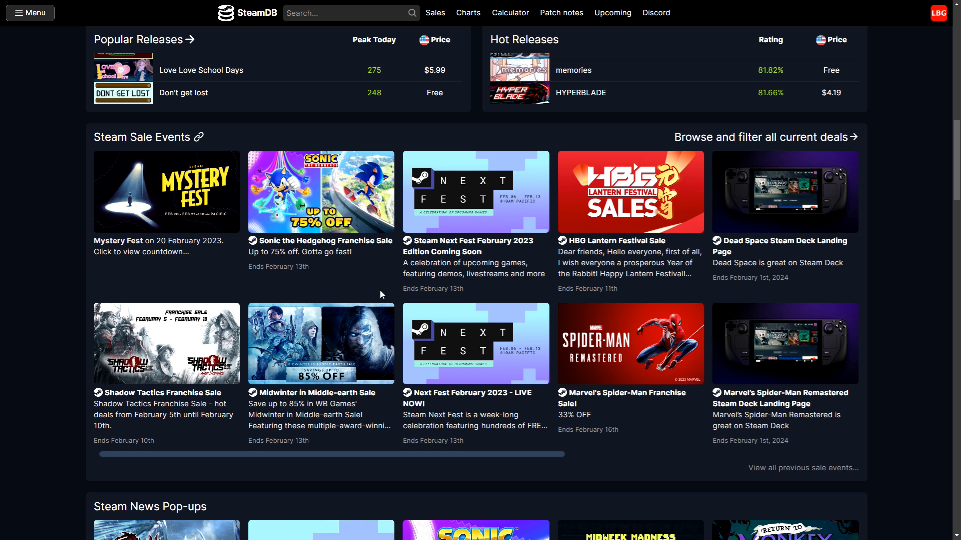
scroll("down", 3)
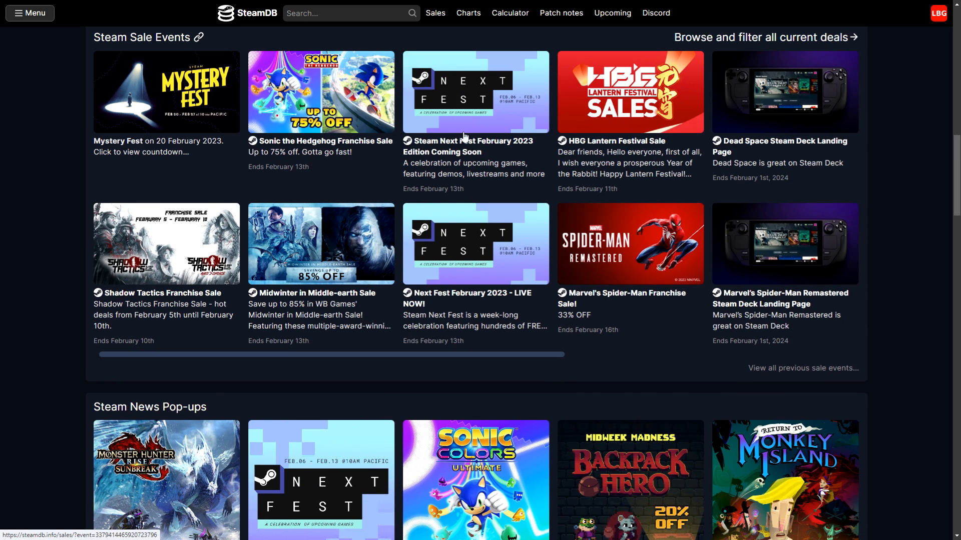
scroll("down", 3)
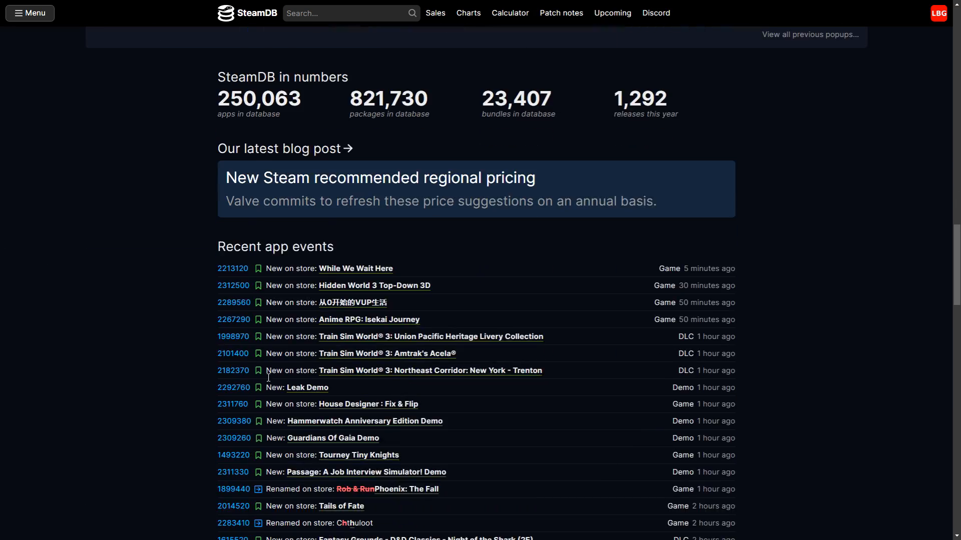
scroll("up", 3)
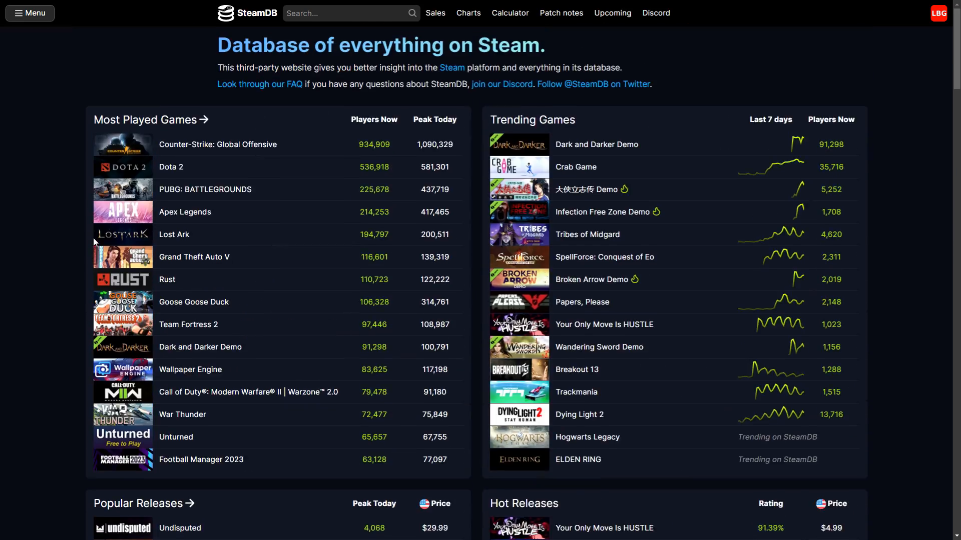
mouse_move(435, 13)
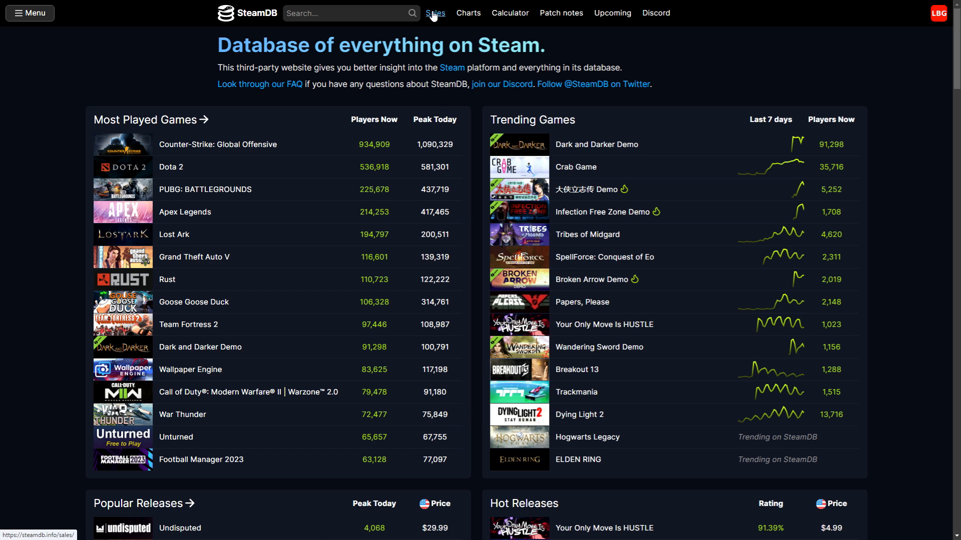
Step: Filter SteamDB sales to price 0–10, reviews ≥100, rating ≥65% and discount ≥40%
left_click(435, 13)
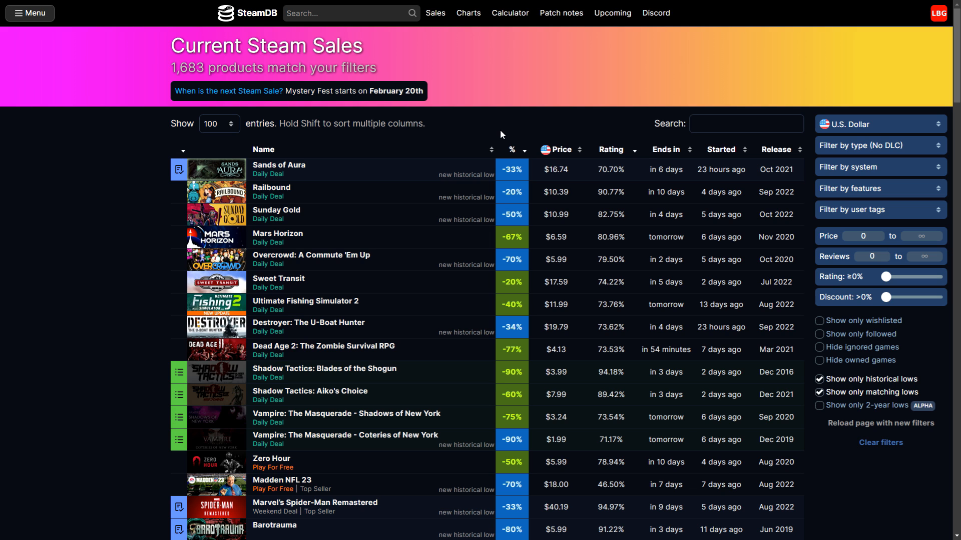
mouse_move(584, 124)
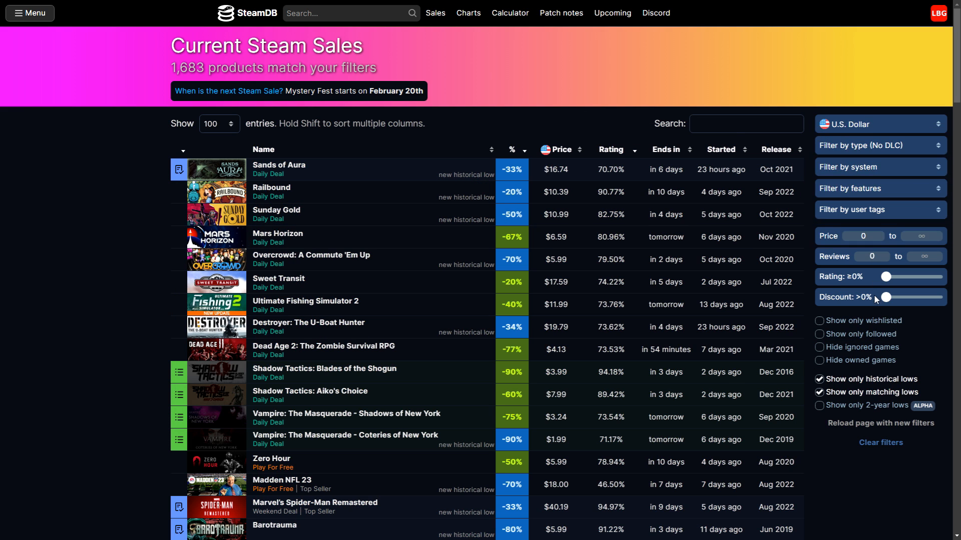
mouse_move(908, 239)
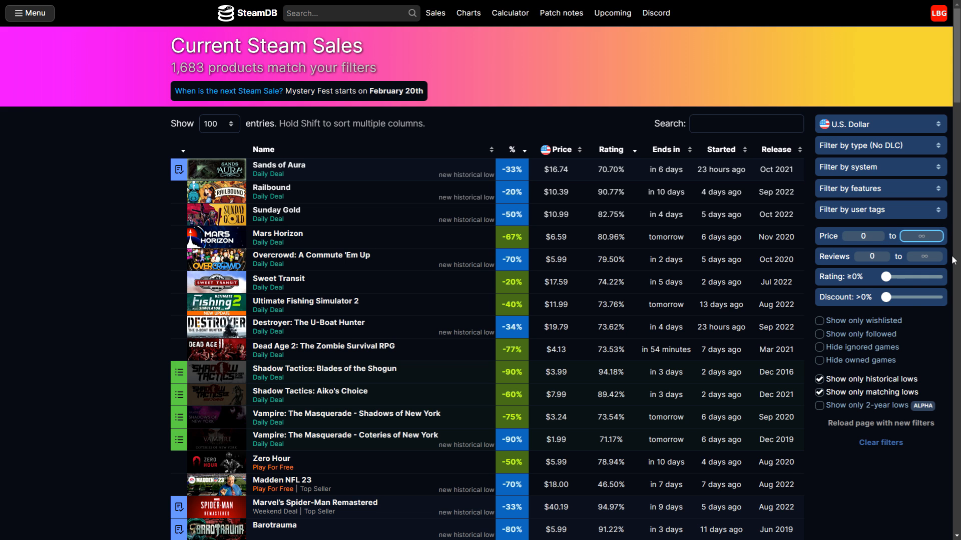
mouse_move(871, 257)
type("10")
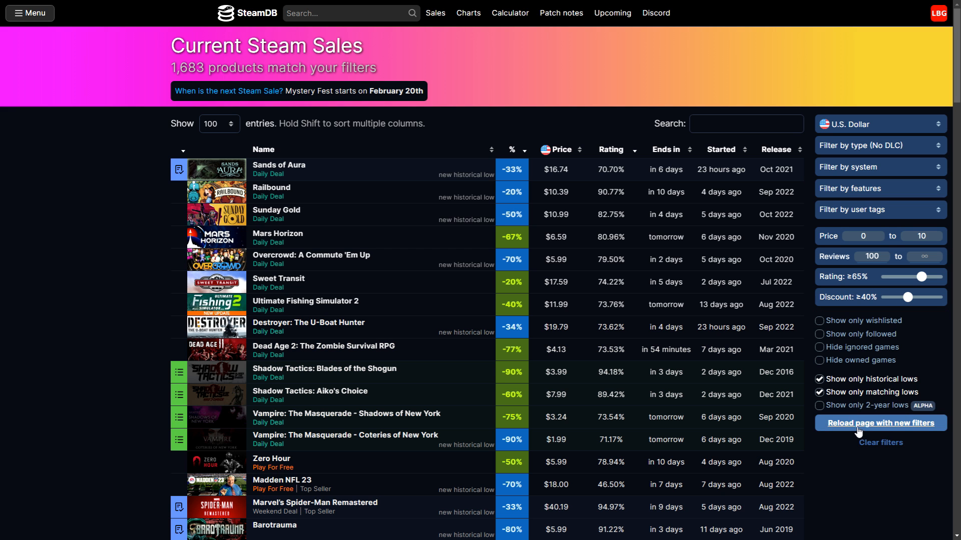
left_click(880, 423)
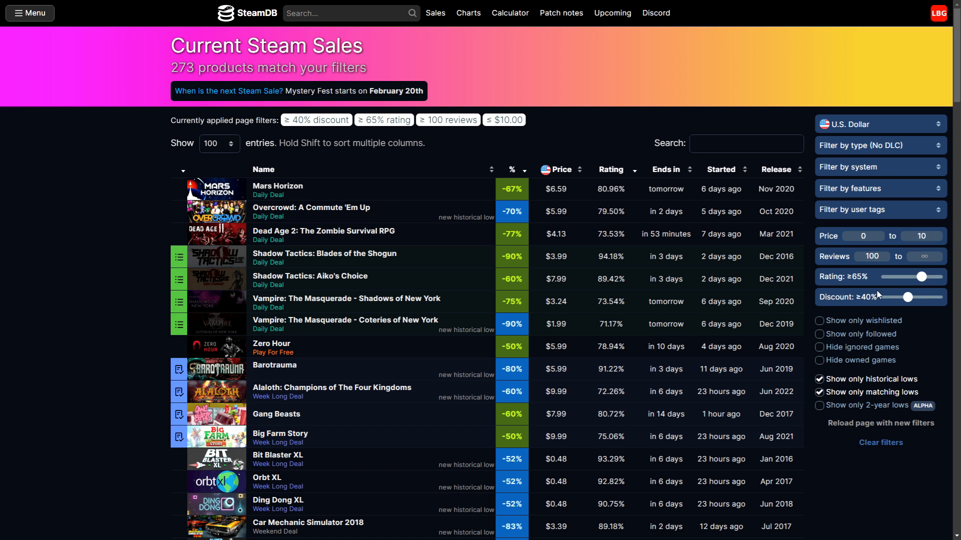
Step: Show sale prices in Indian Rupee with a ₹100 maximum price and reload
left_click(879, 123)
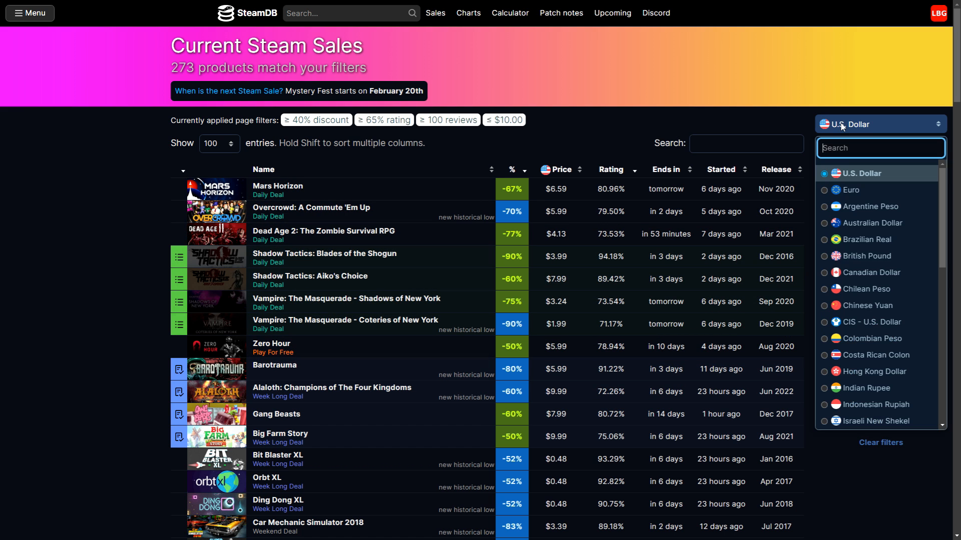
mouse_move(840, 388)
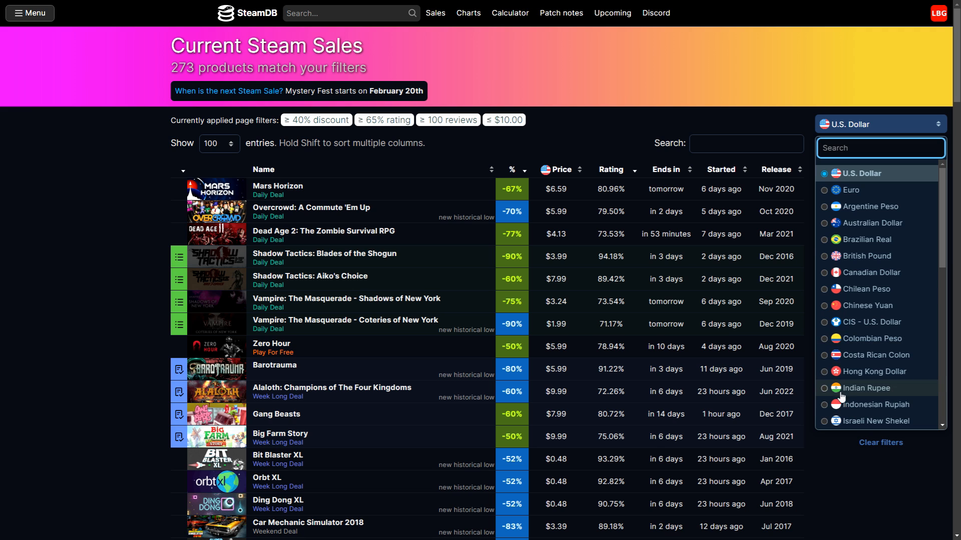
left_click(864, 388)
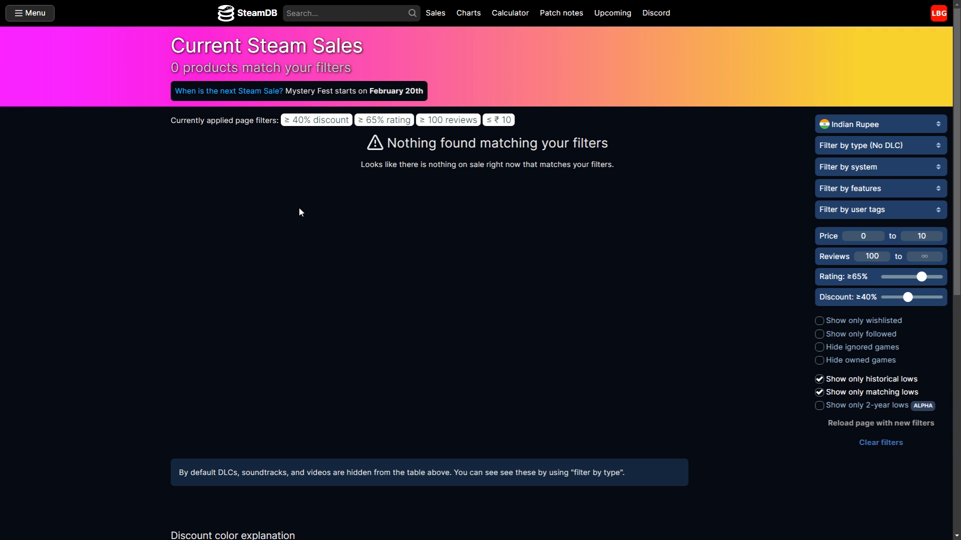
left_click(879, 124)
type("0")
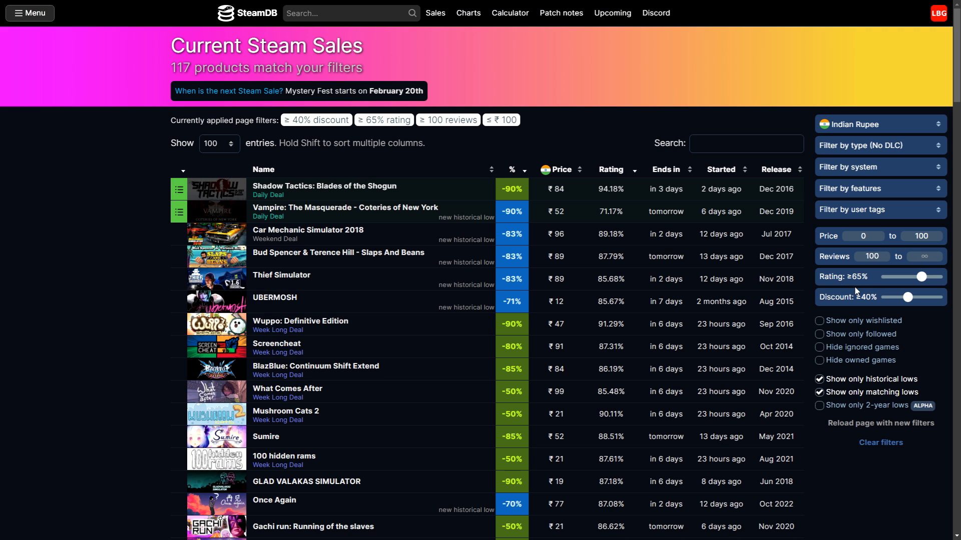
mouse_move(854, 300)
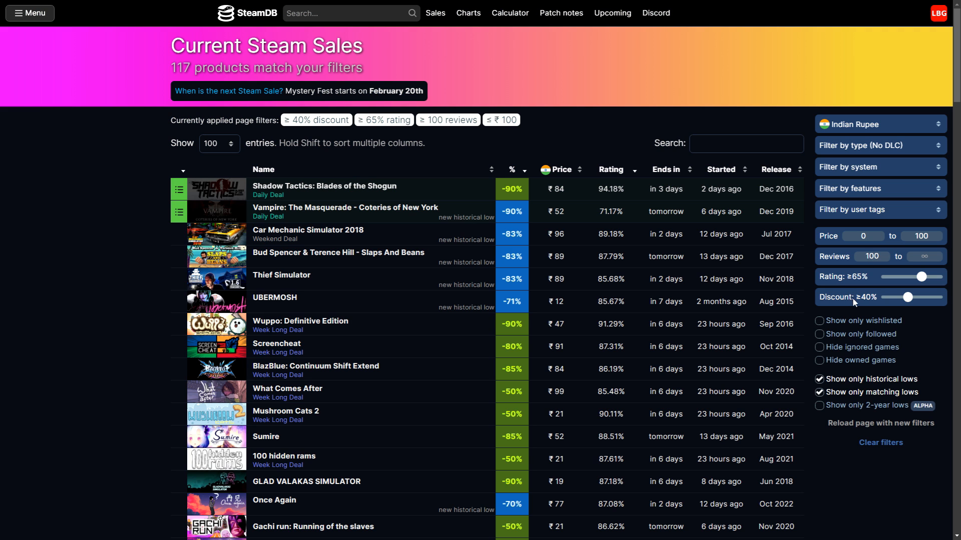
left_click(179, 189)
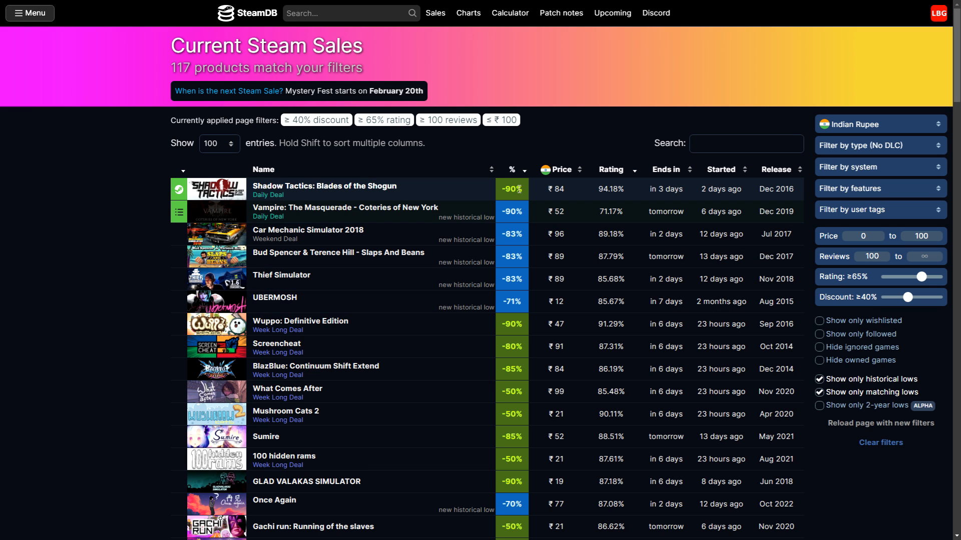
mouse_move(326, 189)
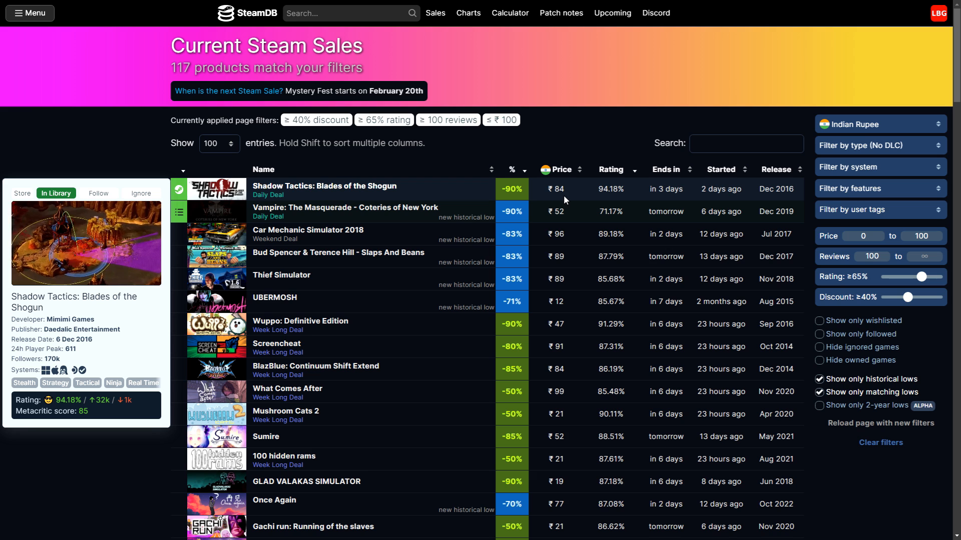
Step: Browse the 117 matching rupee deals
scroll("down", 3)
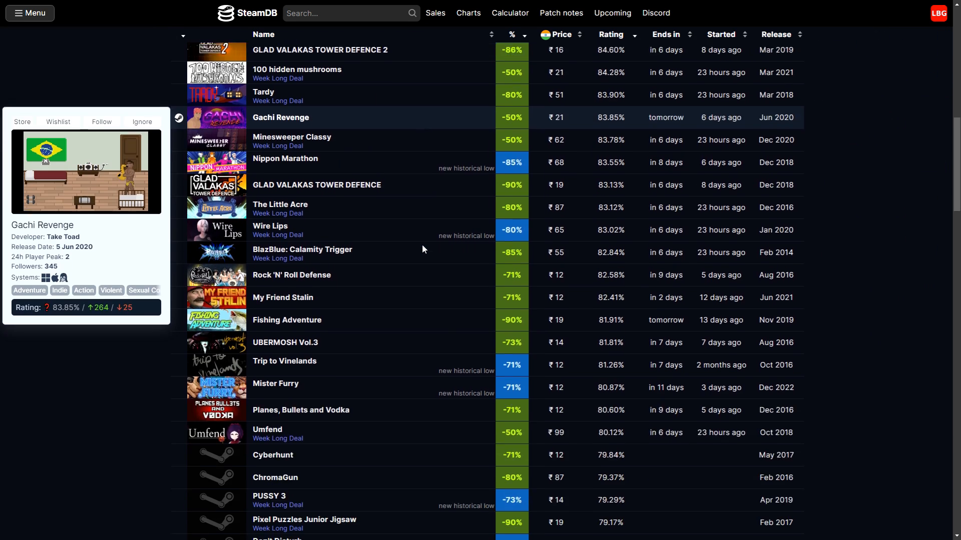
scroll("down", 3)
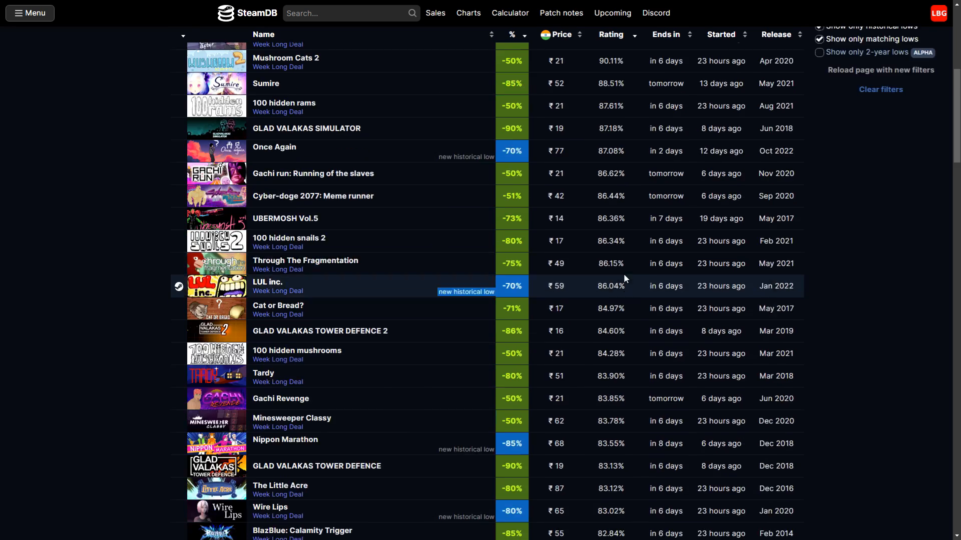
scroll("up", 3)
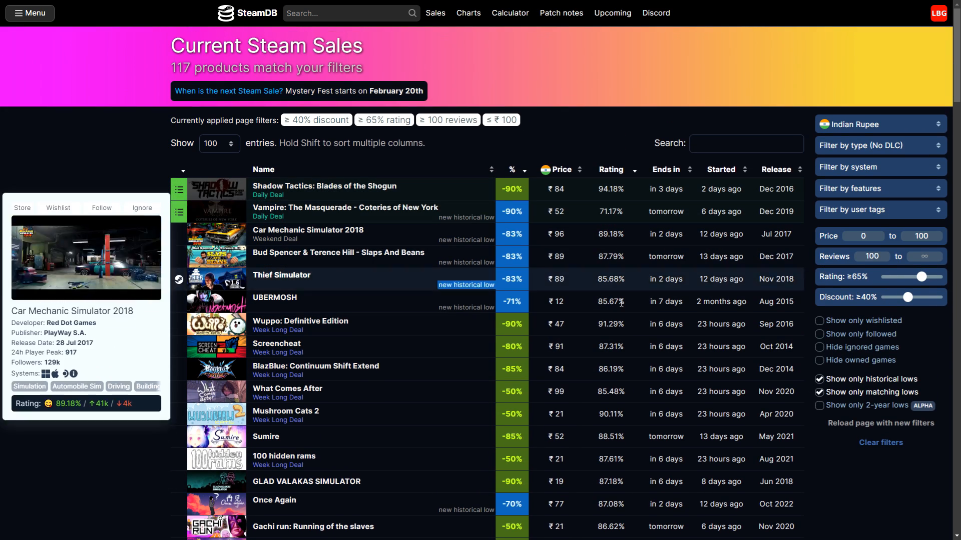
mouse_move(245, 282)
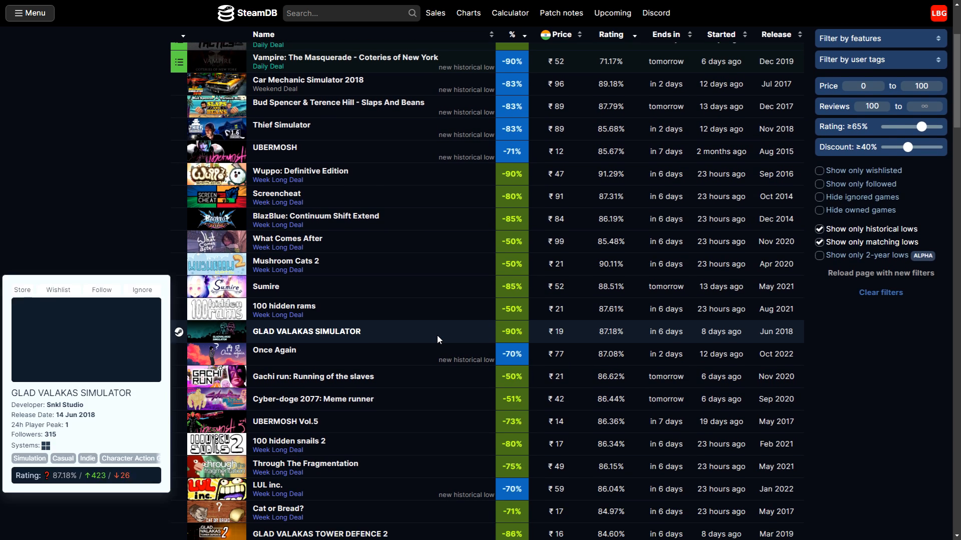
scroll("up", 3)
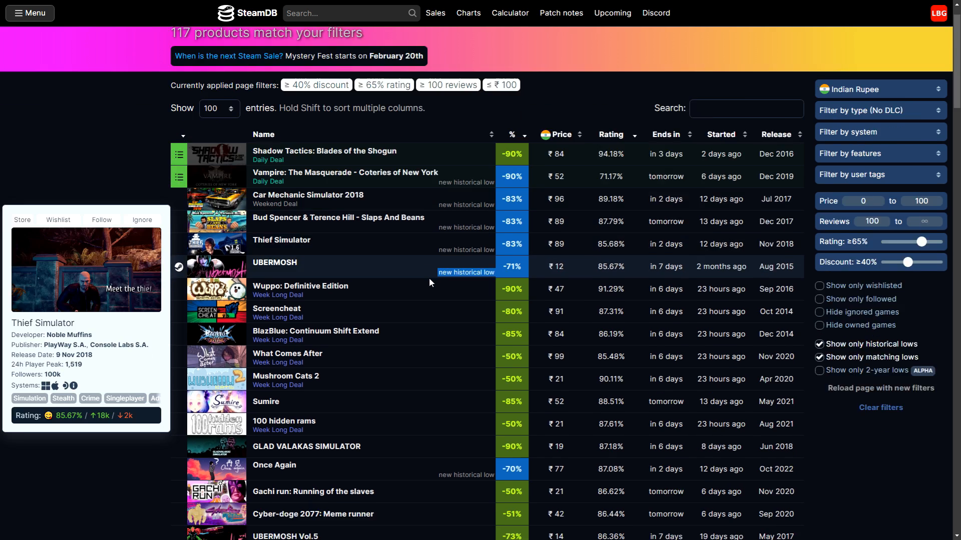
scroll("down", 3)
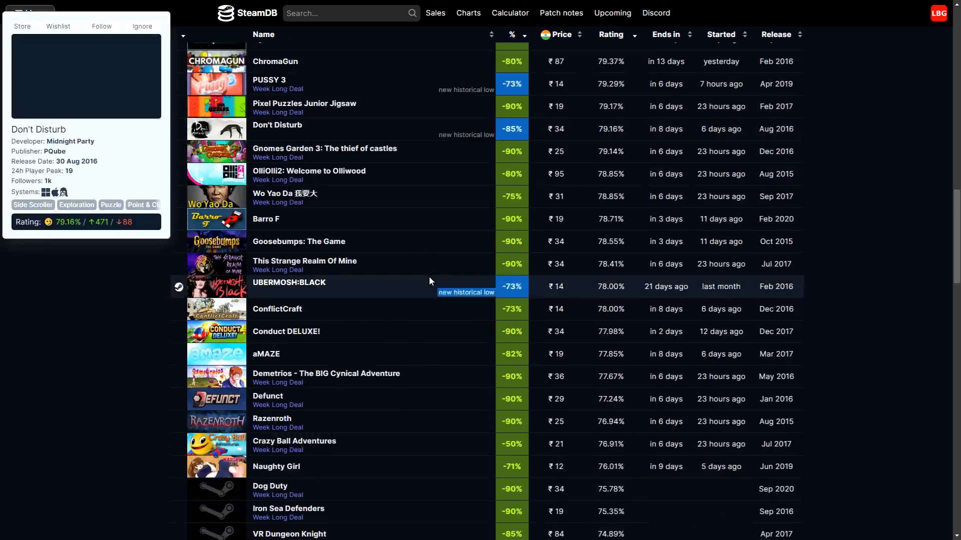
scroll("down", 3)
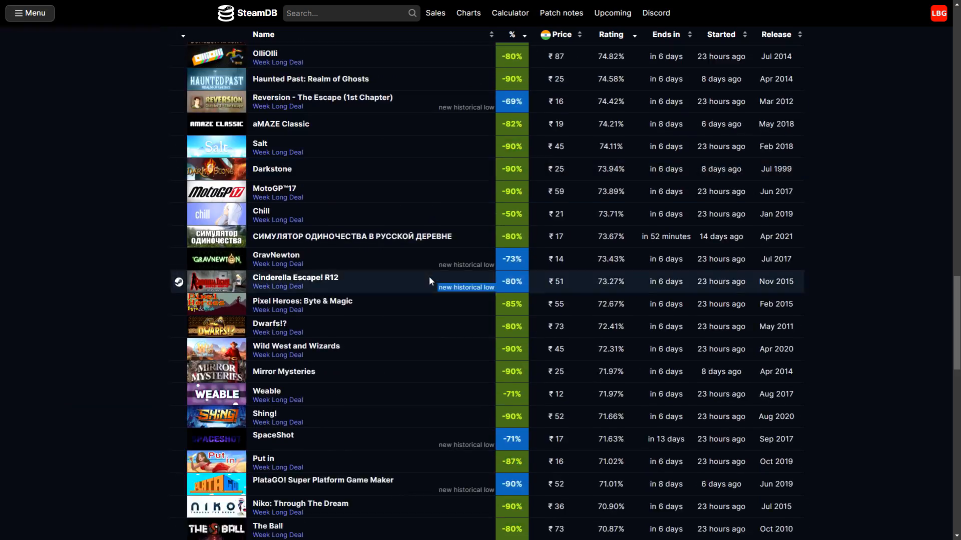
scroll("up", 3)
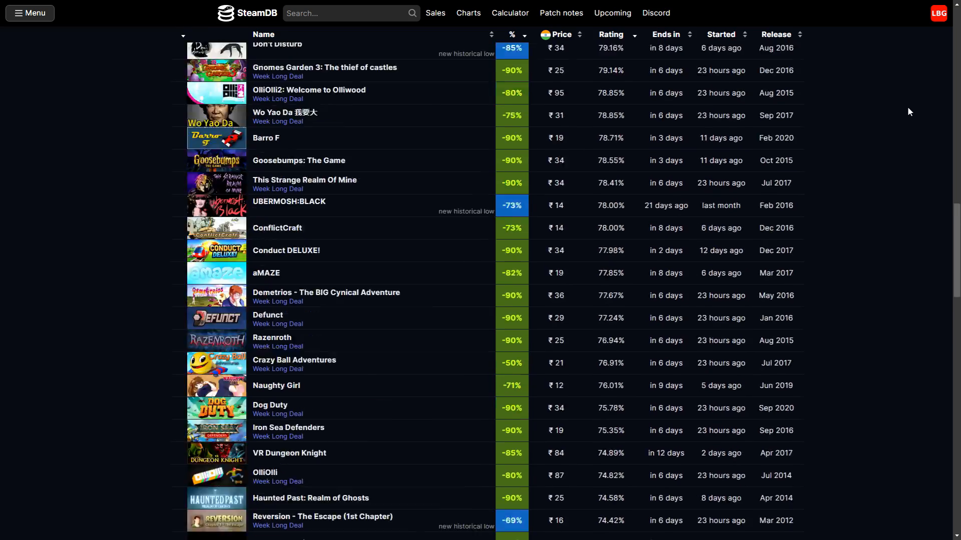
scroll("up", 3)
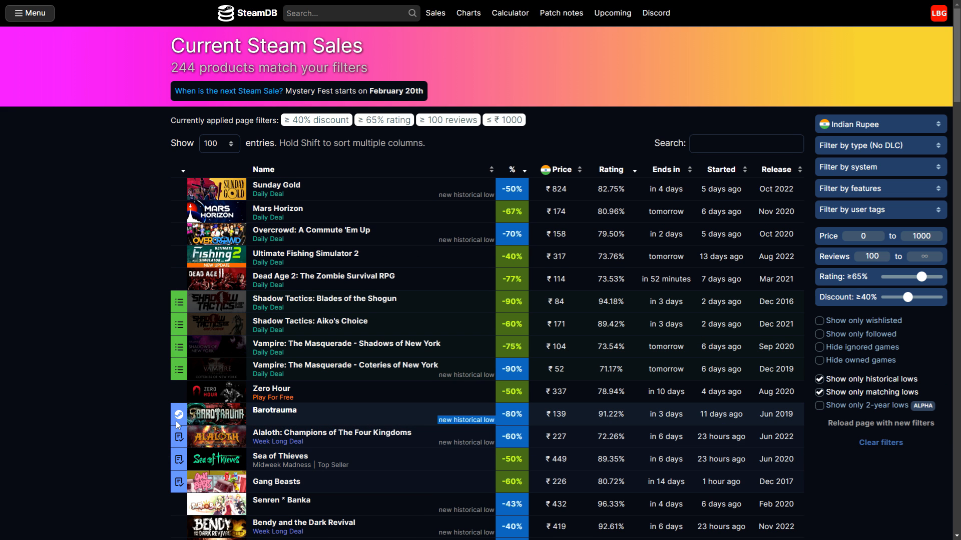
mouse_move(179, 482)
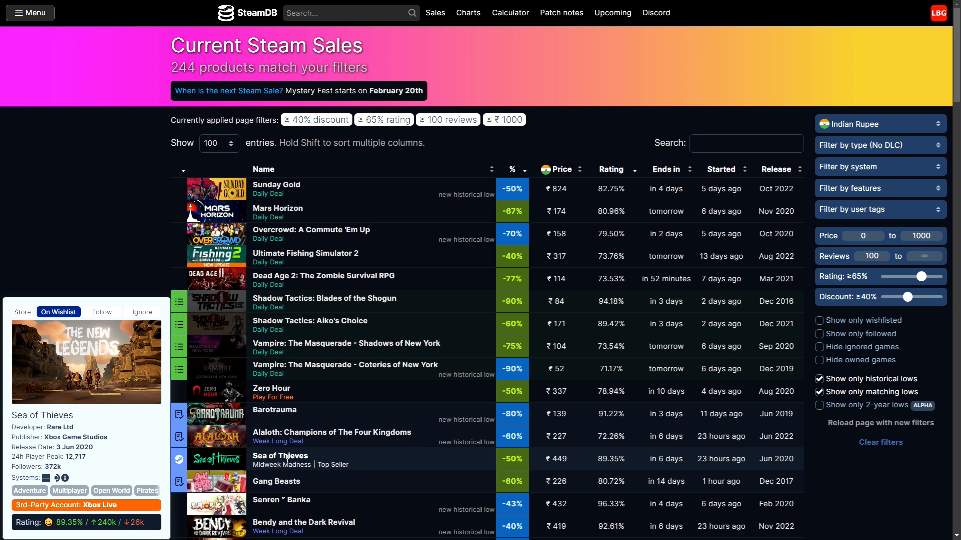
Step: Open Sea of Thieves and review its regional store prices and price history
left_click(280, 456)
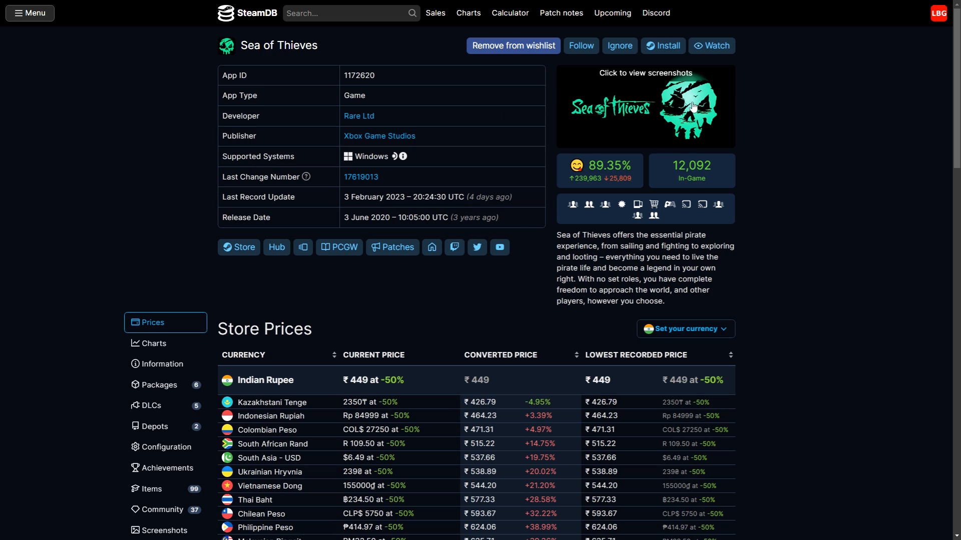
scroll("down", 3)
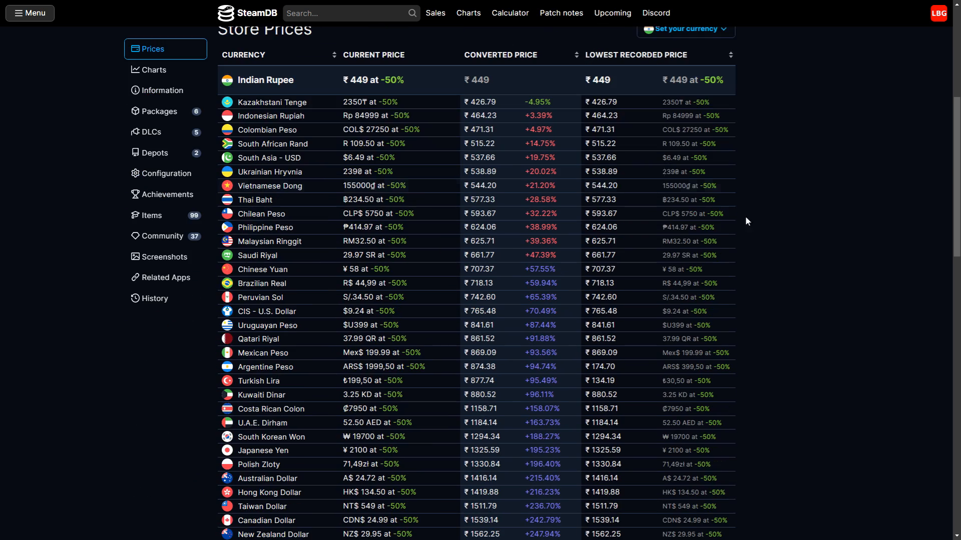
scroll("down", 3)
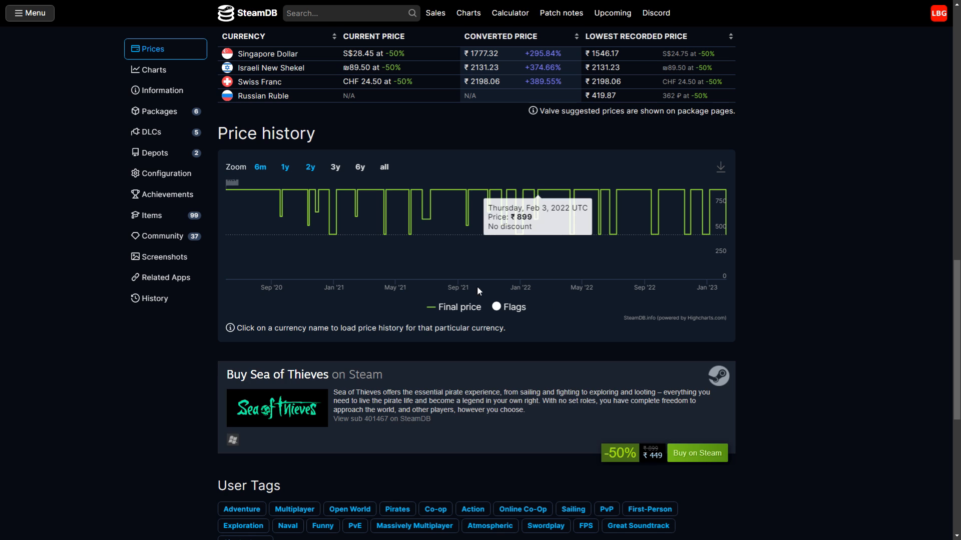
mouse_move(232, 188)
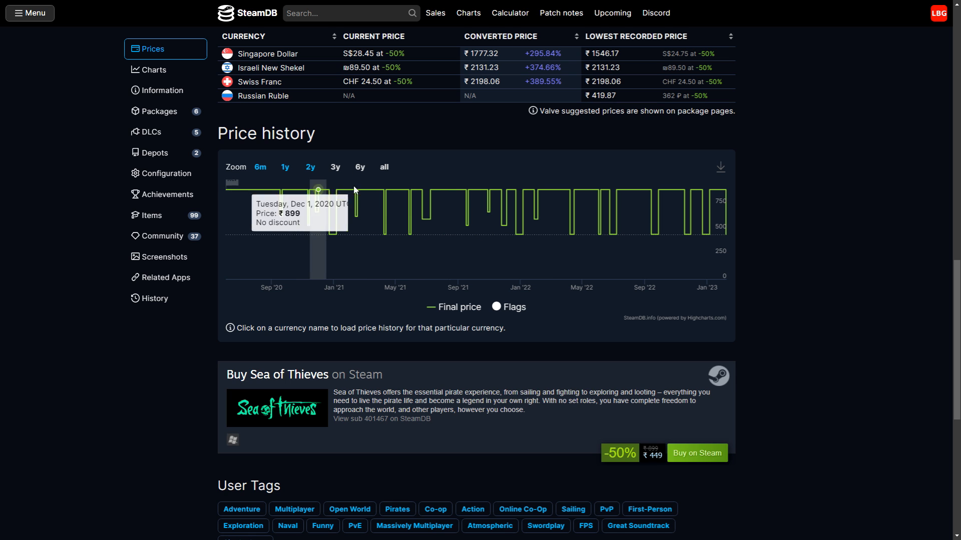
mouse_move(516, 236)
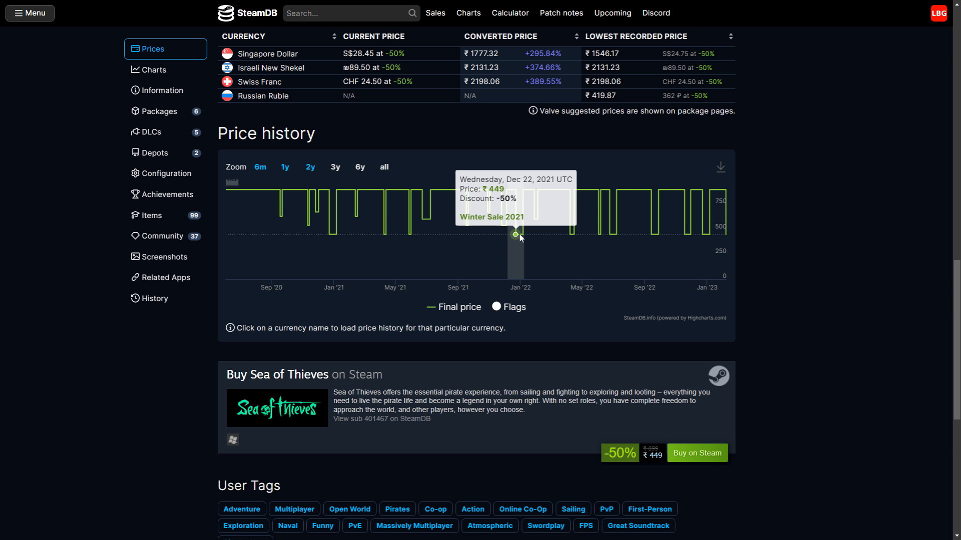
mouse_move(722, 238)
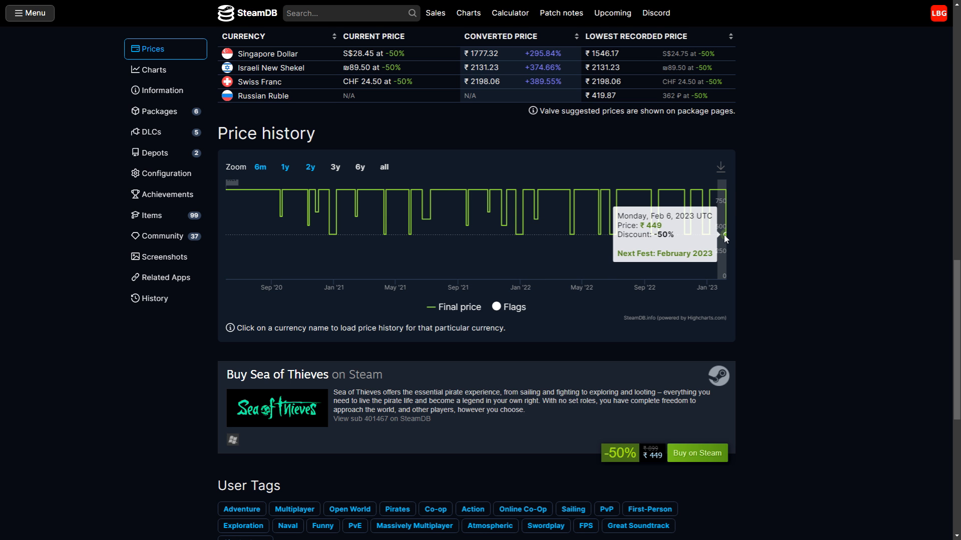
scroll("up", 3)
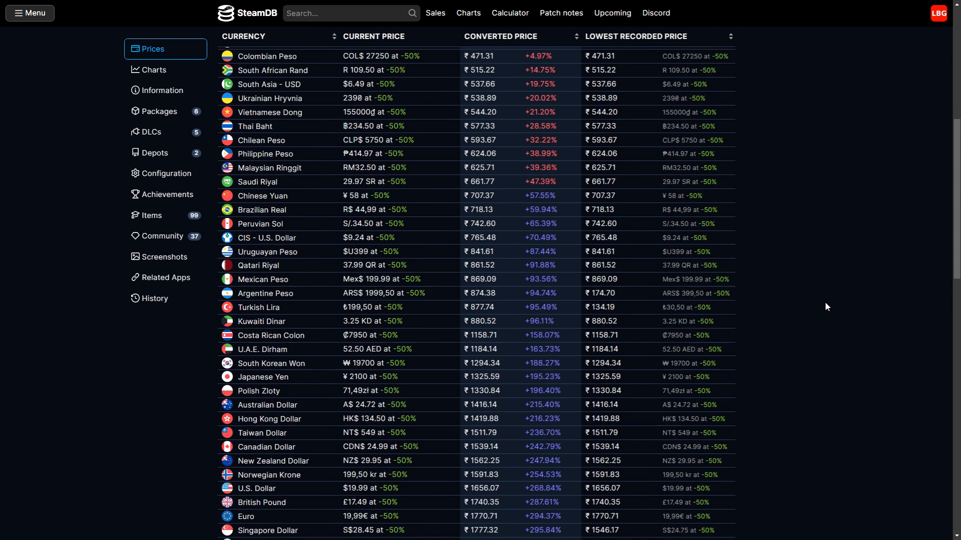
scroll("up", 3)
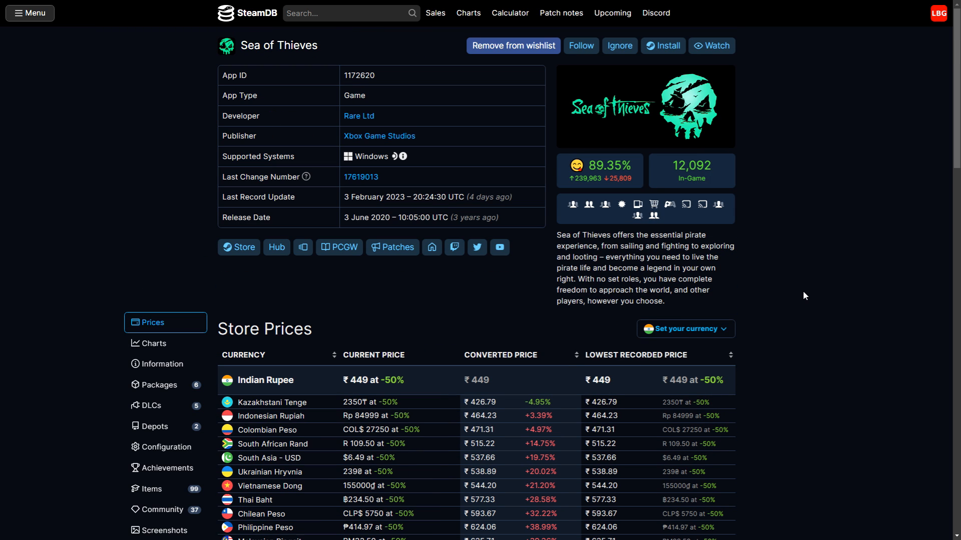
mouse_move(691, 166)
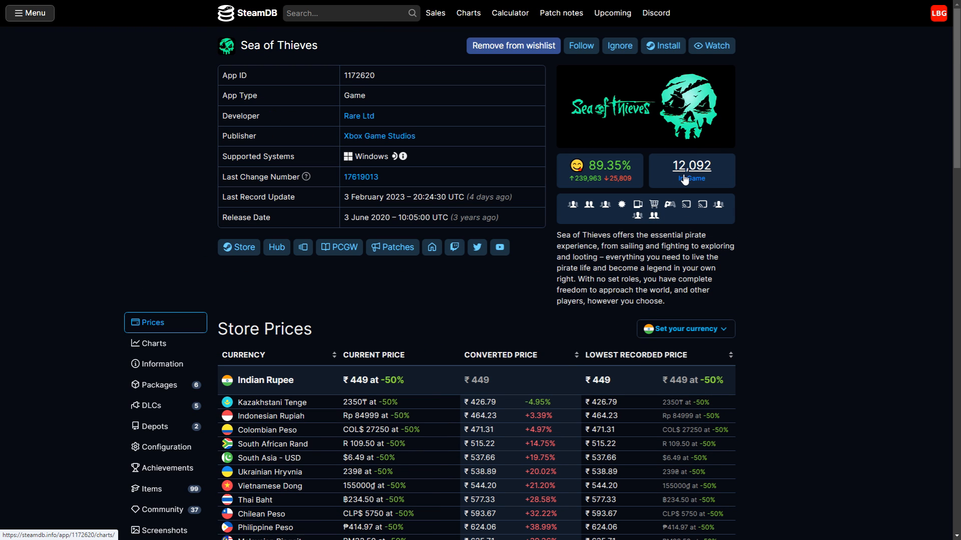
mouse_move(753, 238)
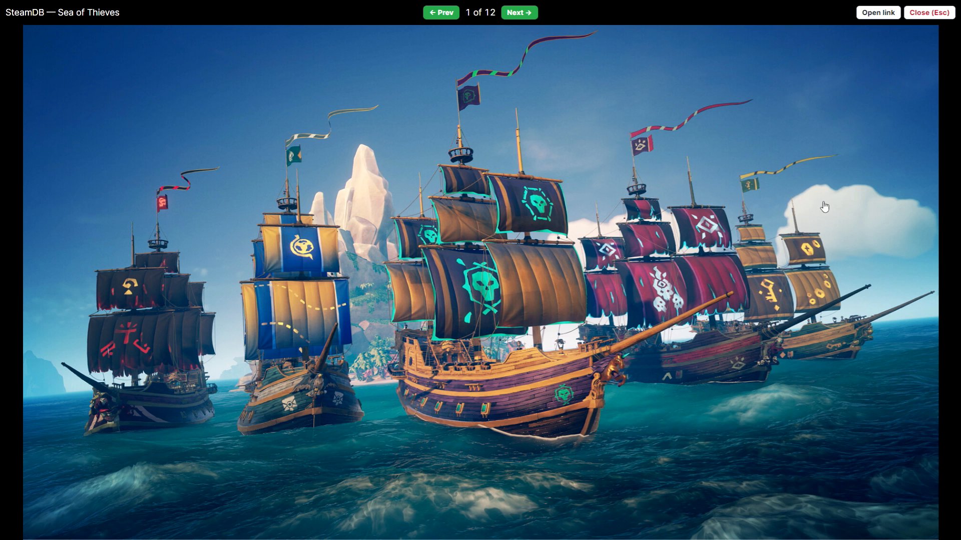
mouse_move(929, 12)
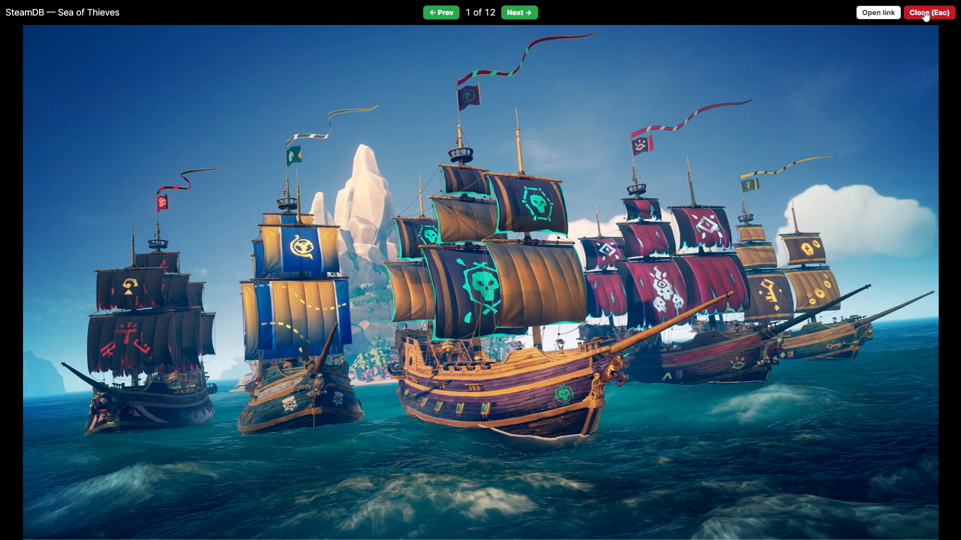
Step: Leave the screenshots and find the SteamDB lowest price on Sea of Thieves' Steam page
left_click(927, 12)
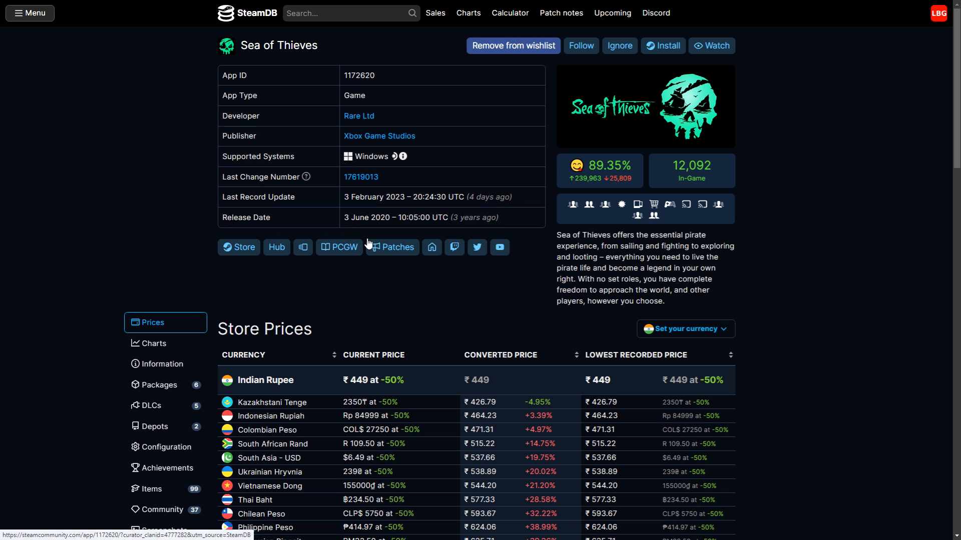
left_click(239, 246)
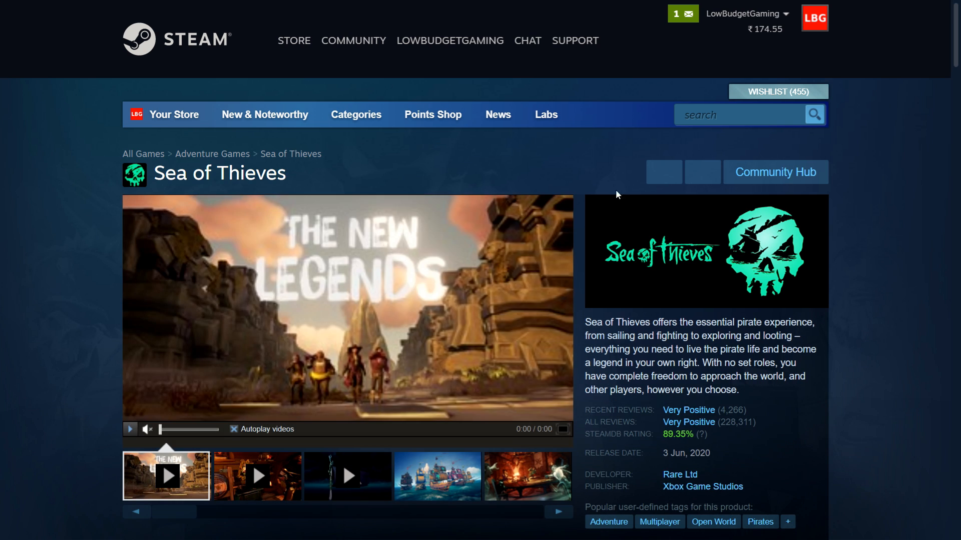
scroll("down", 3)
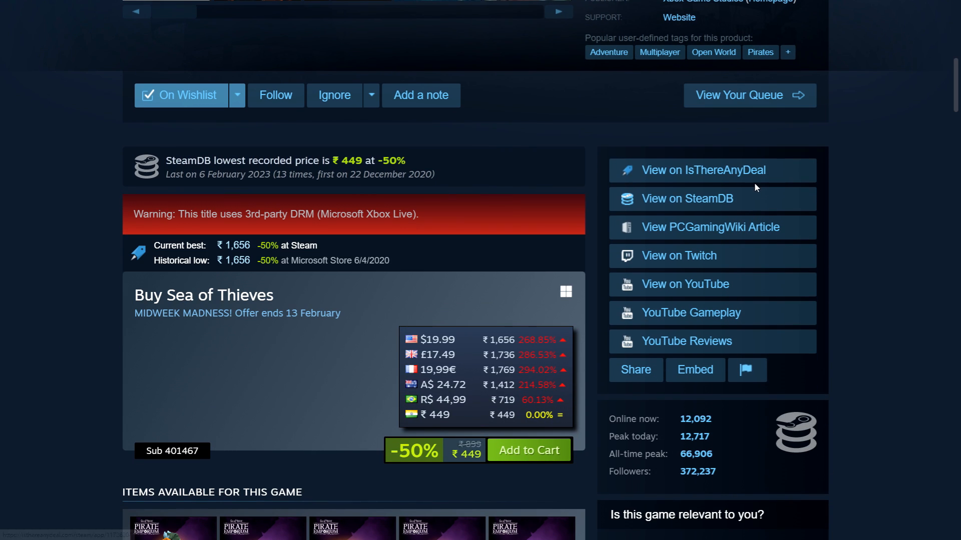
mouse_move(451, 478)
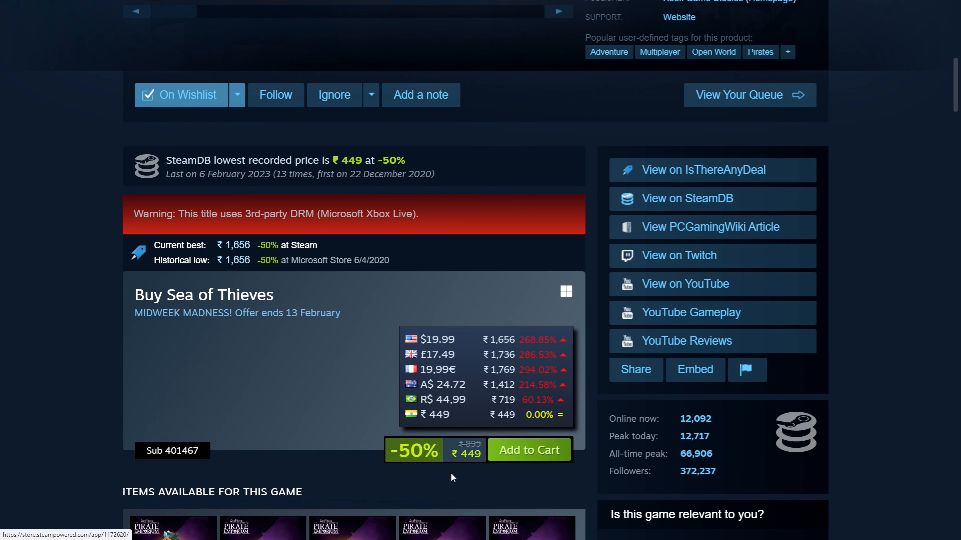
mouse_move(286, 199)
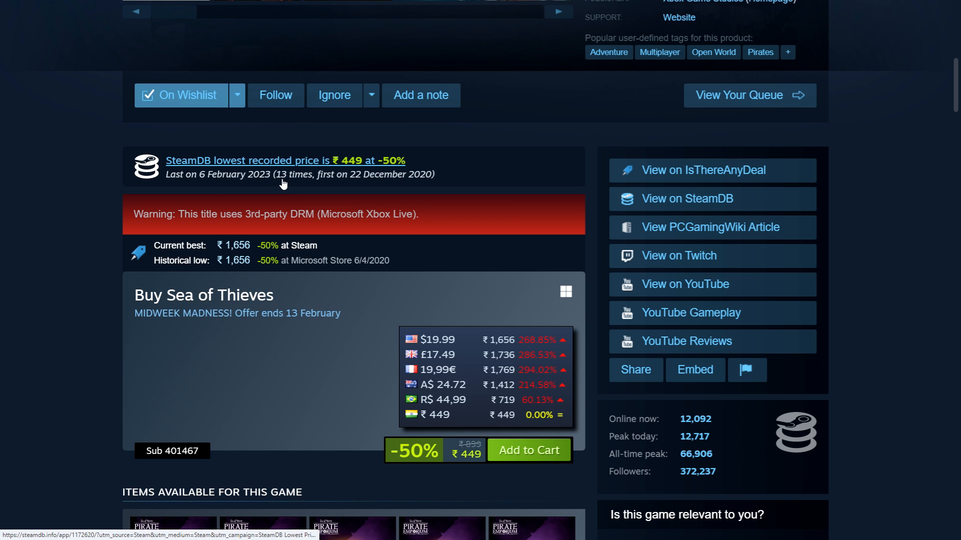
mouse_move(306, 190)
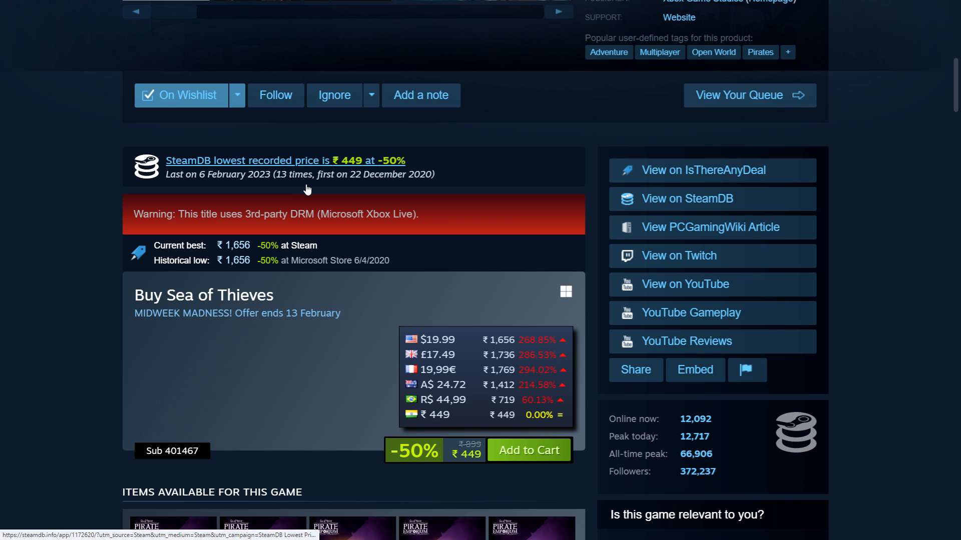
mouse_move(355, 180)
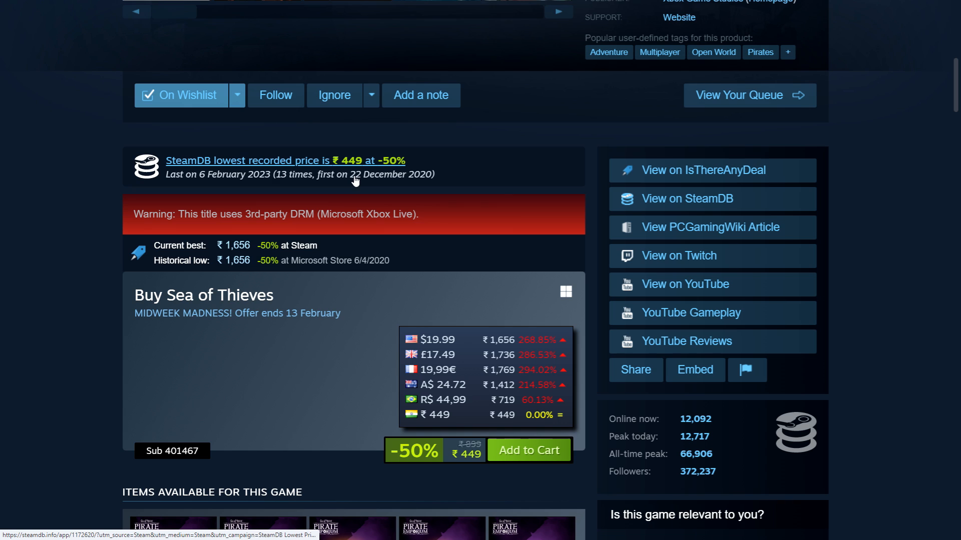
mouse_move(424, 184)
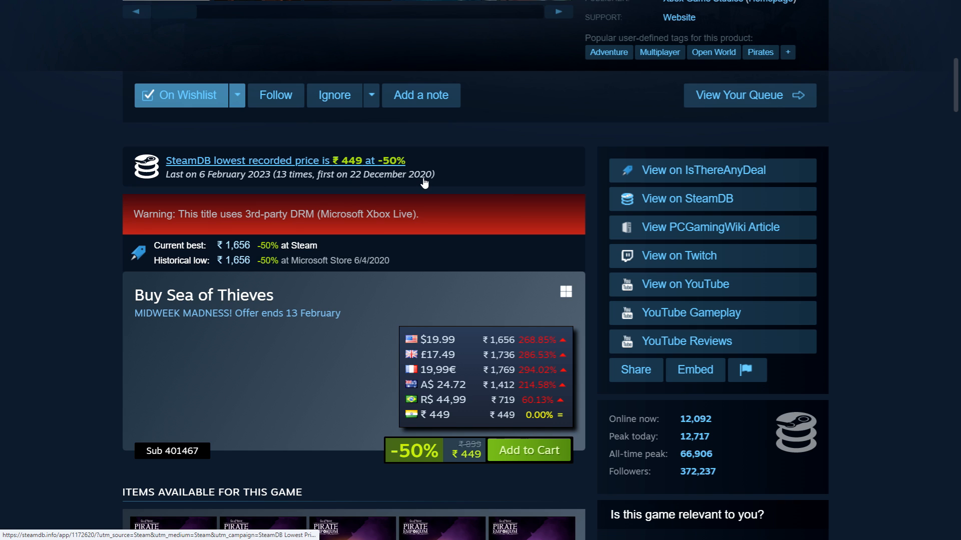
mouse_move(414, 183)
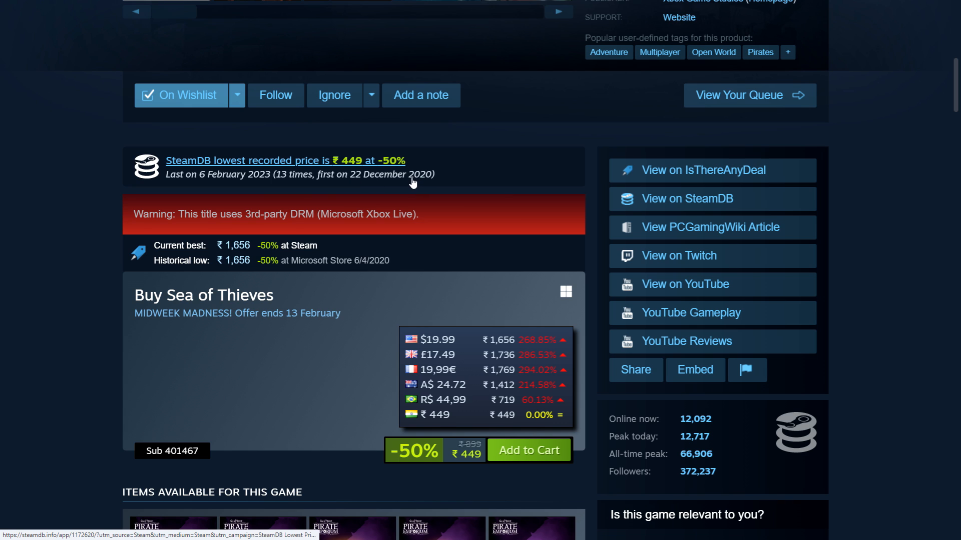
scroll("down", 3)
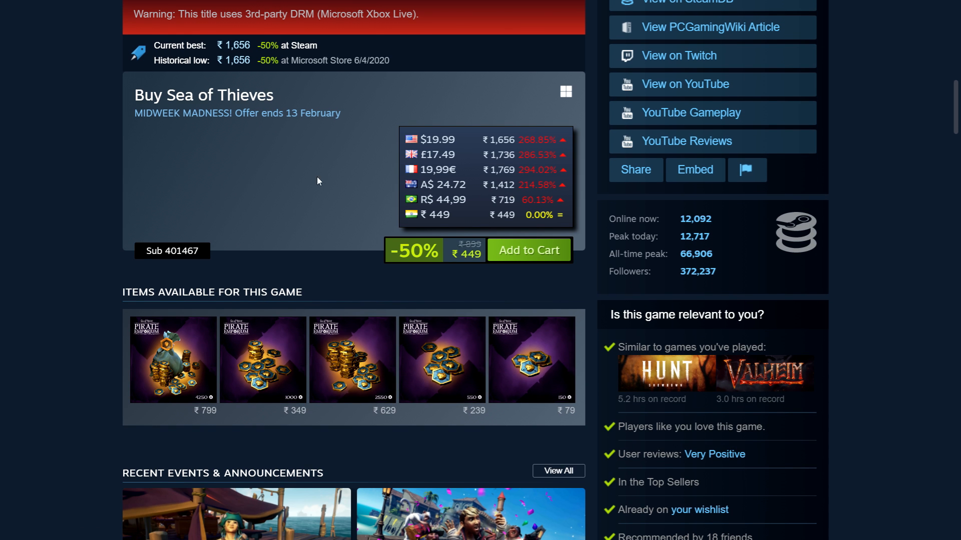
scroll("up", 3)
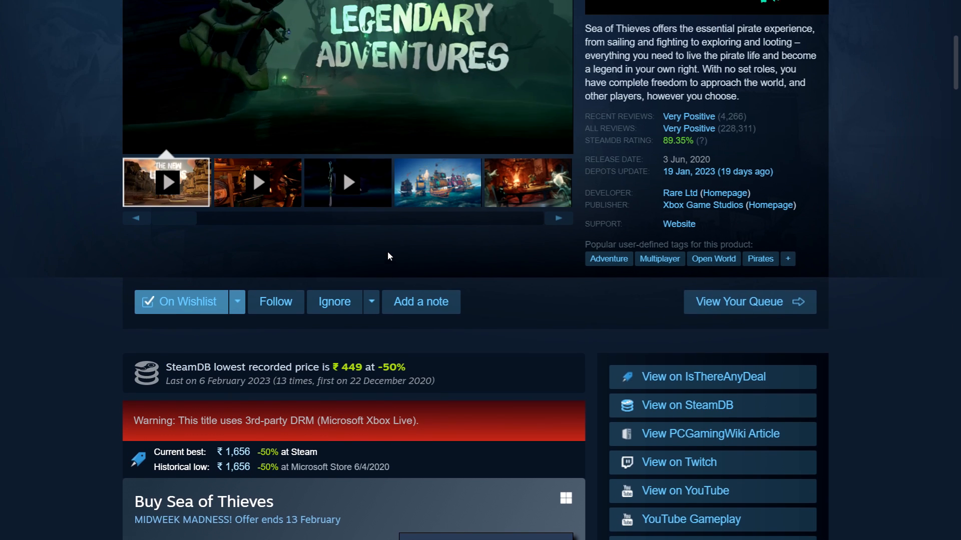
scroll("up", 3)
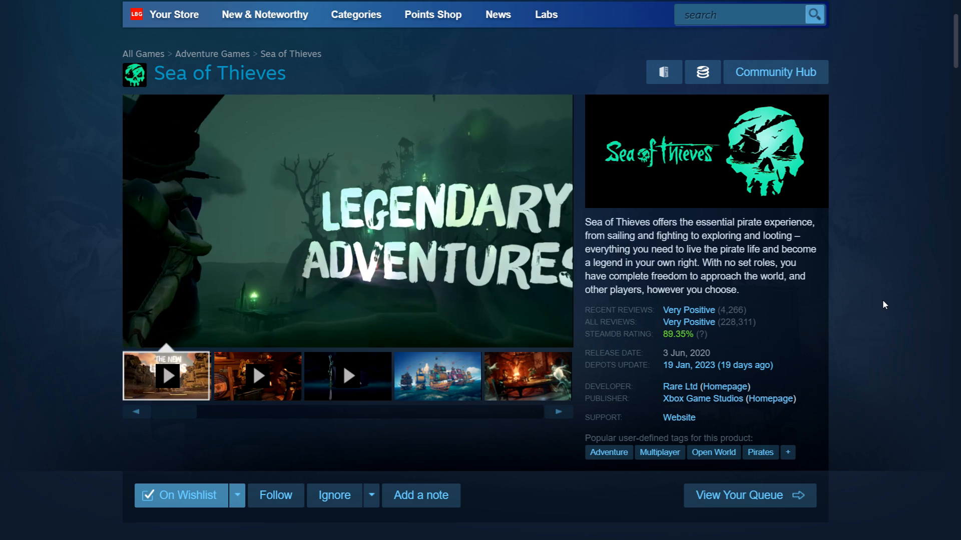
scroll("down", 3)
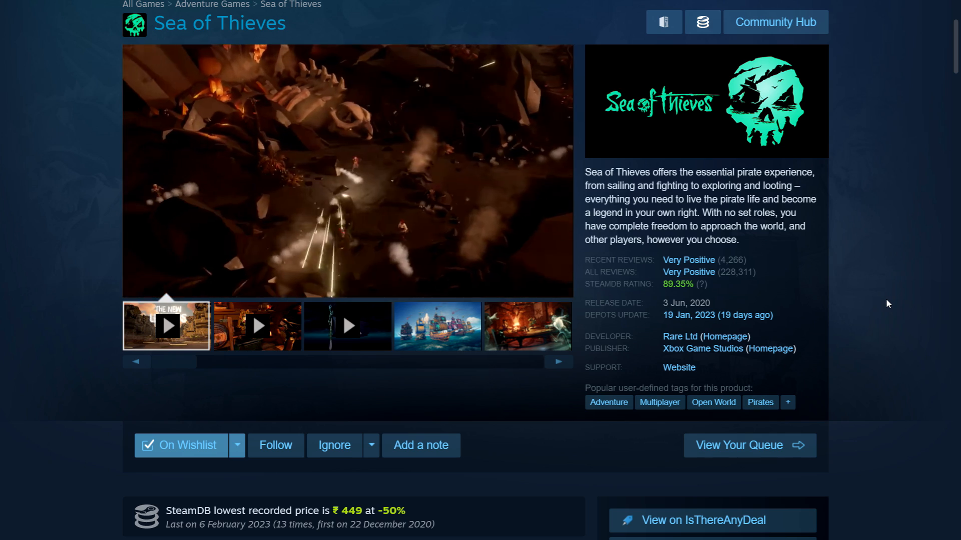
scroll("down", 3)
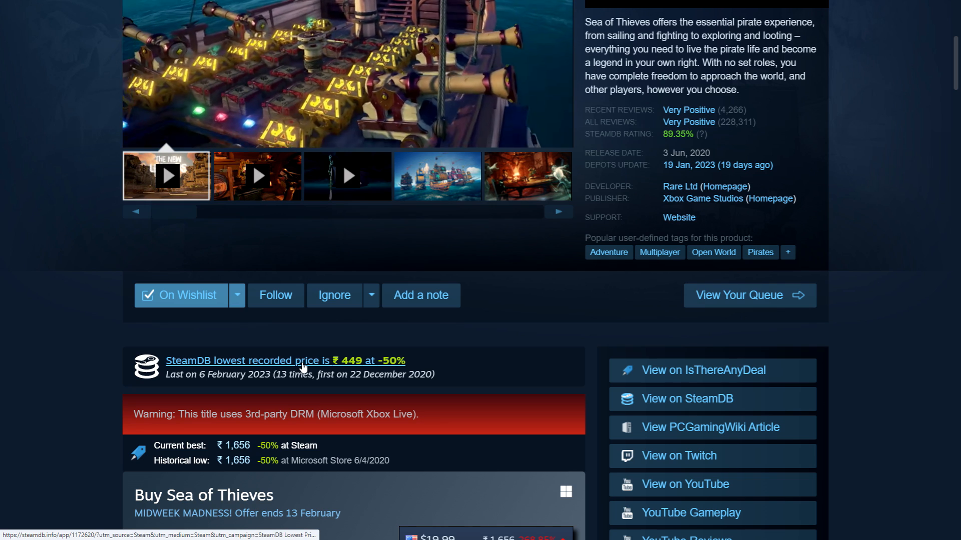
scroll("up", 3)
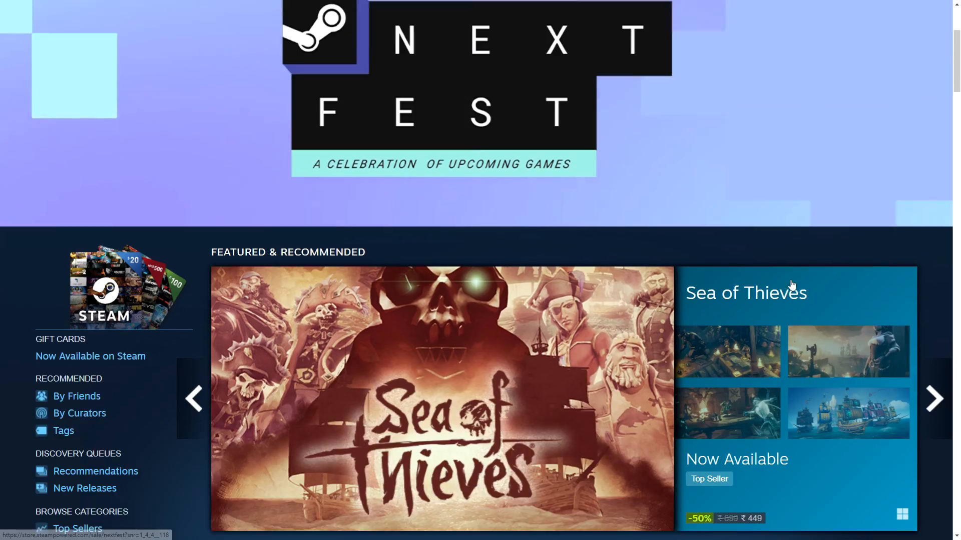
Step: Scroll the store front back up to the header and search box
scroll("down", 3)
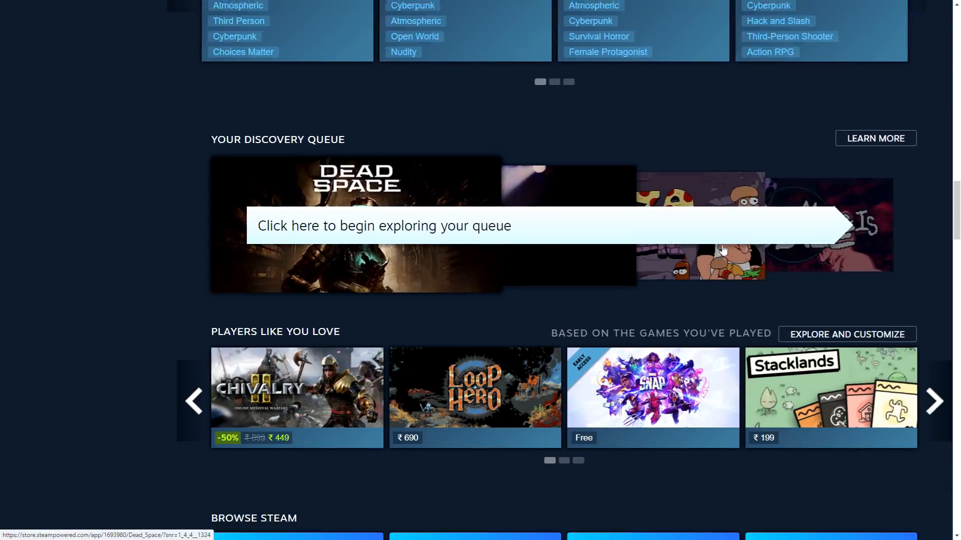
scroll("down", 3)
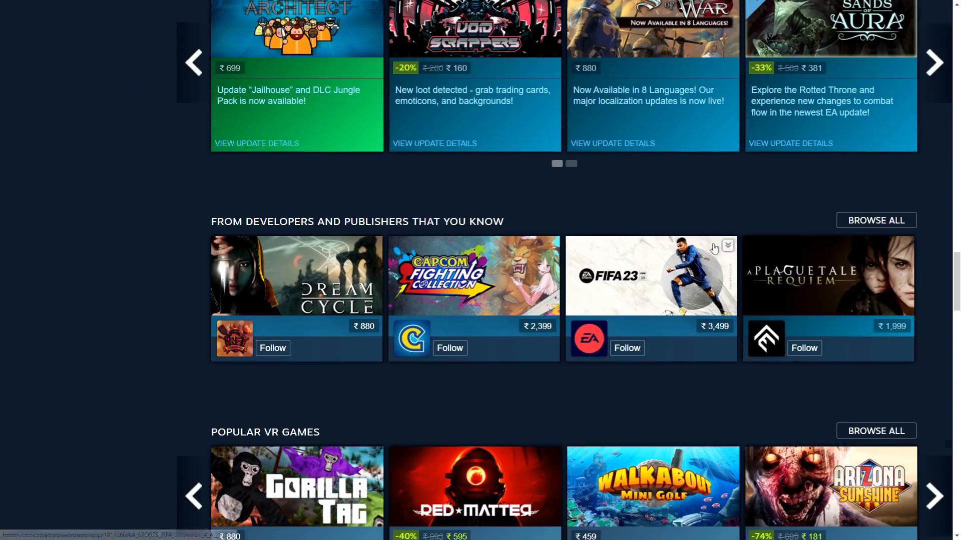
scroll("down", 3)
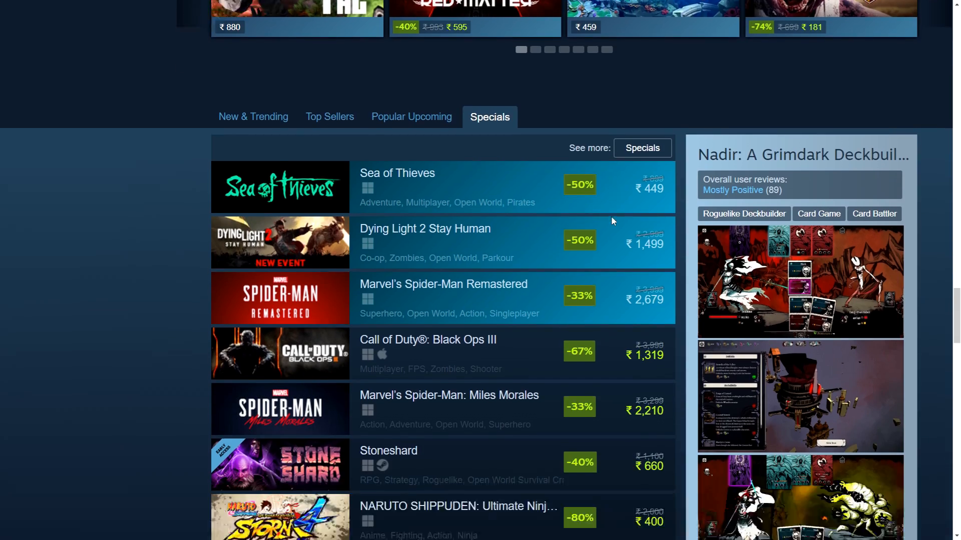
scroll("up", 3)
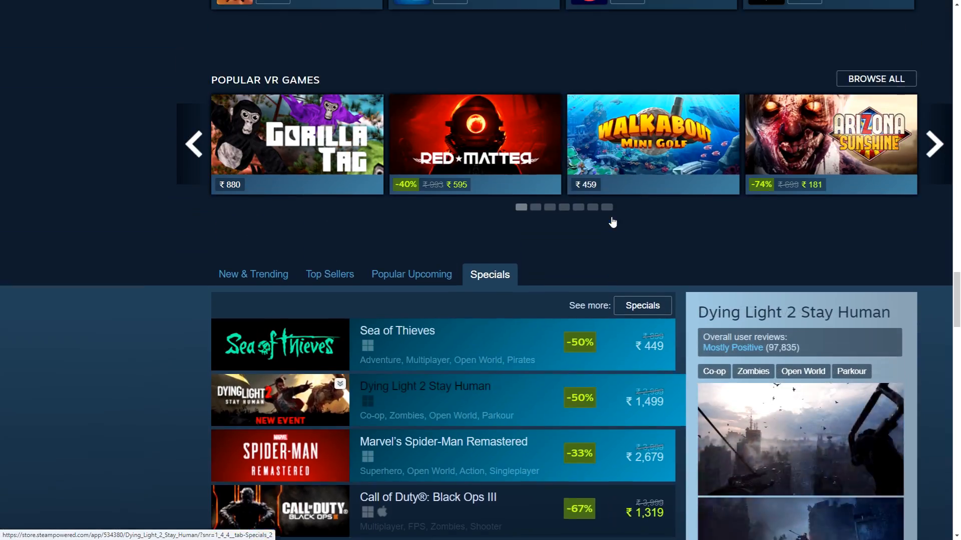
scroll("down", 3)
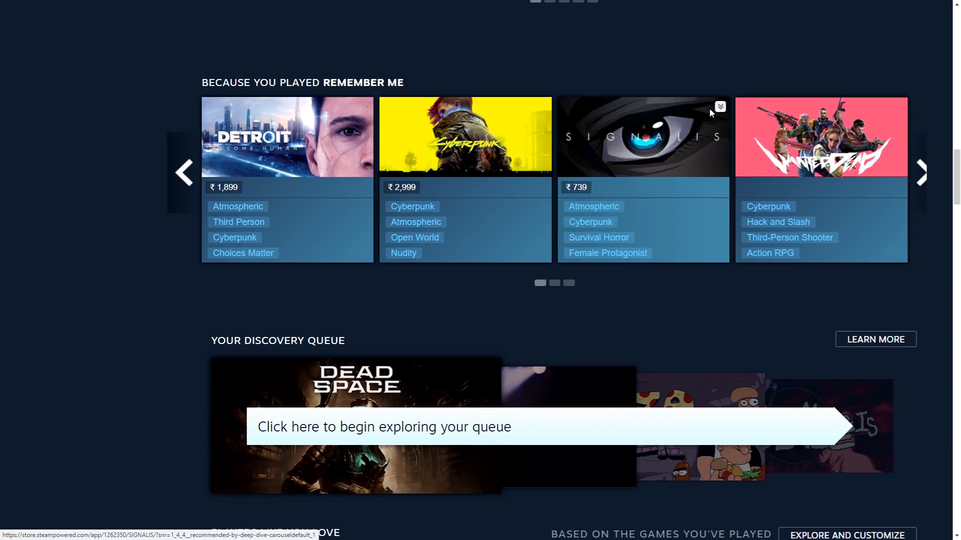
scroll("up", 3)
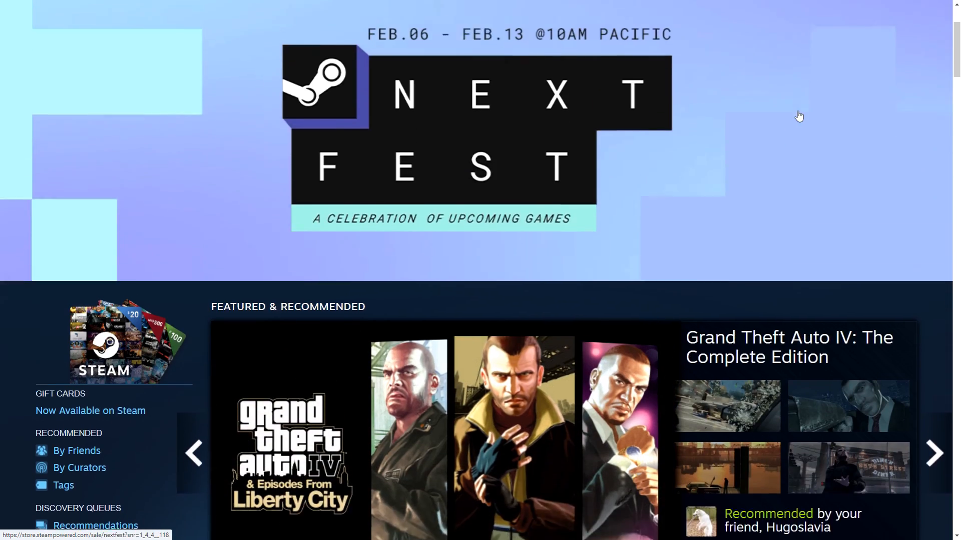
scroll("up", 3)
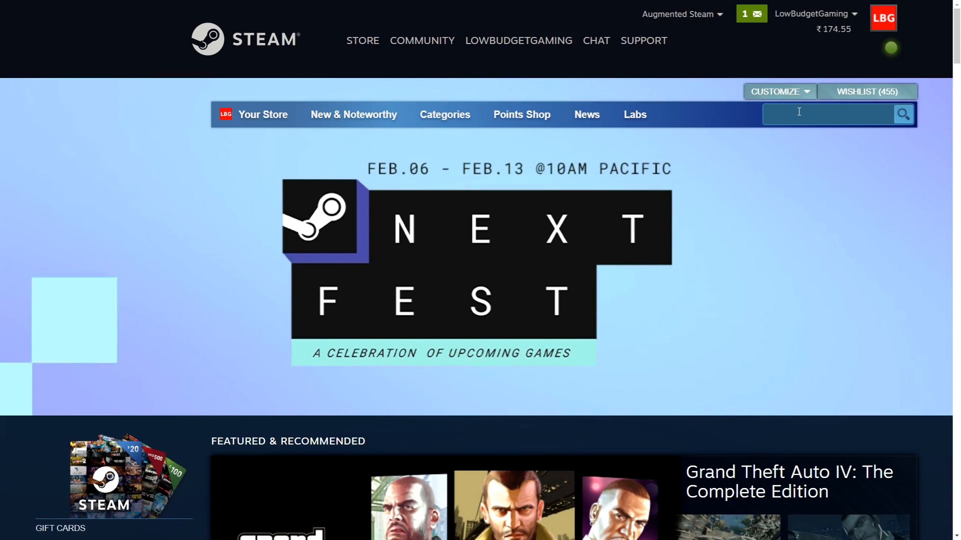
Step: Search 'call of ju' and open Call of Juarez: Gunslinger from the suggestions
type("call of j")
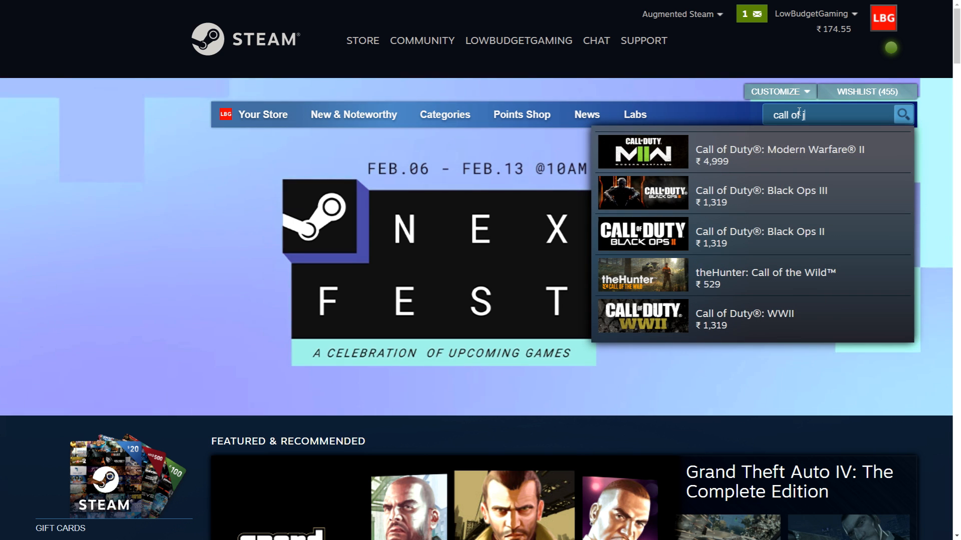
type("ju")
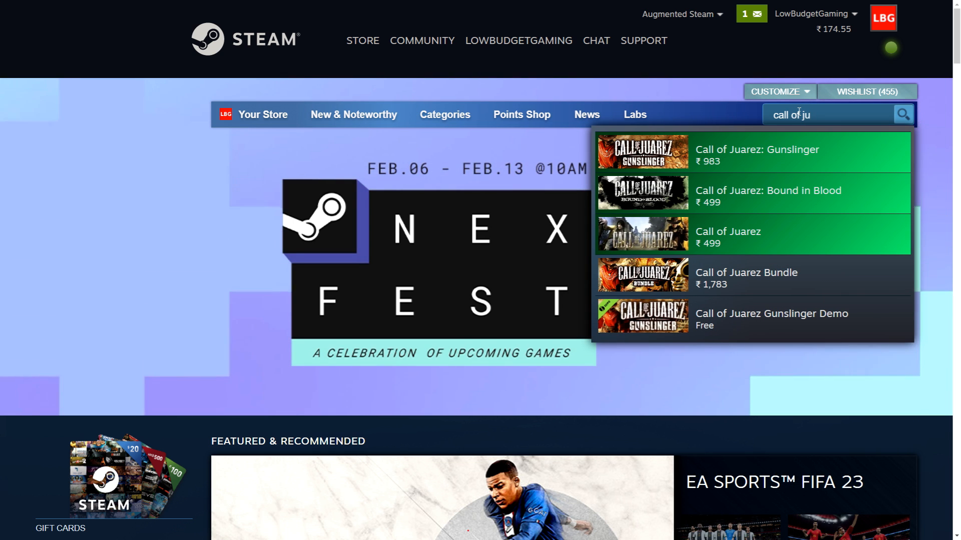
mouse_move(573, 159)
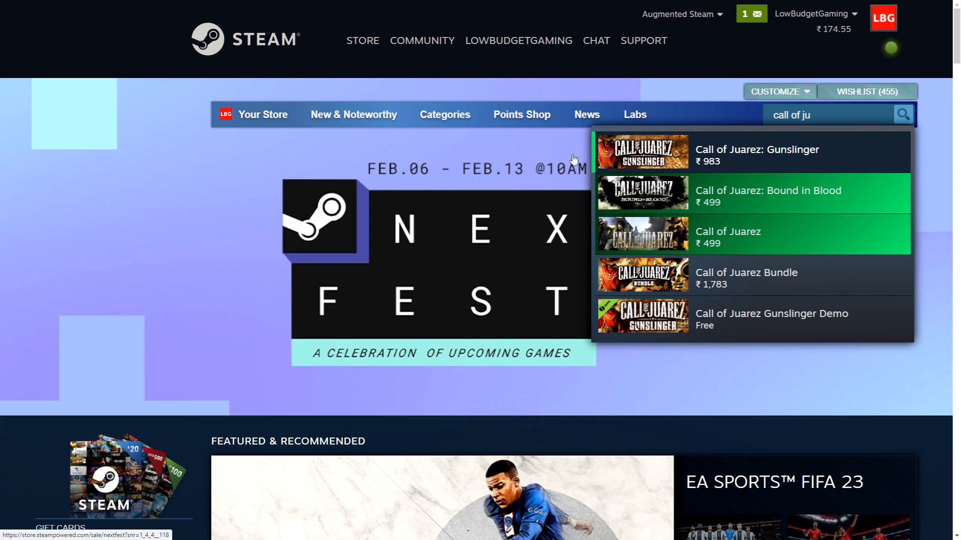
left_click(756, 149)
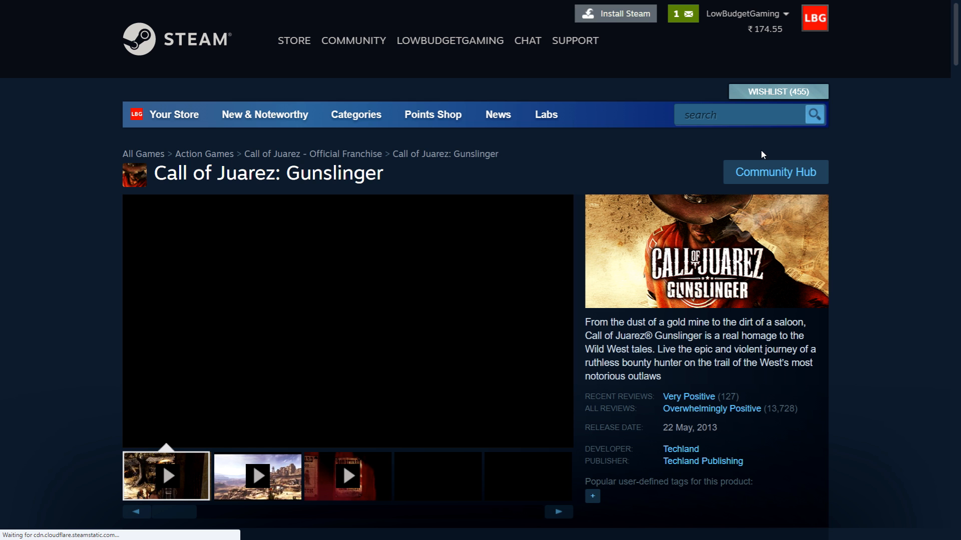
Step: Review Gunslinger's SteamDB lowest and regional prices, then return to the top
scroll("down", 3)
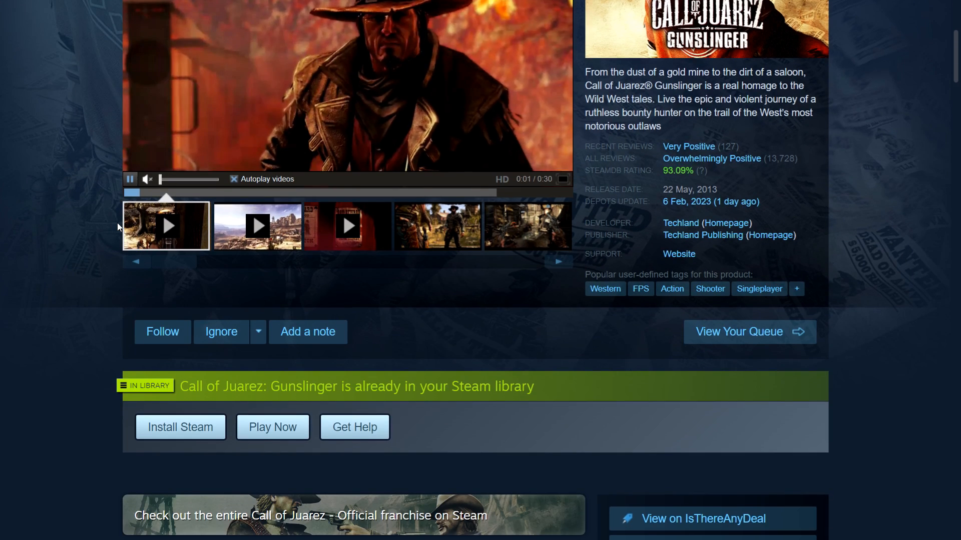
scroll("down", 3)
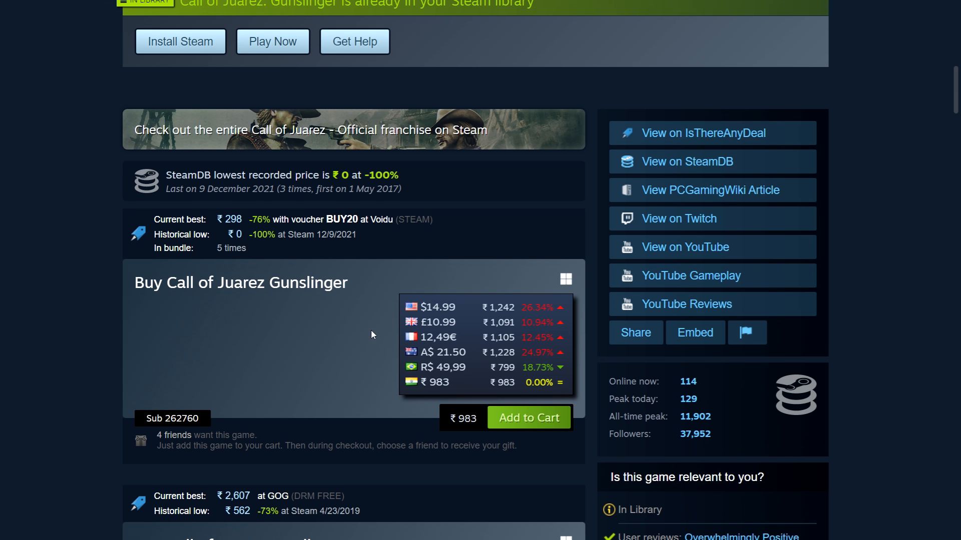
scroll("up", 3)
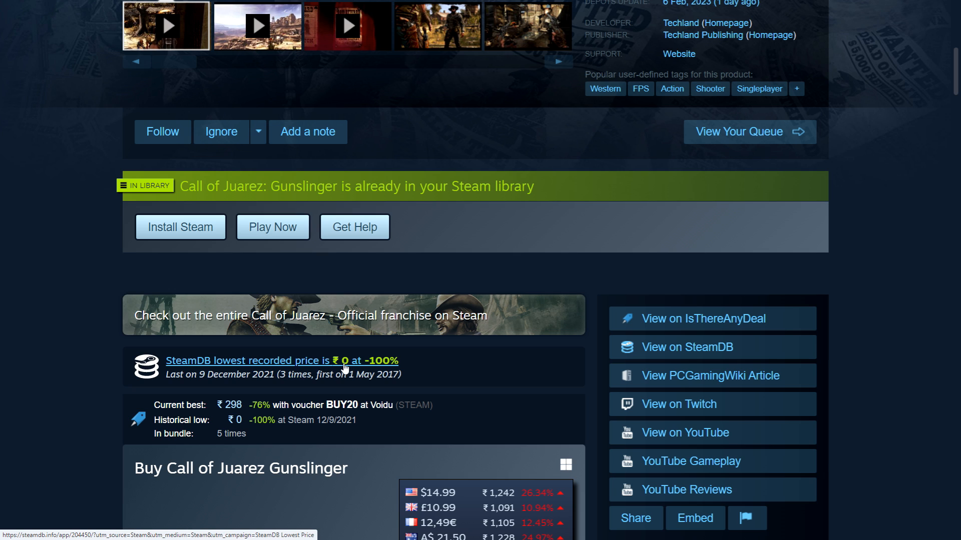
mouse_move(341, 368)
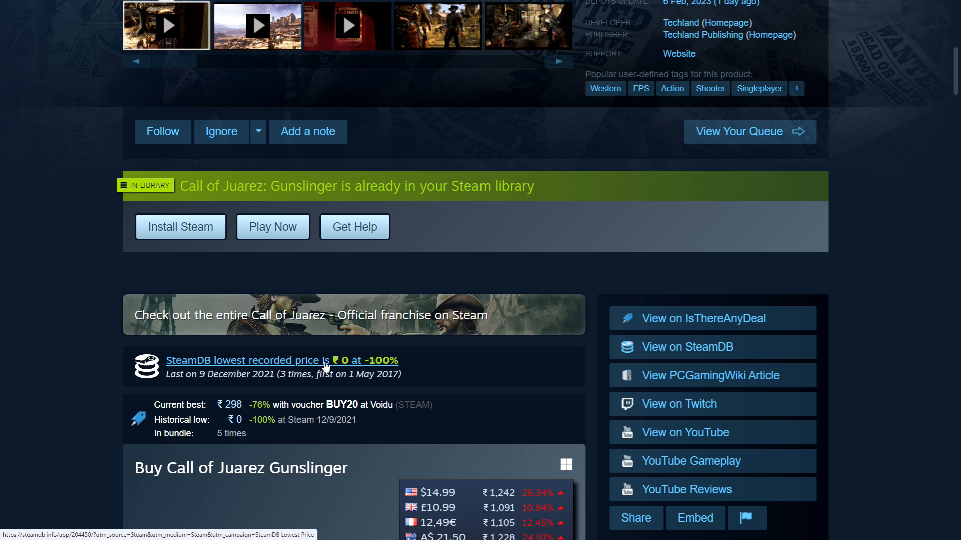
mouse_move(337, 371)
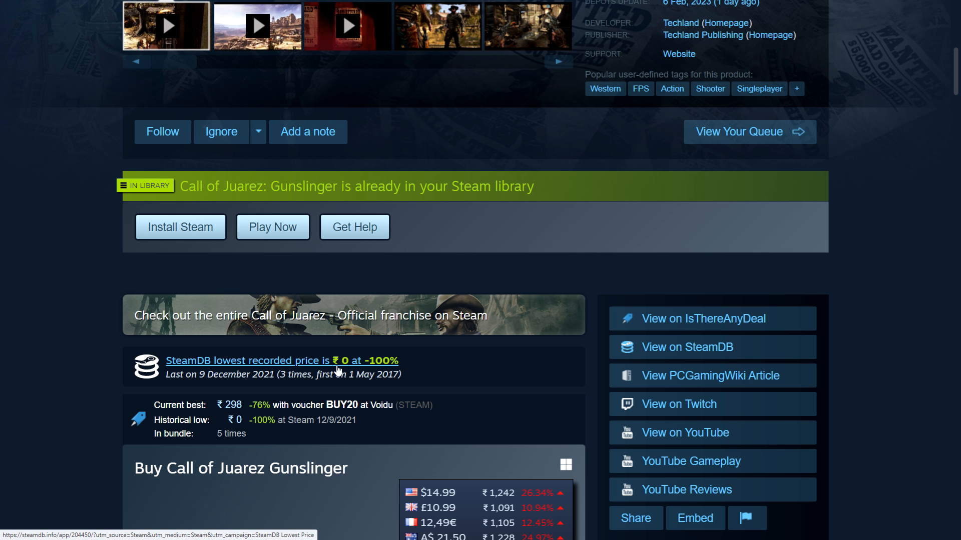
scroll("up", 3)
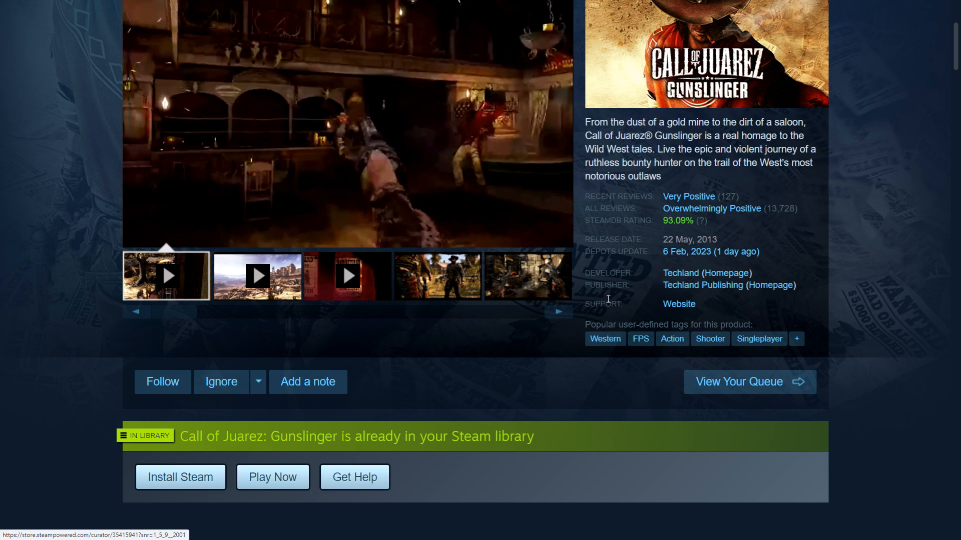
scroll("up", 3)
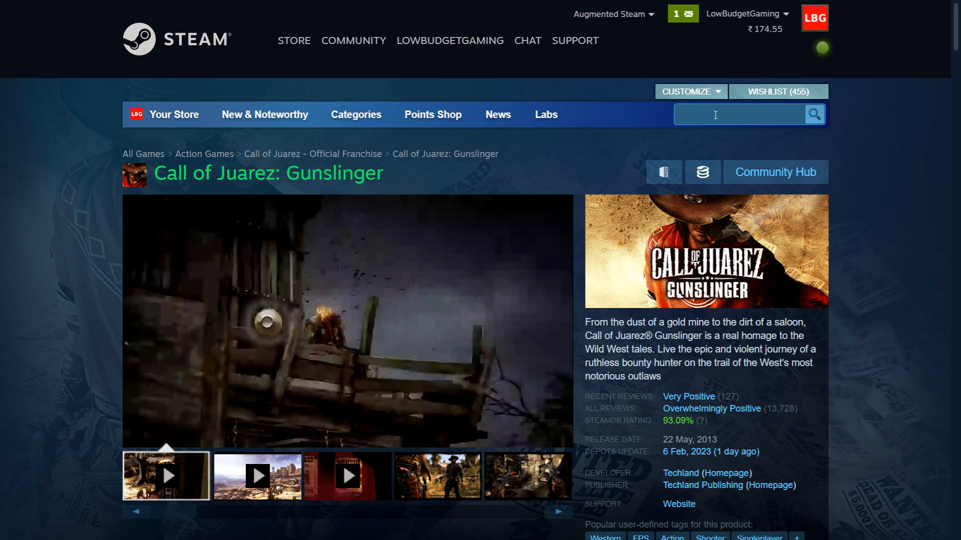
Step: Search 'call of jua' and open Call of Juarez: Bound in Blood
type("call of j")
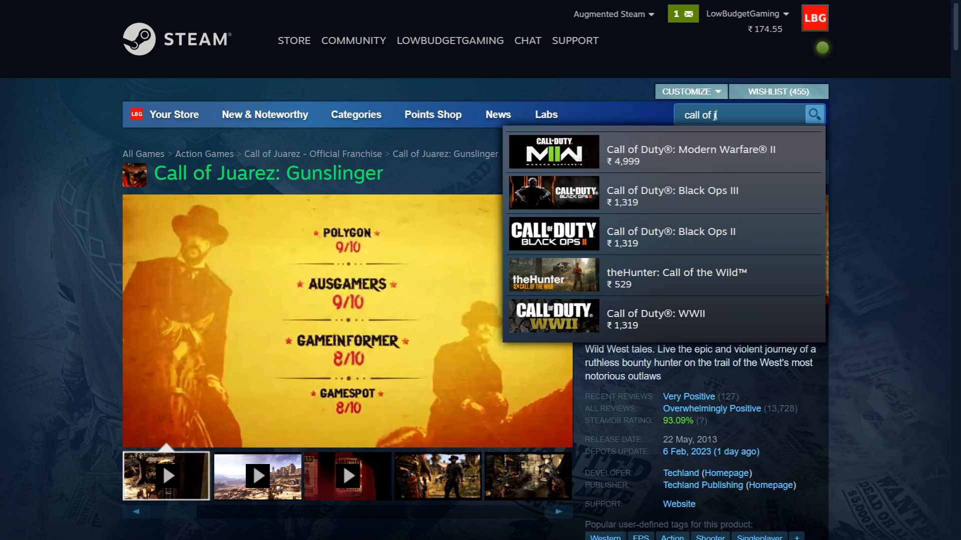
type("ua")
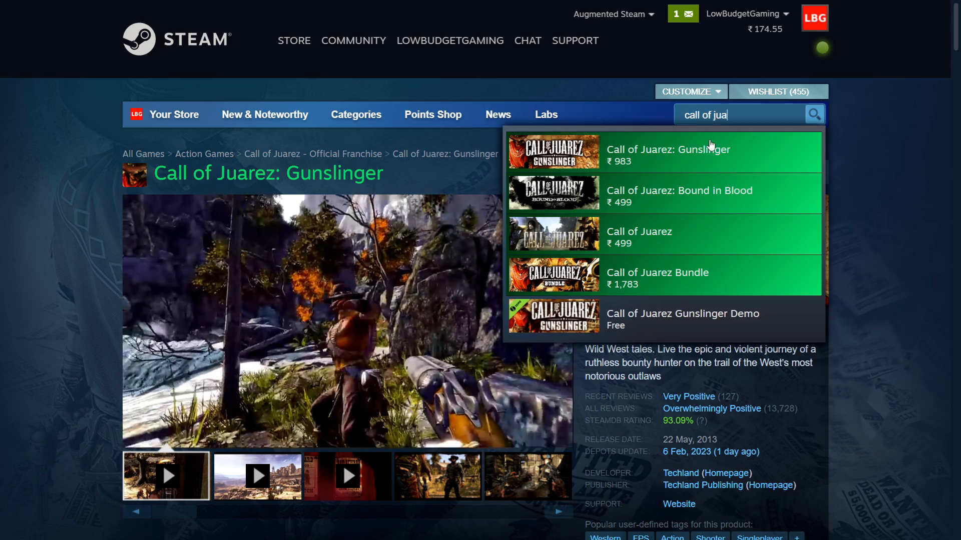
left_click(679, 194)
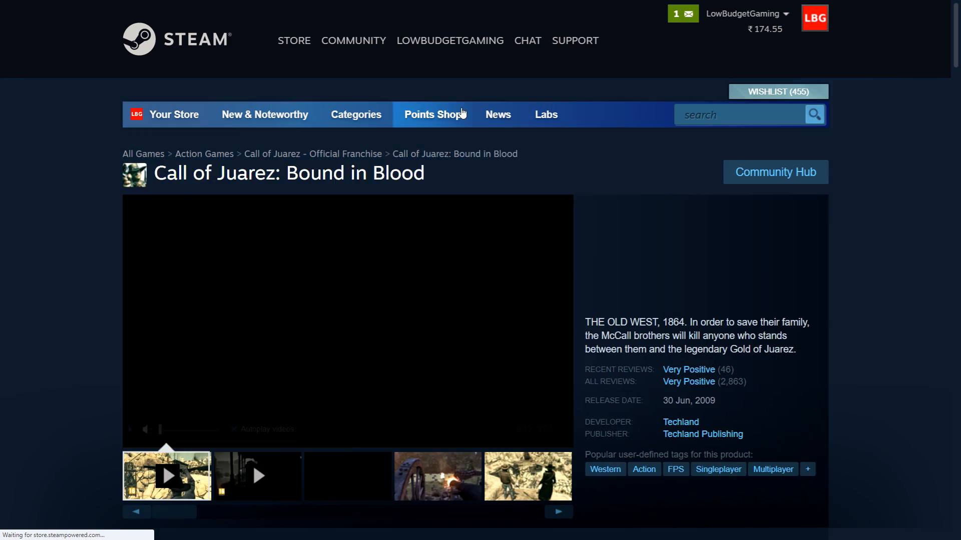
Step: Scroll to Bound in Blood's SteamDB lowest price of ₹99 (-80%) and regional prices
scroll("down", 3)
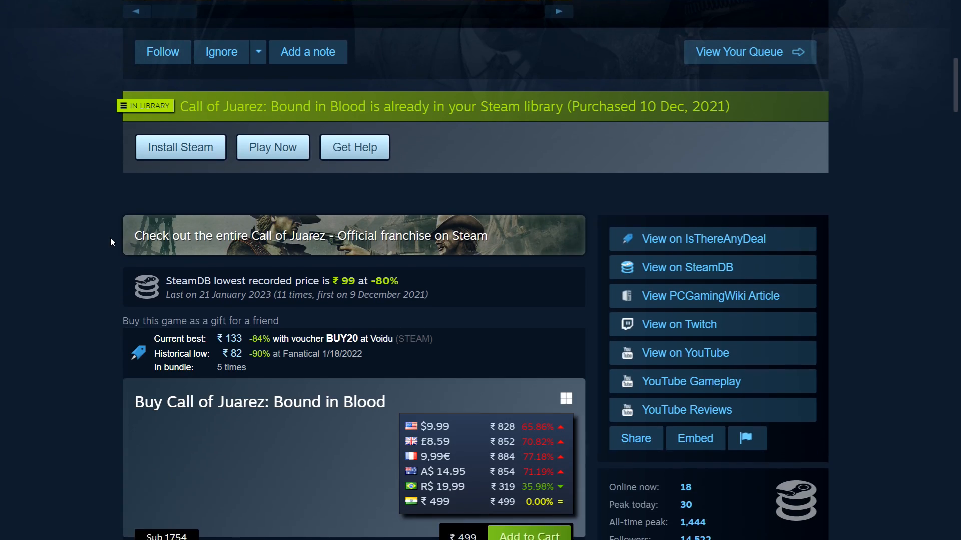
scroll("down", 3)
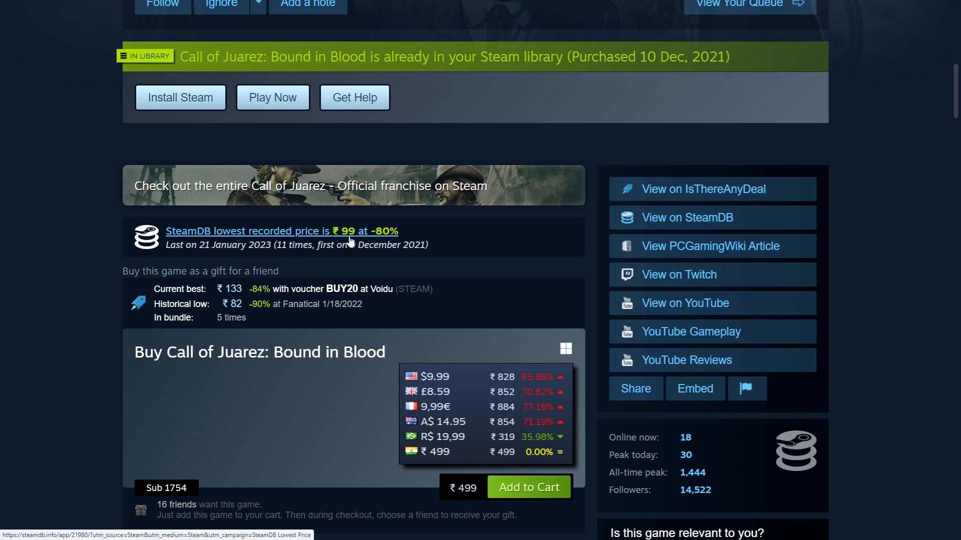
mouse_move(354, 243)
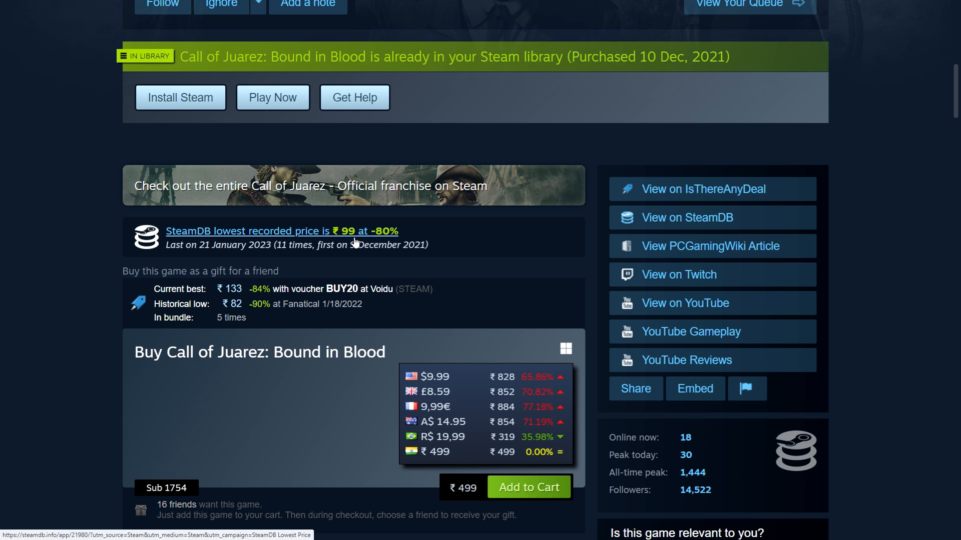
mouse_move(393, 239)
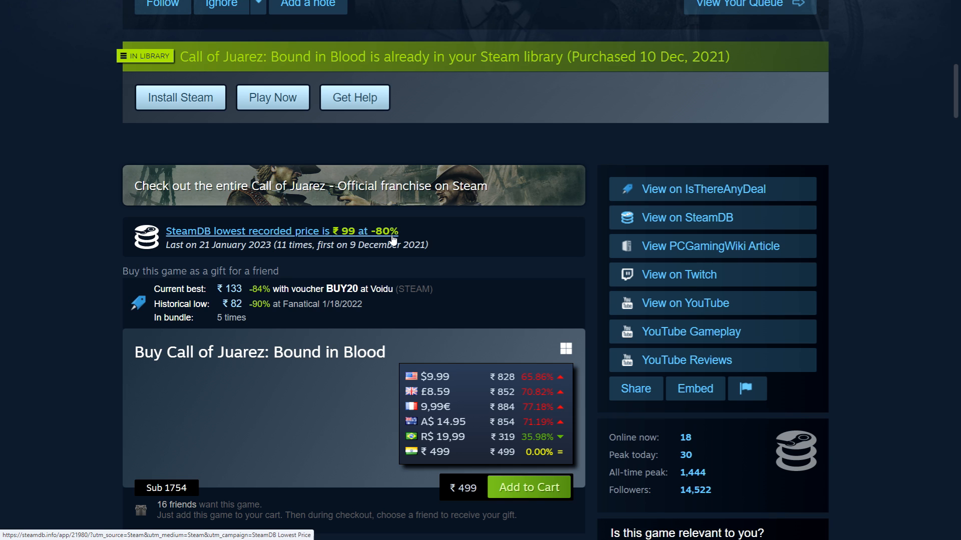
mouse_move(179, 253)
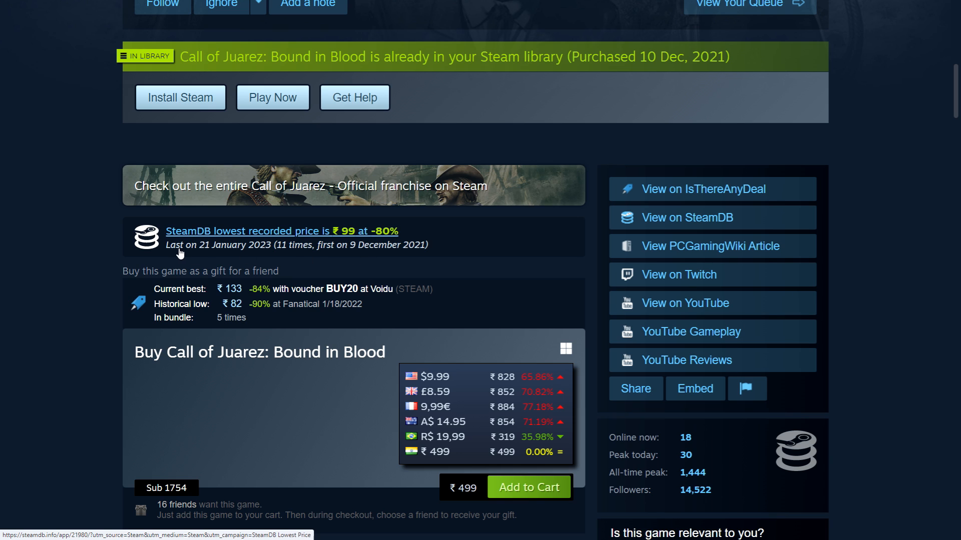
mouse_move(251, 260)
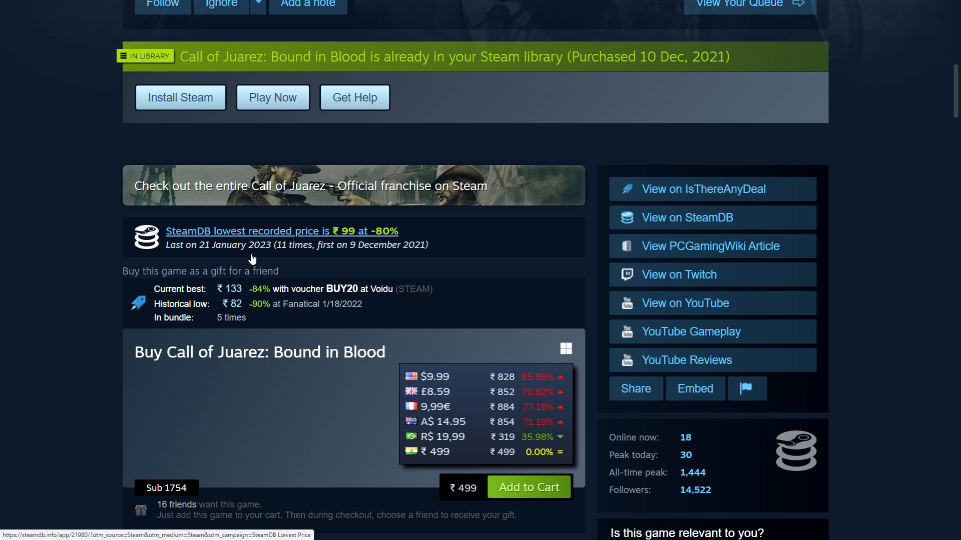
mouse_move(274, 252)
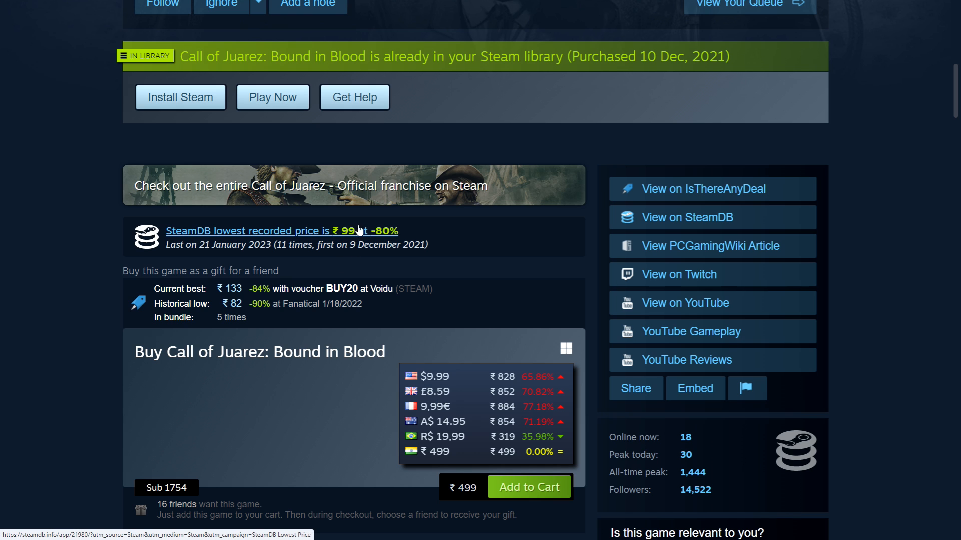
mouse_move(359, 238)
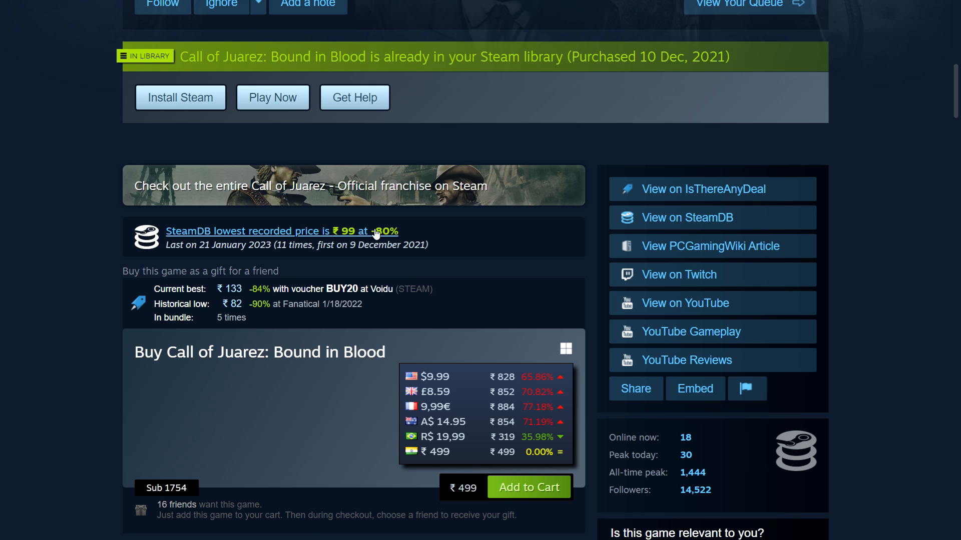
mouse_move(352, 239)
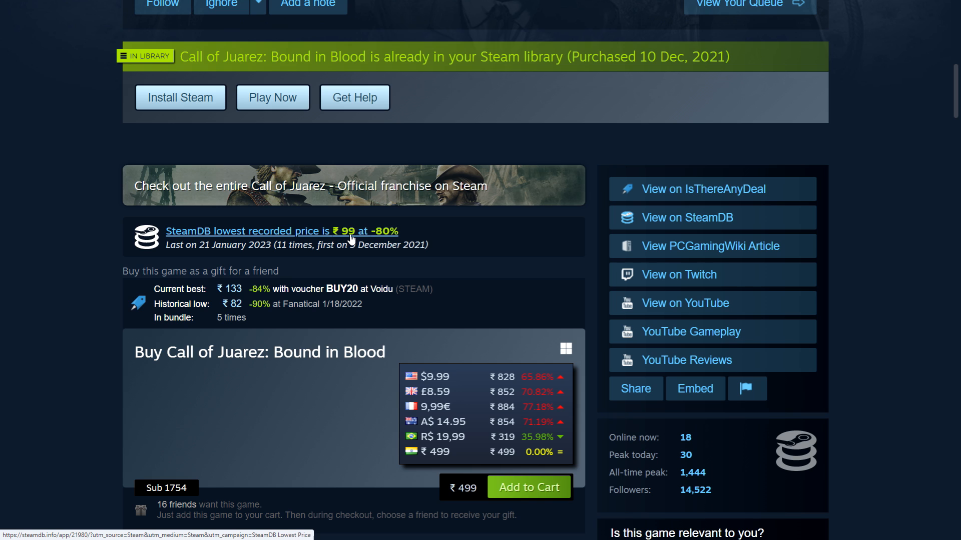
mouse_move(363, 238)
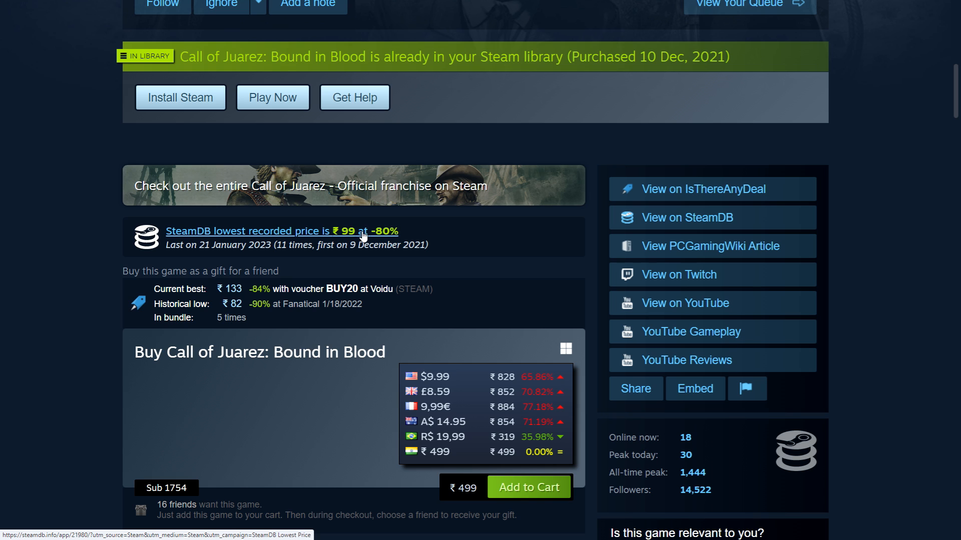
mouse_move(279, 254)
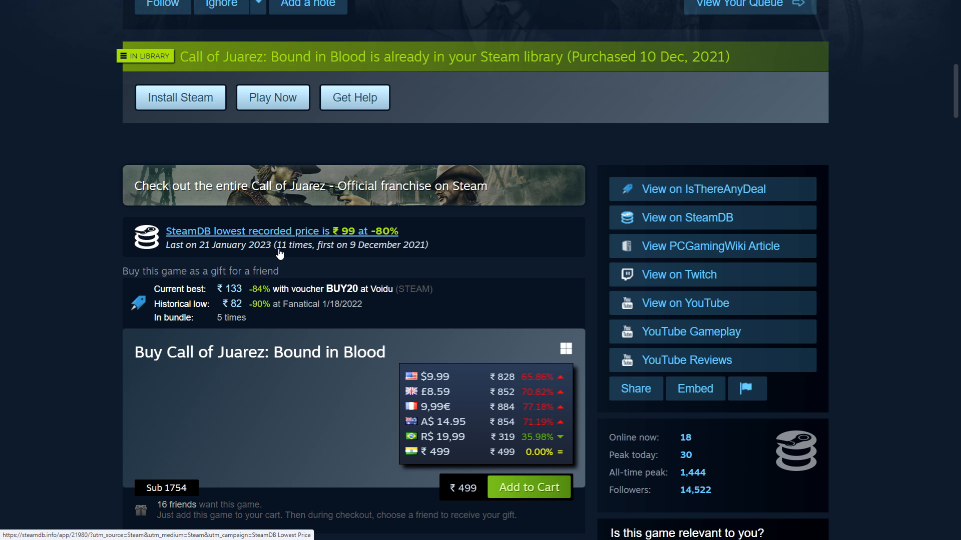
mouse_move(282, 256)
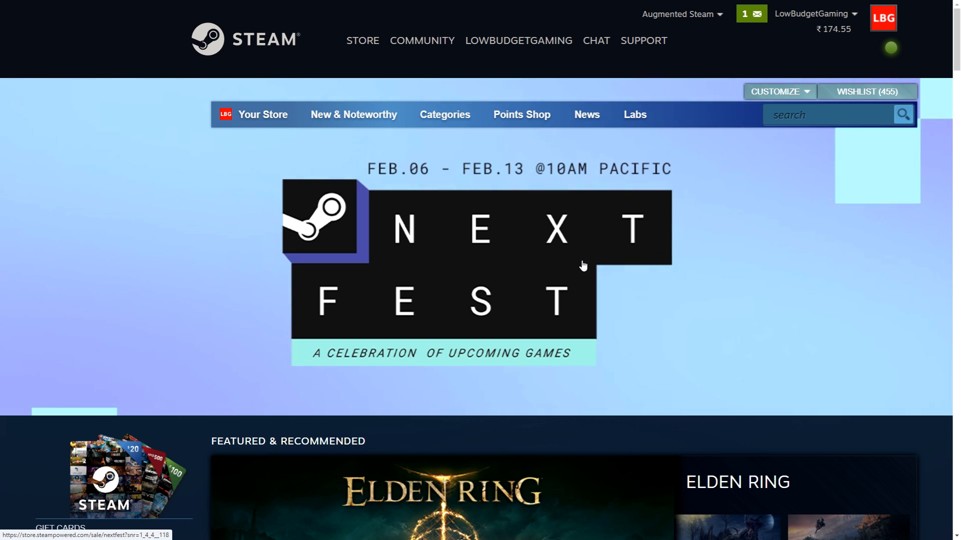
Step: Scroll the store front down to Special Offers, showing Sea of Thieves at ₹449 (-50%)
scroll("down", 3)
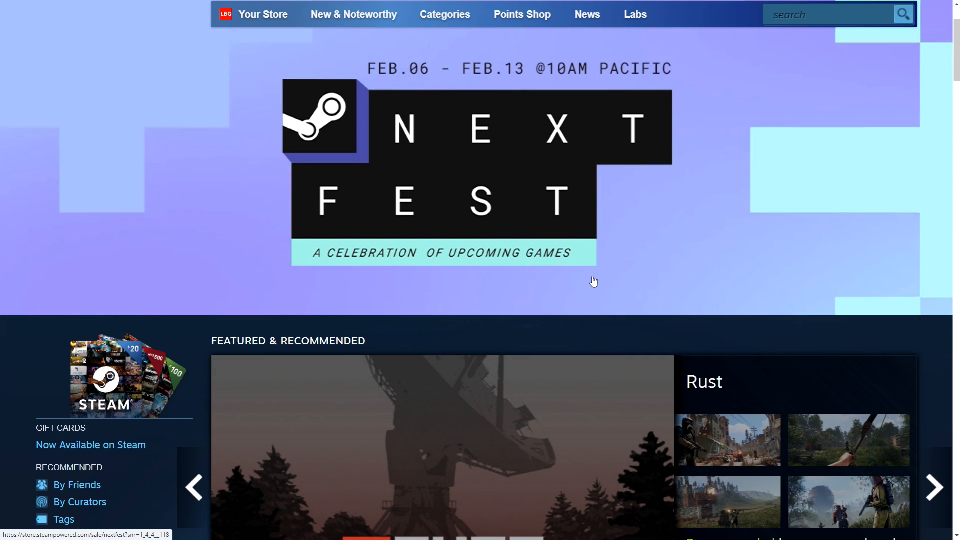
scroll("up", 3)
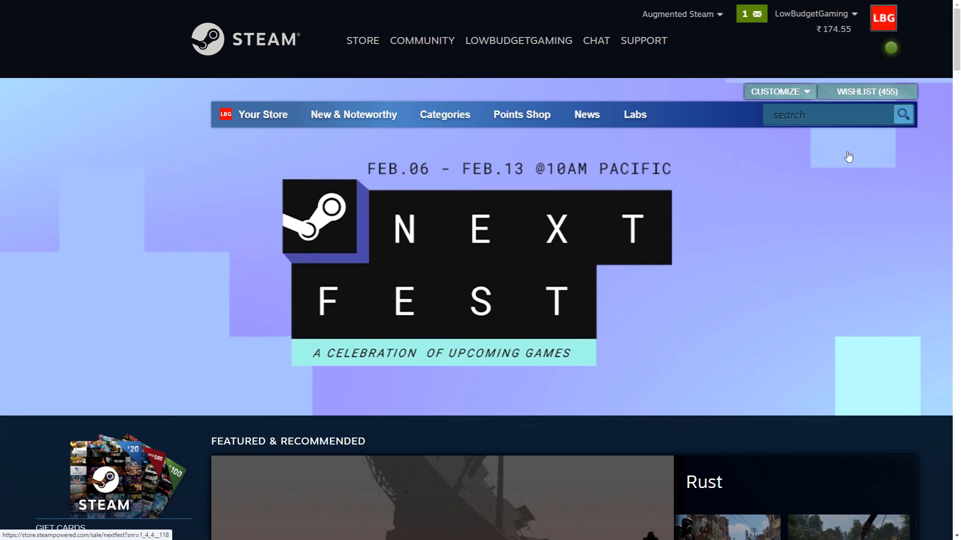
scroll("down", 3)
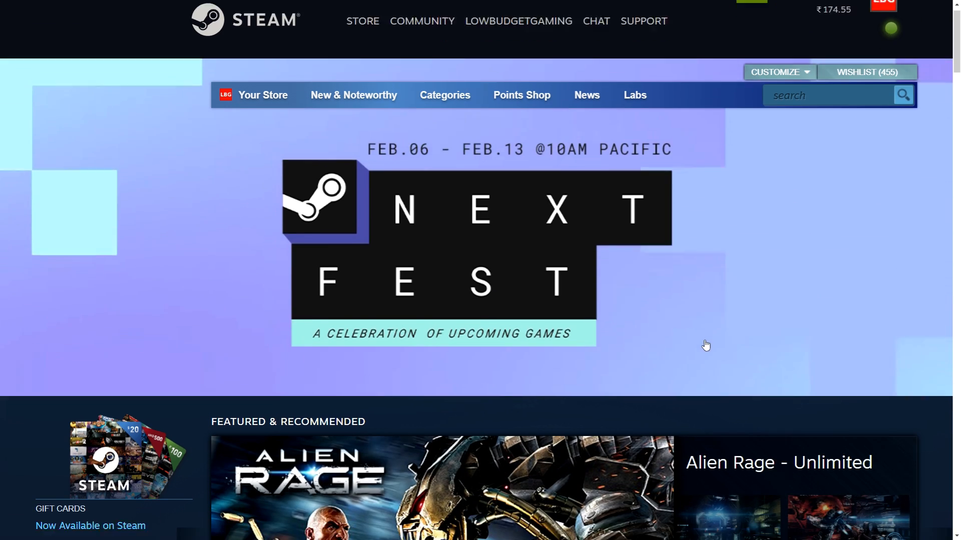
scroll("down", 3)
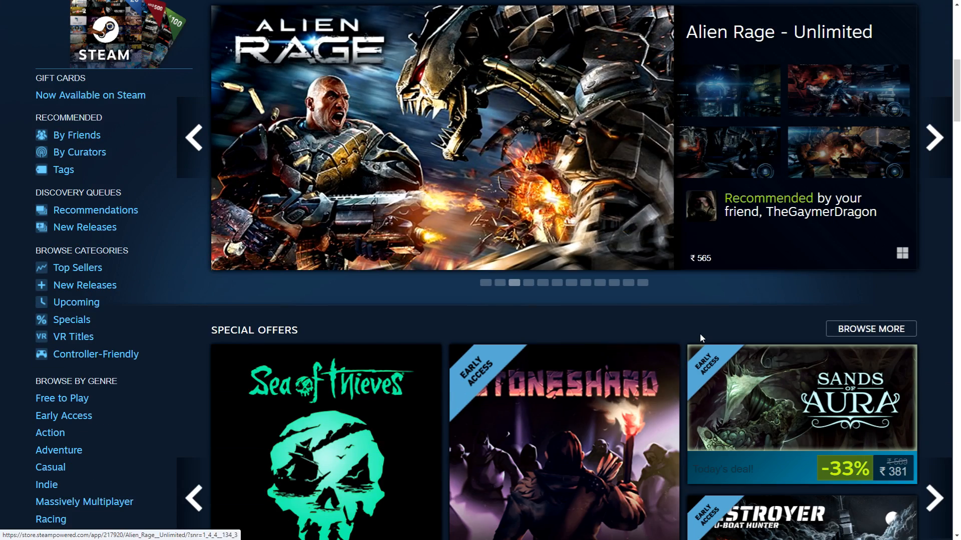
scroll("down", 3)
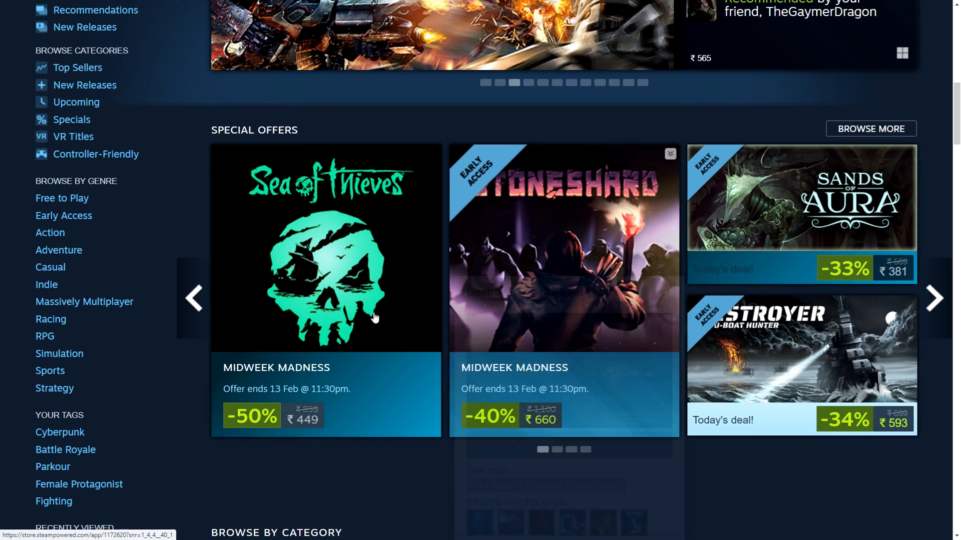
Step: Open the Sea of Thieves page and scroll through its SteamDB and Augmented Steam panels
left_click(325, 251)
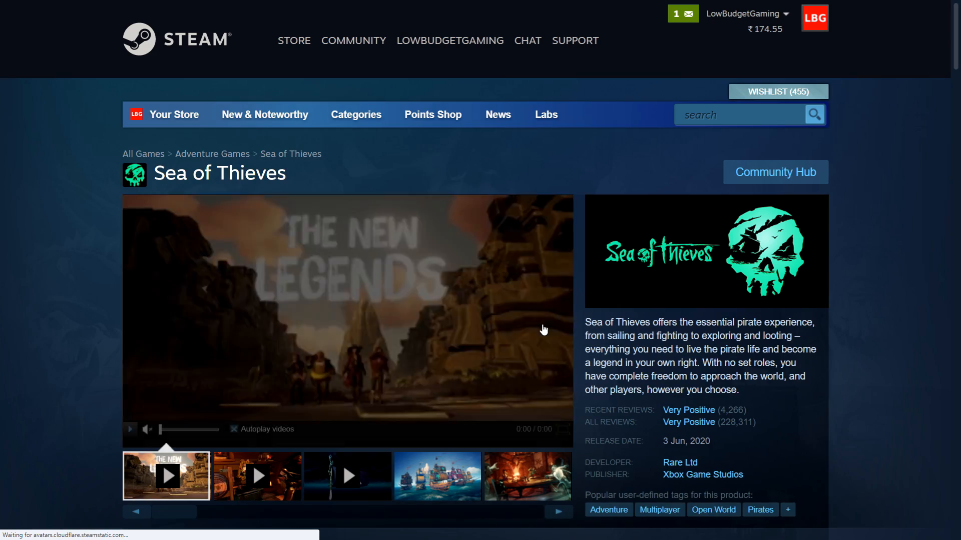
scroll("down", 3)
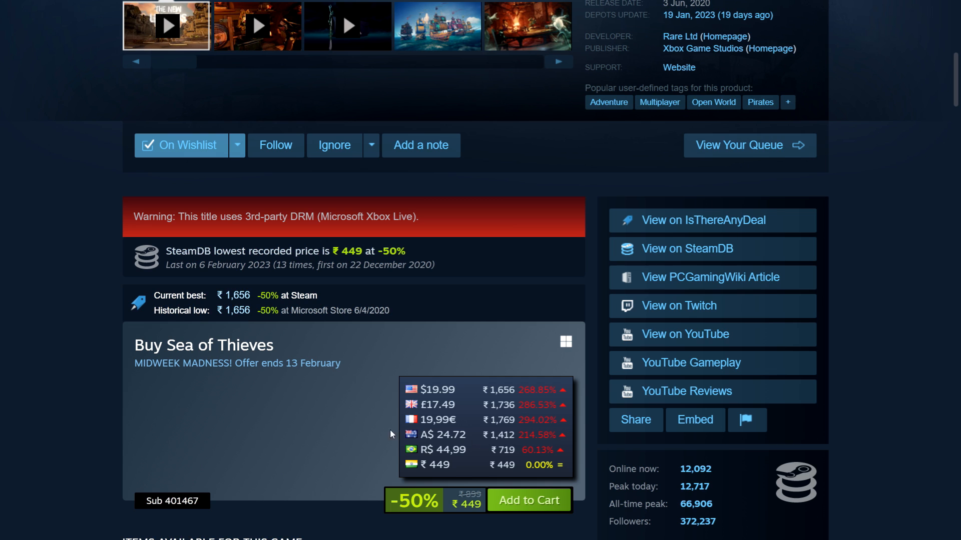
mouse_move(359, 423)
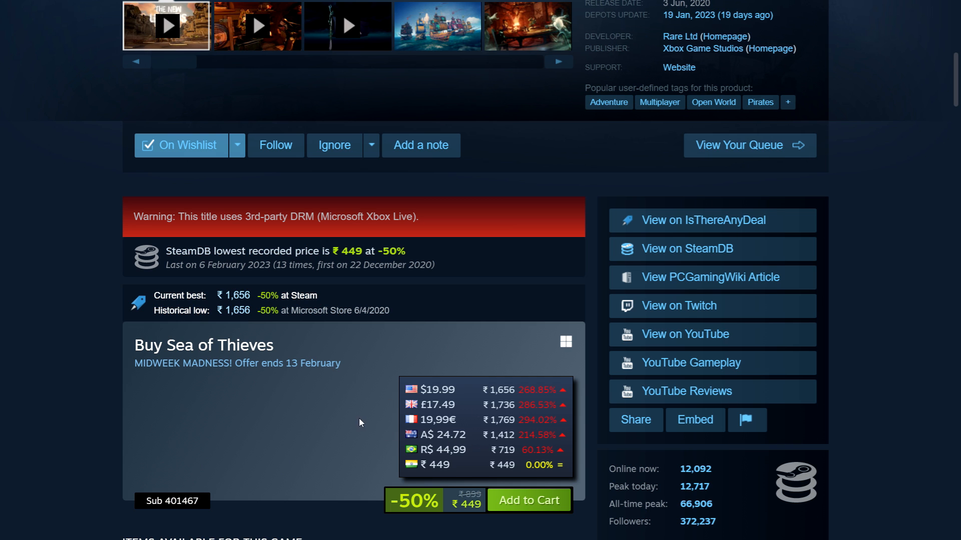
scroll("down", 3)
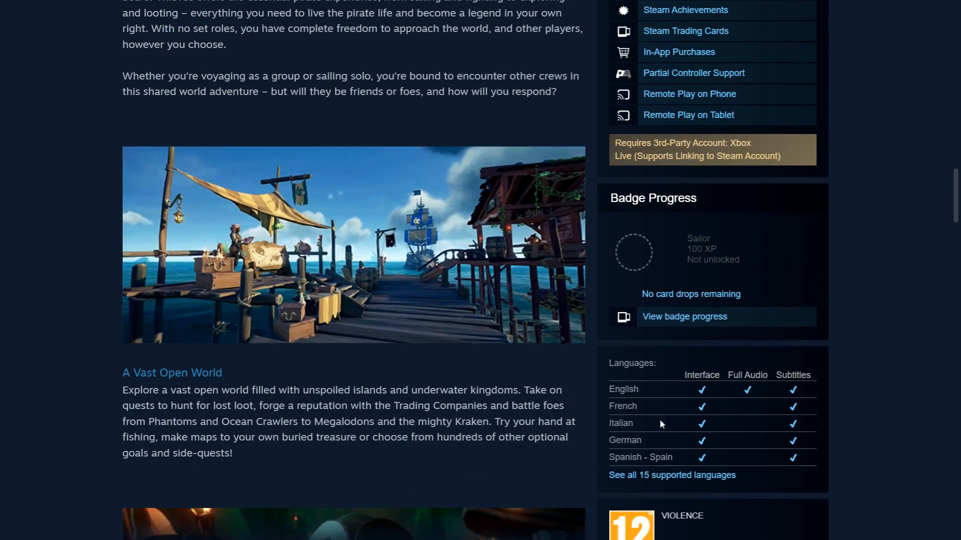
scroll("down", 3)
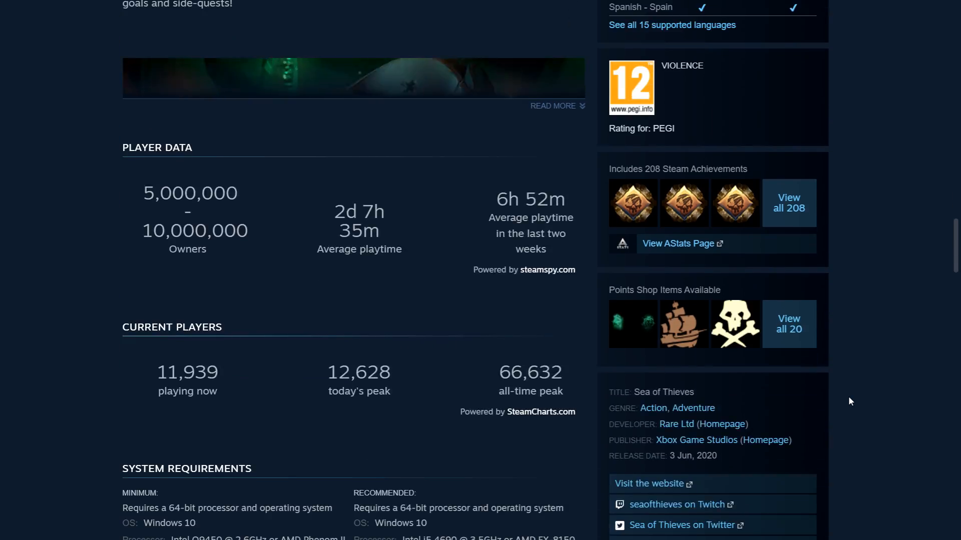
scroll("down", 3)
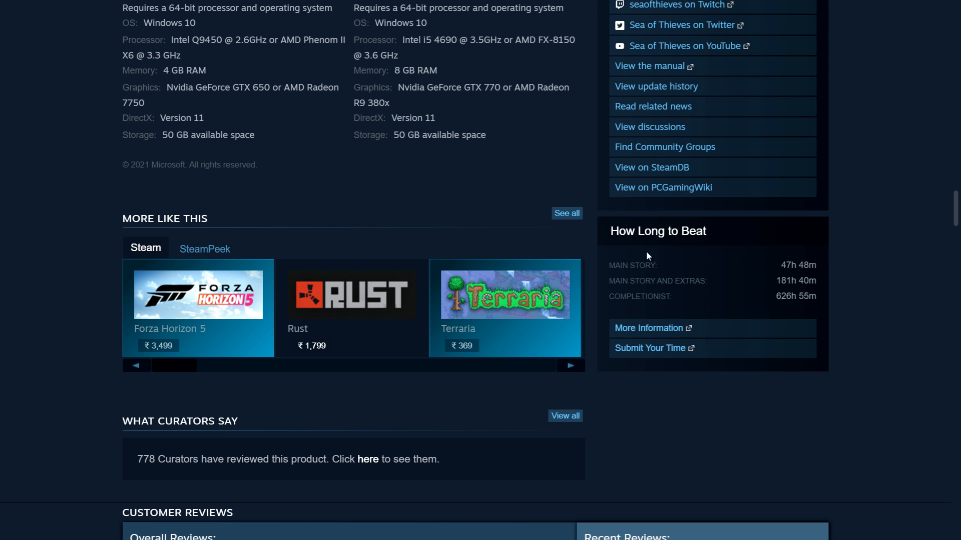
mouse_move(803, 260)
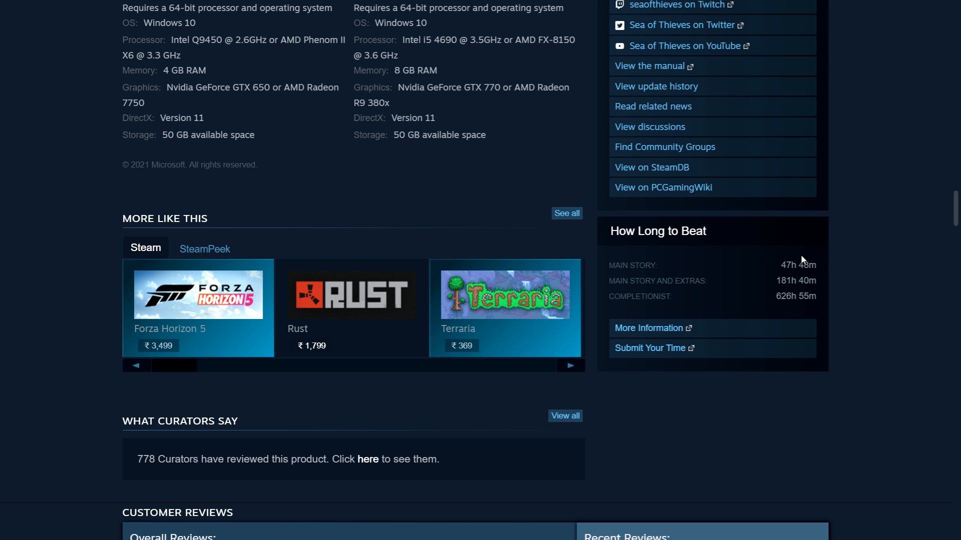
Step: Re-scan the price, player-count and How Long to Beat panels, then search 'witch'
scroll("up", 3)
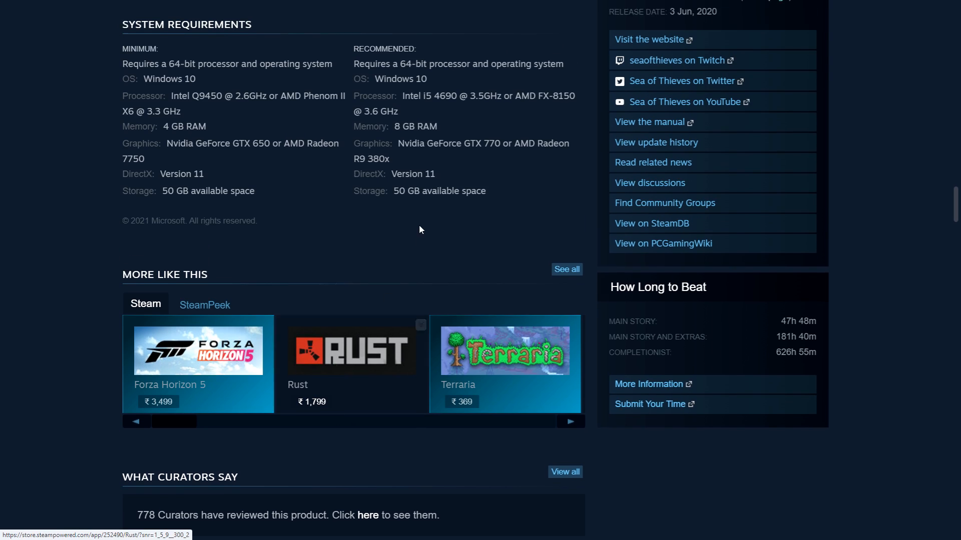
scroll("up", 3)
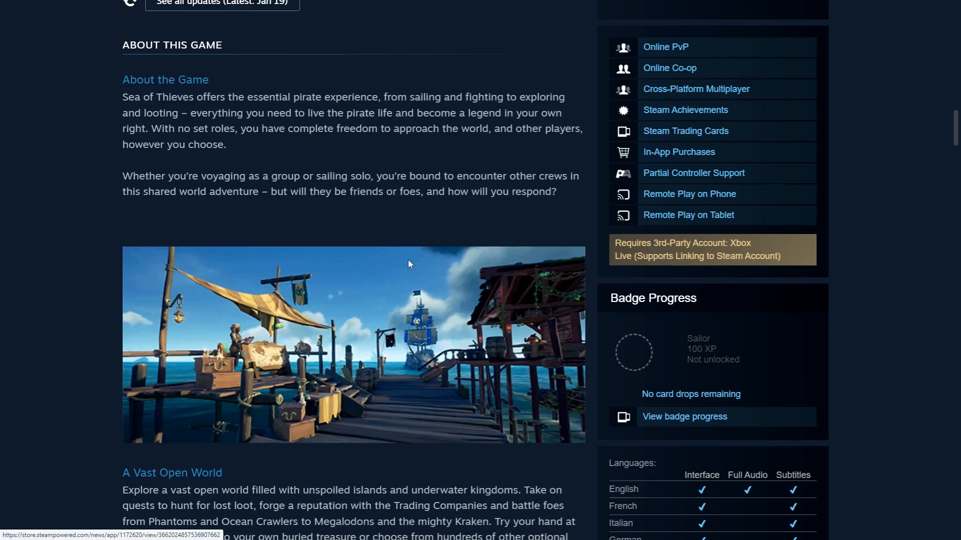
scroll("down", 3)
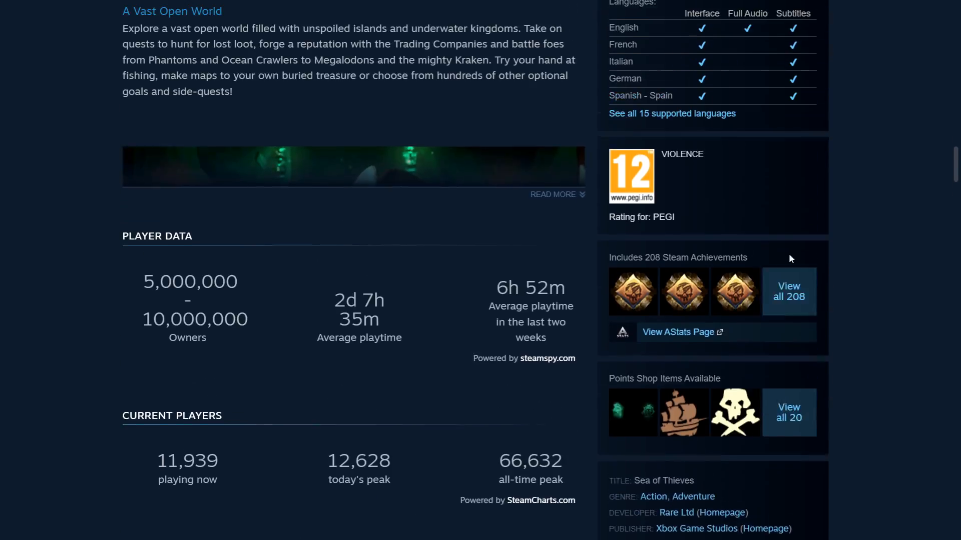
scroll("down", 3)
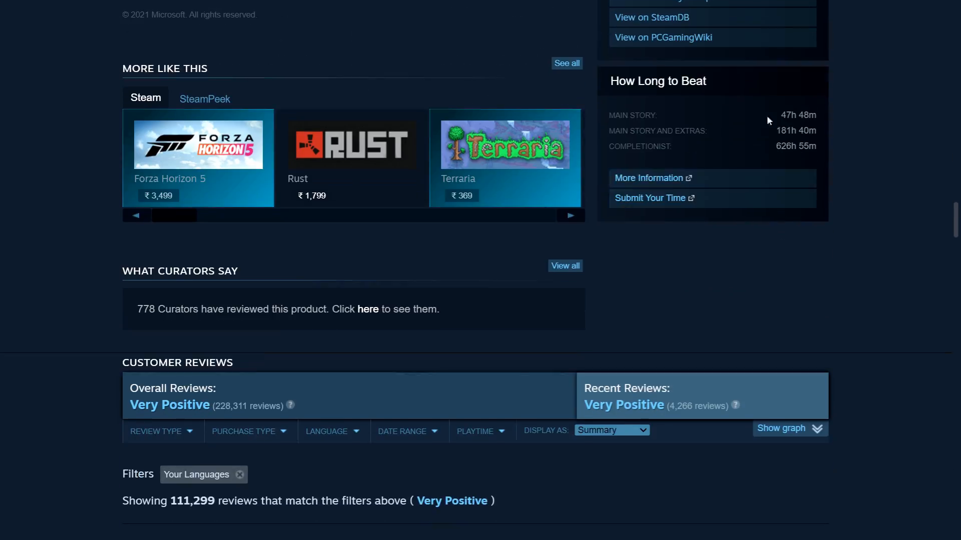
mouse_move(666, 149)
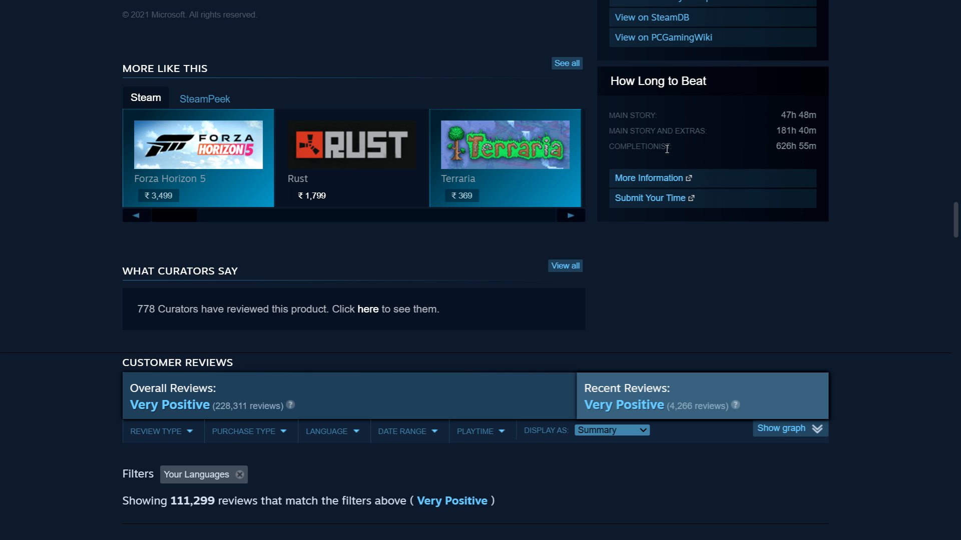
mouse_move(752, 139)
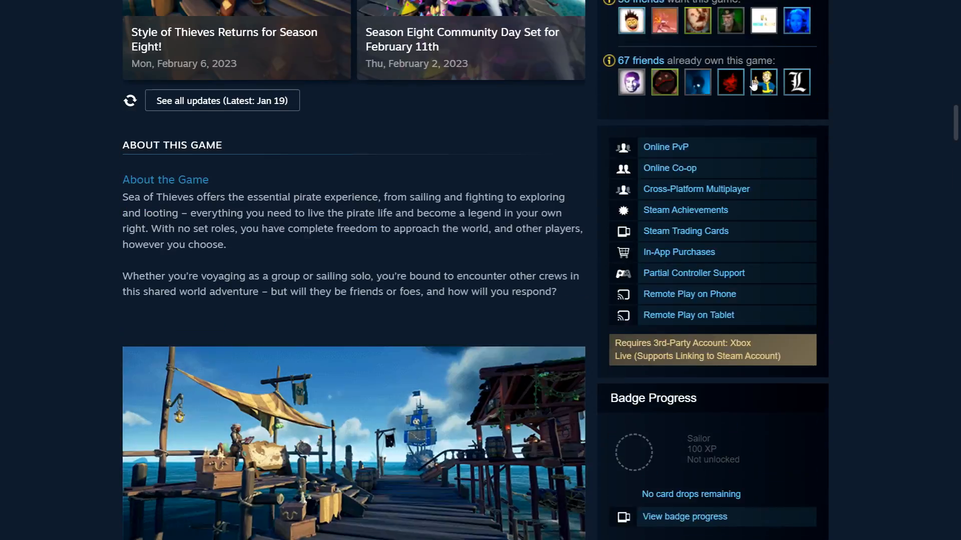
scroll("up", 3)
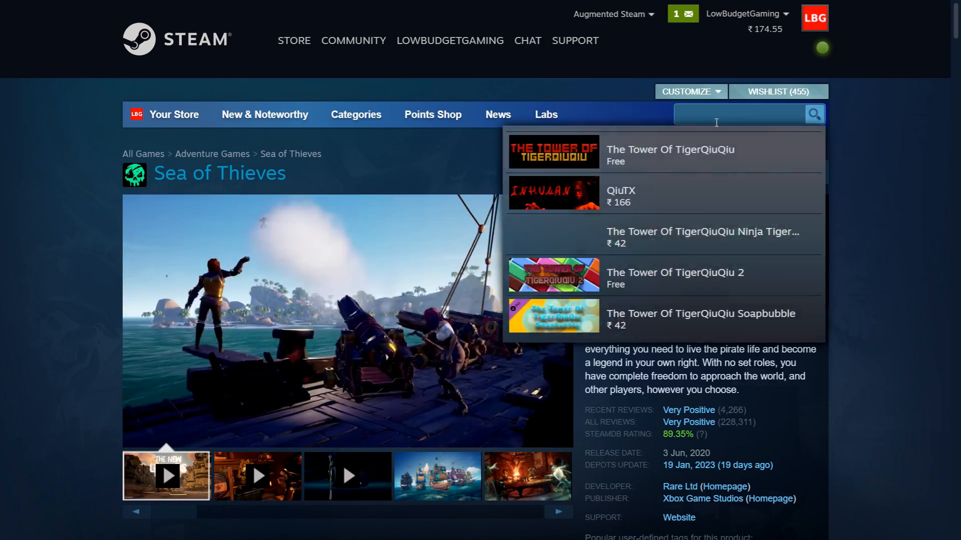
type("witch")
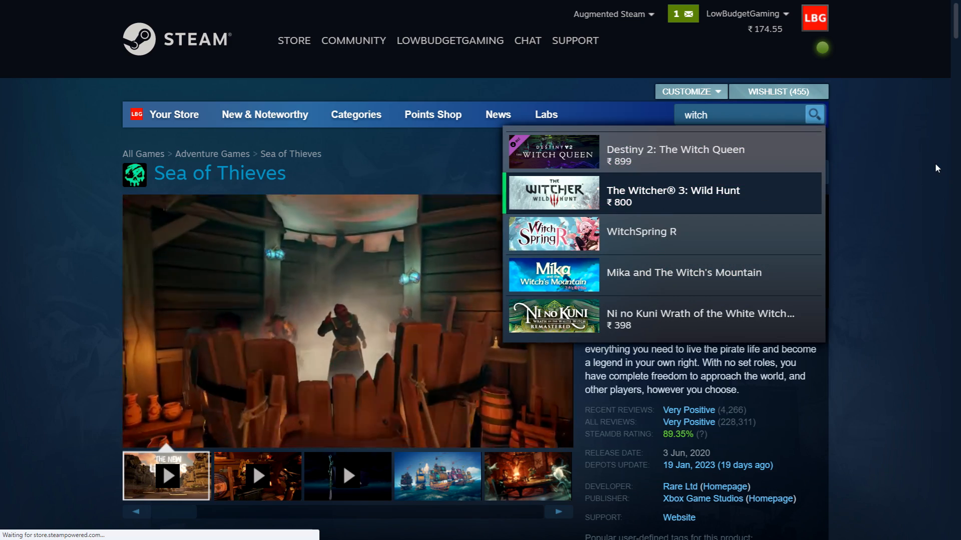
Step: Open The Witcher 3: Wild Hunt and scroll through its package prices, player counts and playtimes
left_click(672, 190)
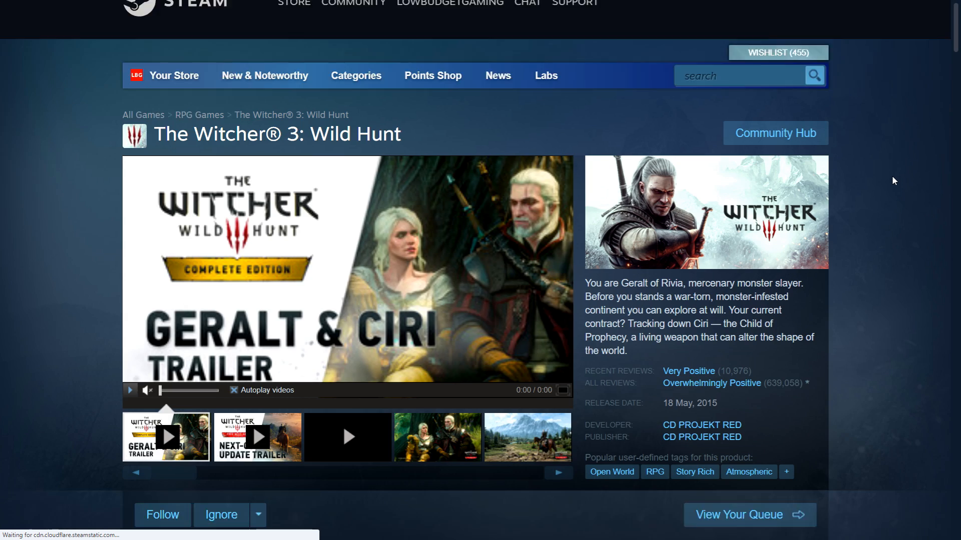
scroll("down", 3)
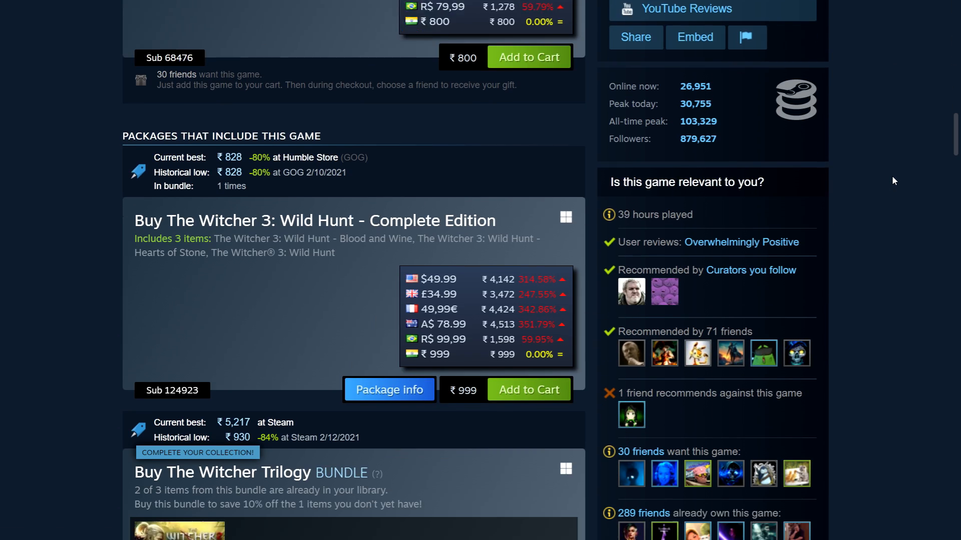
scroll("down", 3)
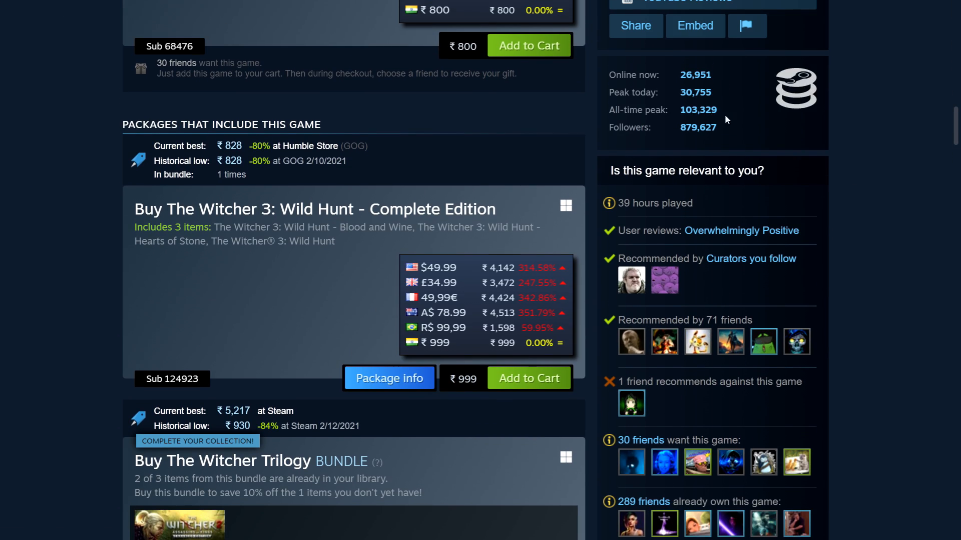
scroll("down", 3)
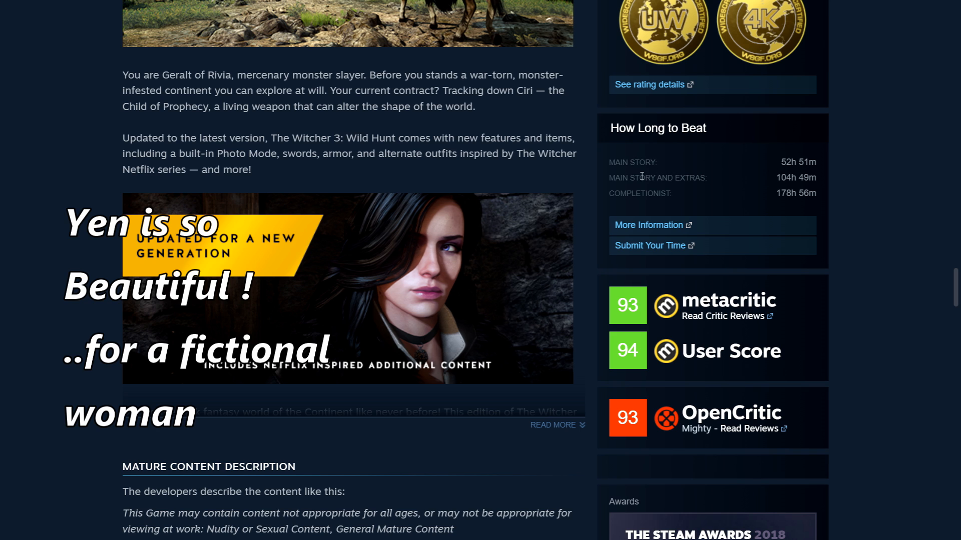
mouse_move(679, 203)
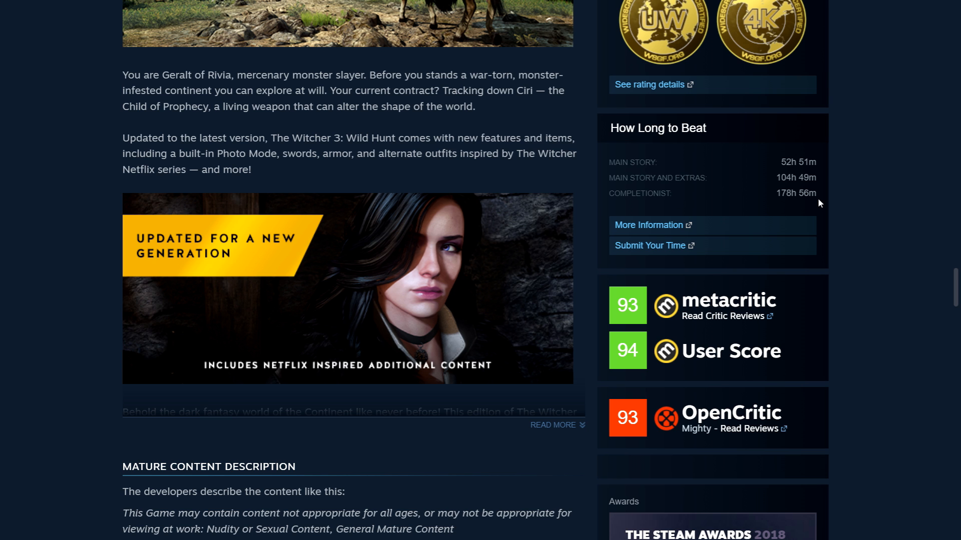
mouse_move(803, 209)
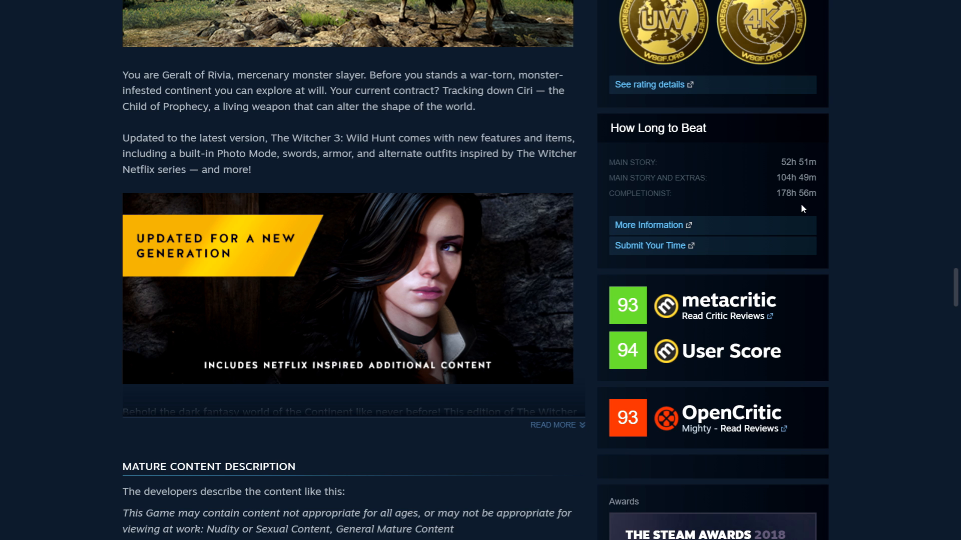
scroll("down", 3)
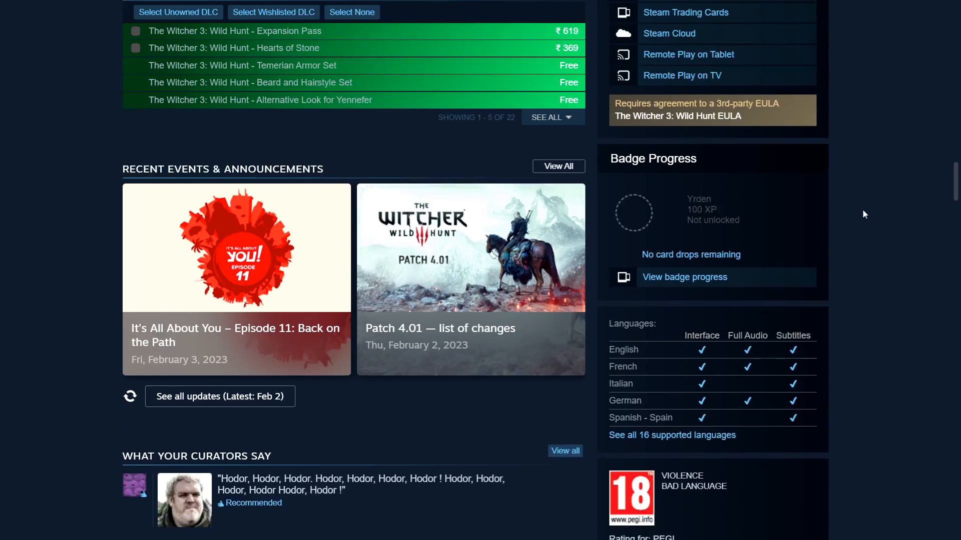
scroll("up", 3)
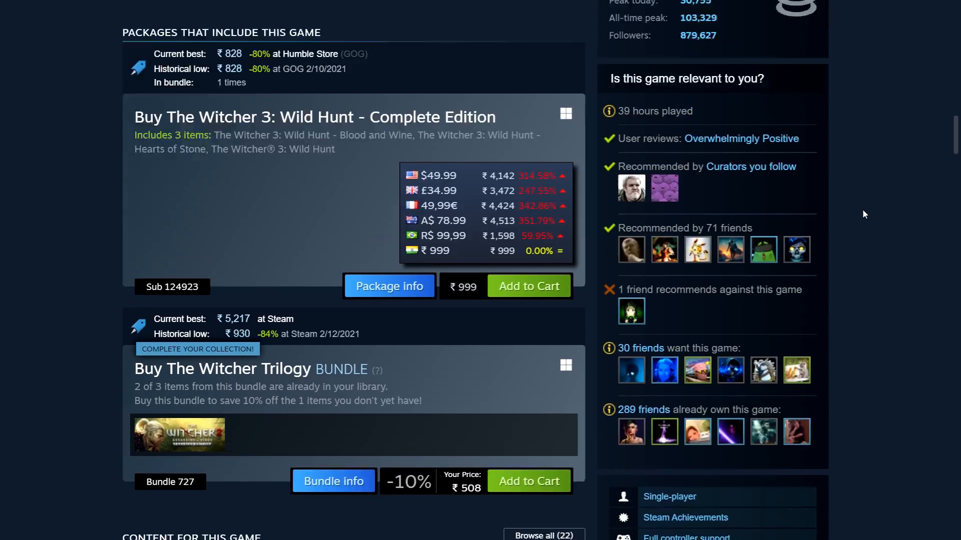